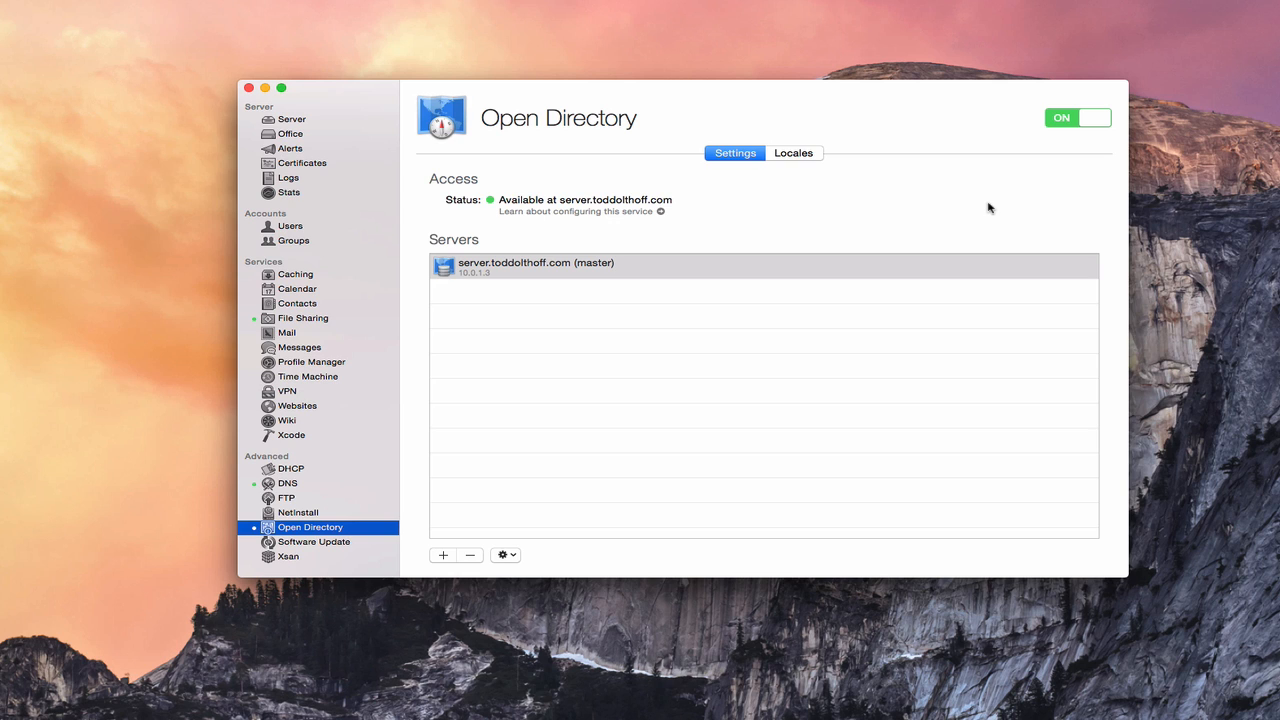
{"action": "mouse_move", "coordinate": [660, 292]}
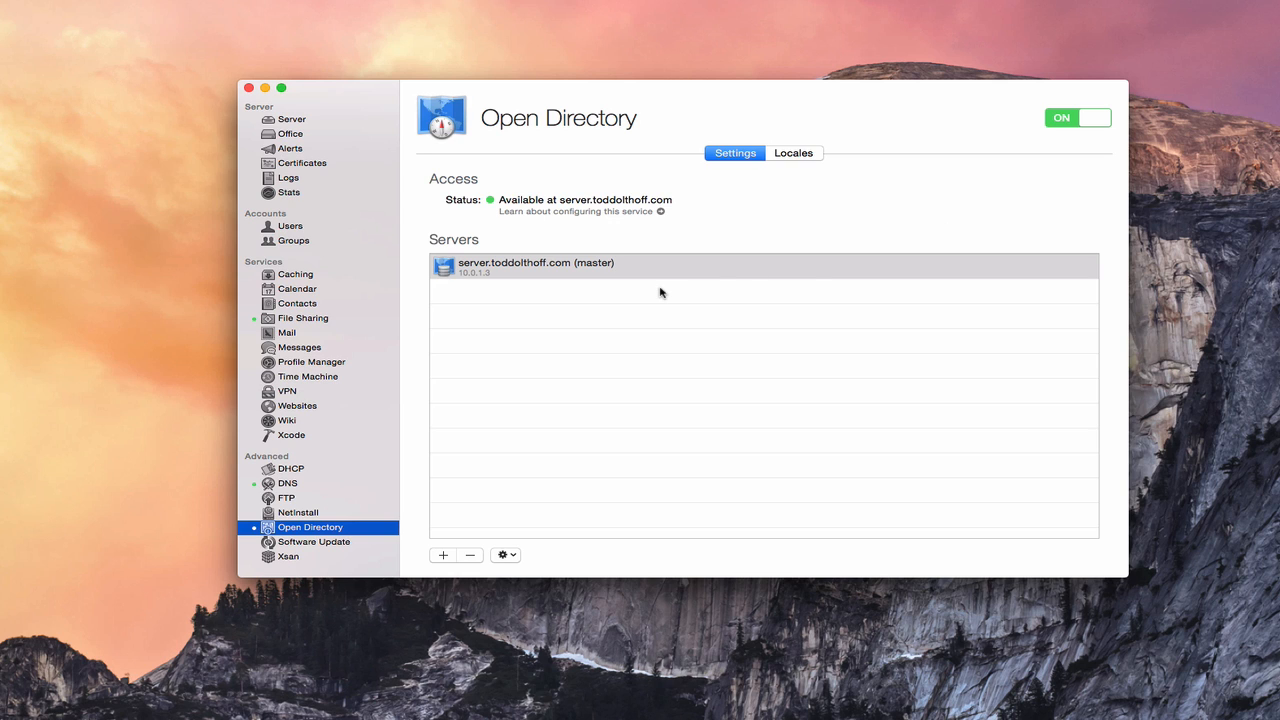
{"action": "mouse_move", "coordinate": [620, 324]}
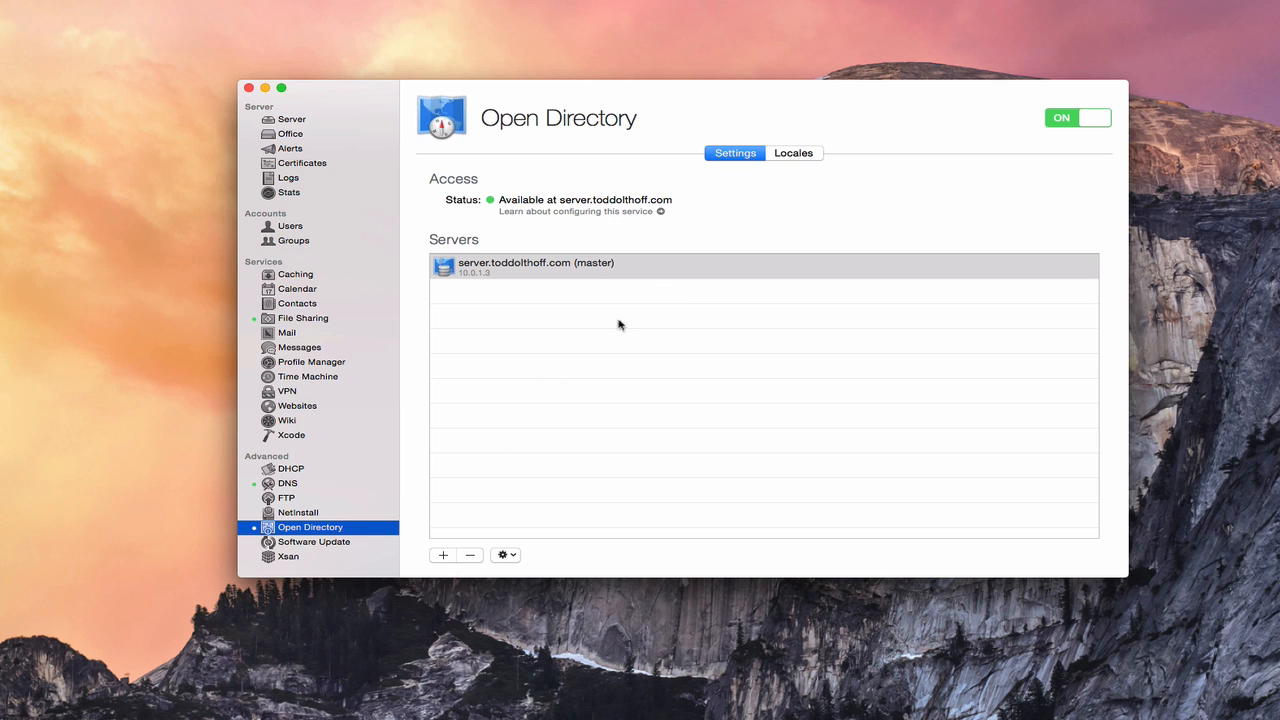
{"action": "mouse_move", "coordinate": [494, 276]}
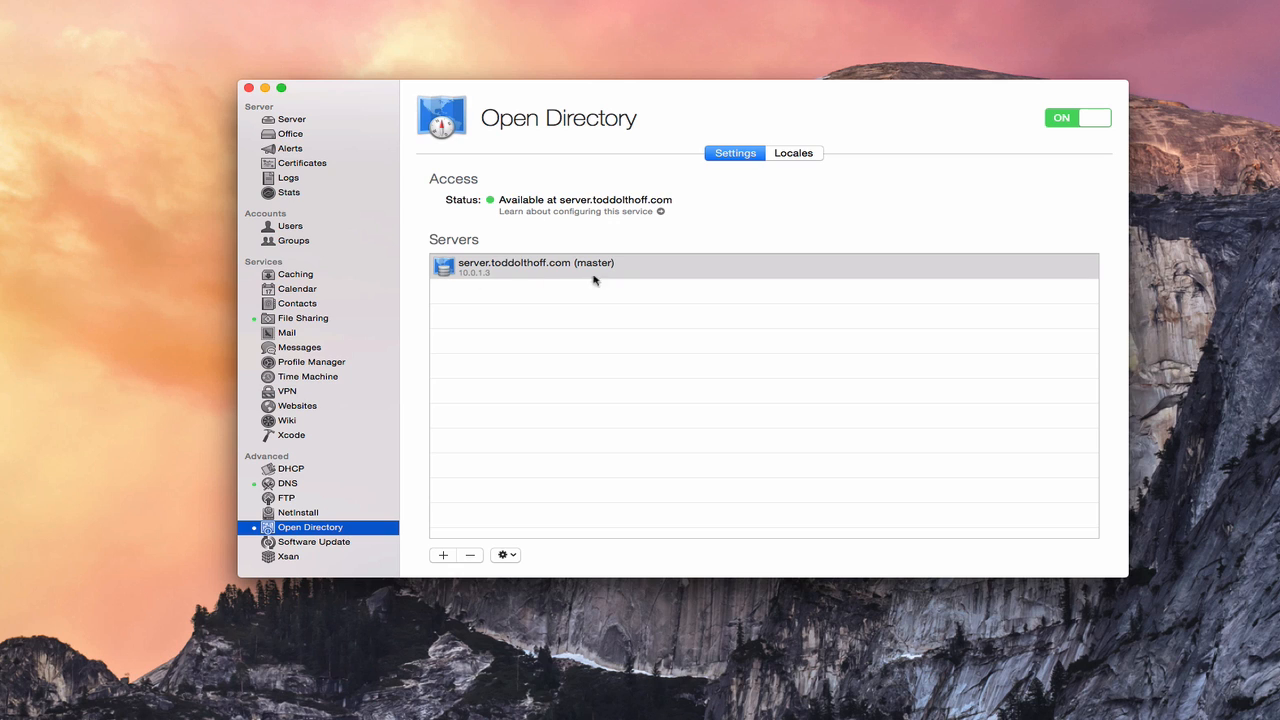
{"action": "mouse_move", "coordinate": [558, 280]}
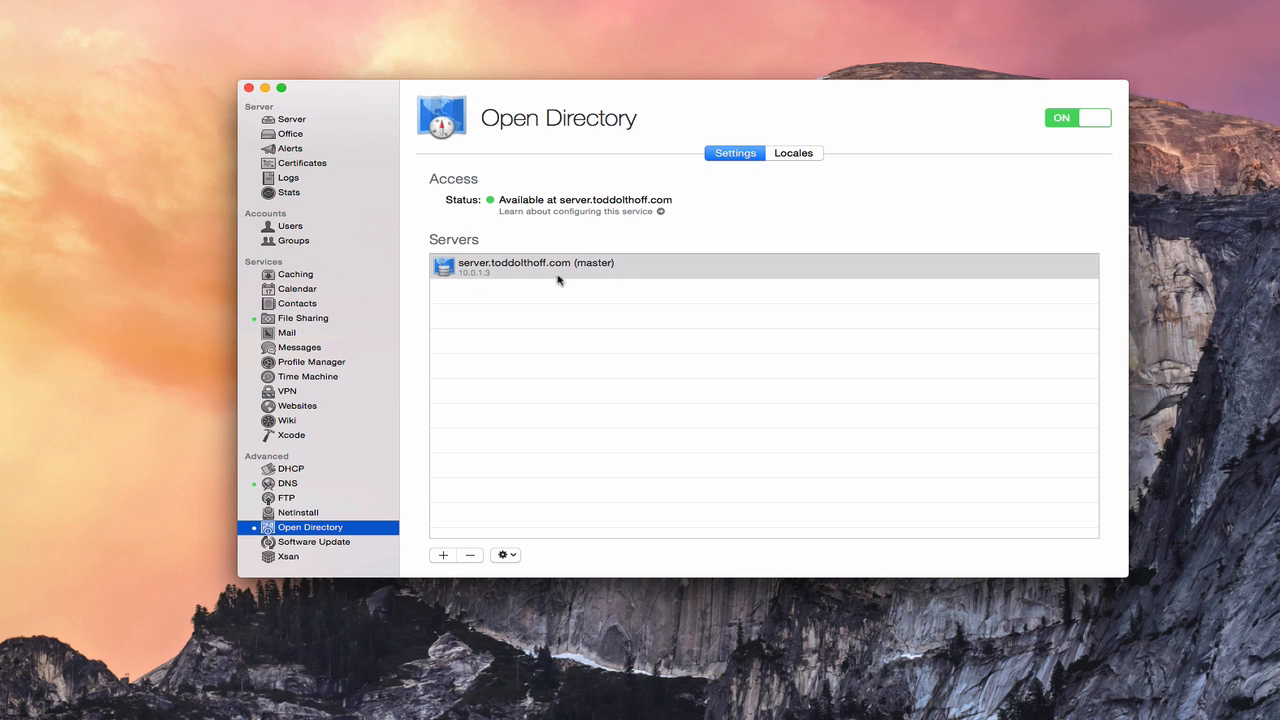
{"action": "mouse_move", "coordinate": [296, 240]}
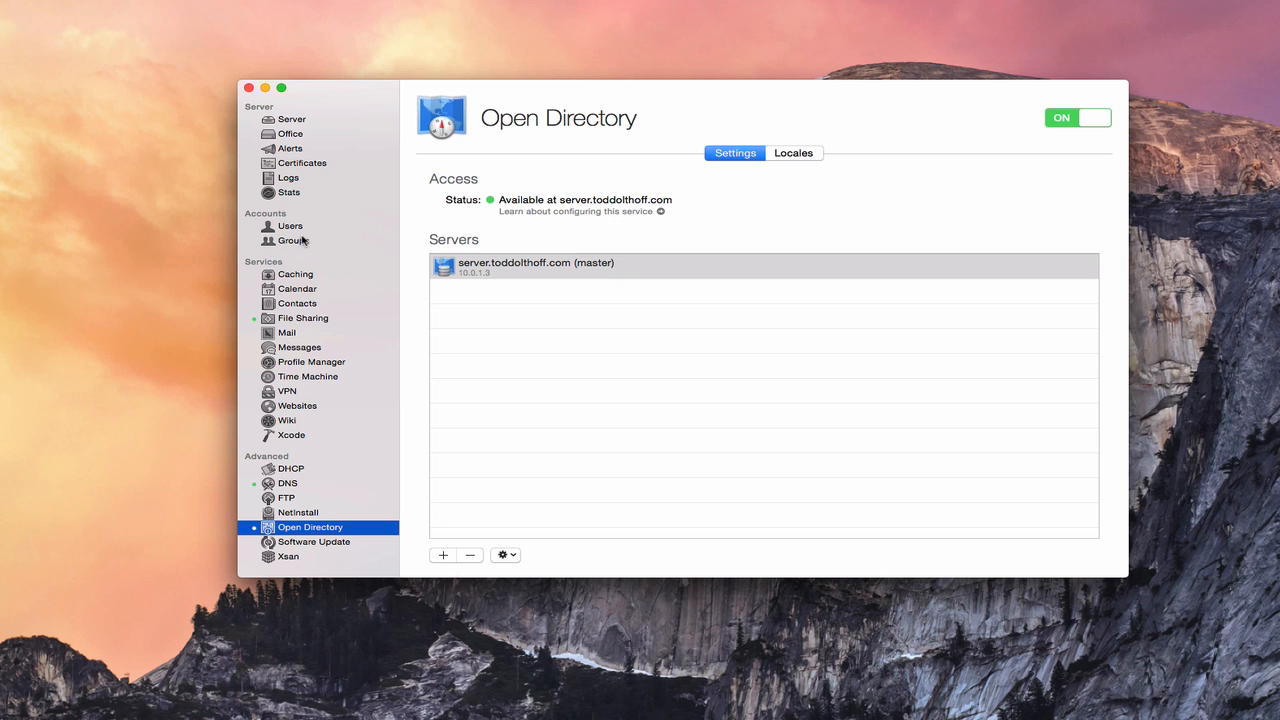
{"action": "mouse_move", "coordinate": [296, 230]}
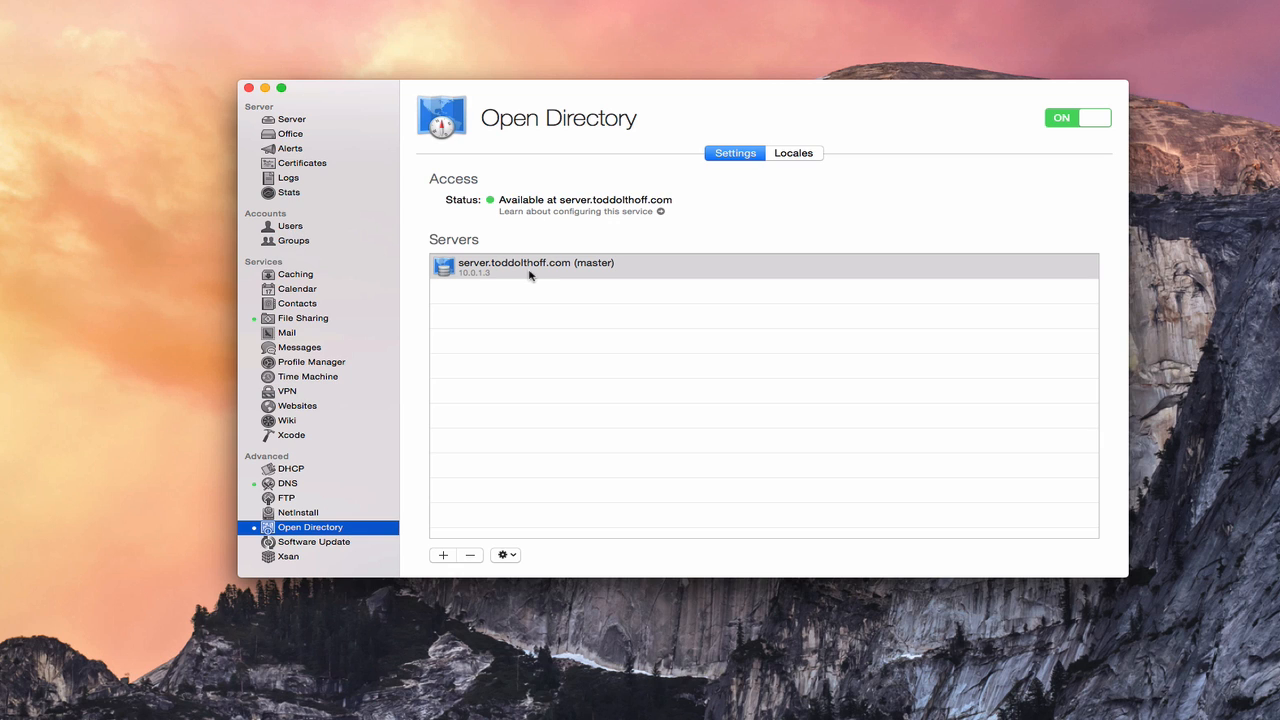
{"action": "mouse_move", "coordinate": [590, 280]}
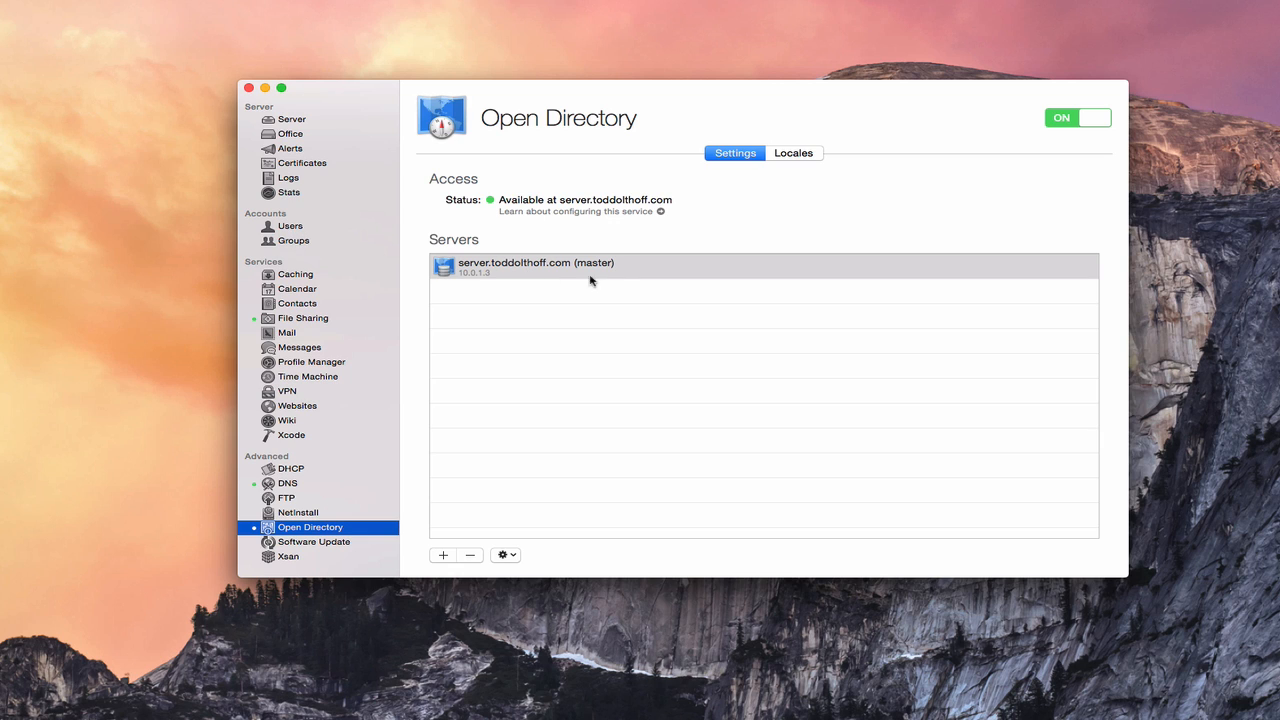
{"action": "mouse_move", "coordinate": [548, 280]}
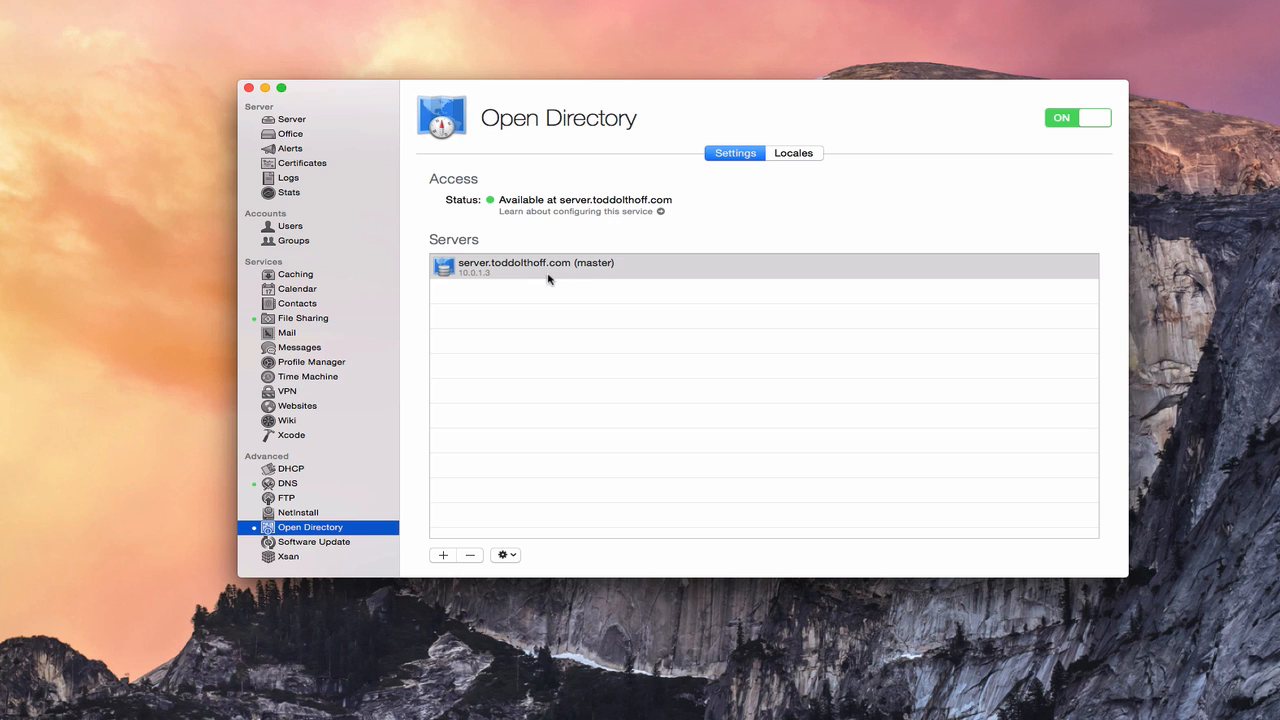
{"action": "mouse_move", "coordinate": [628, 282]}
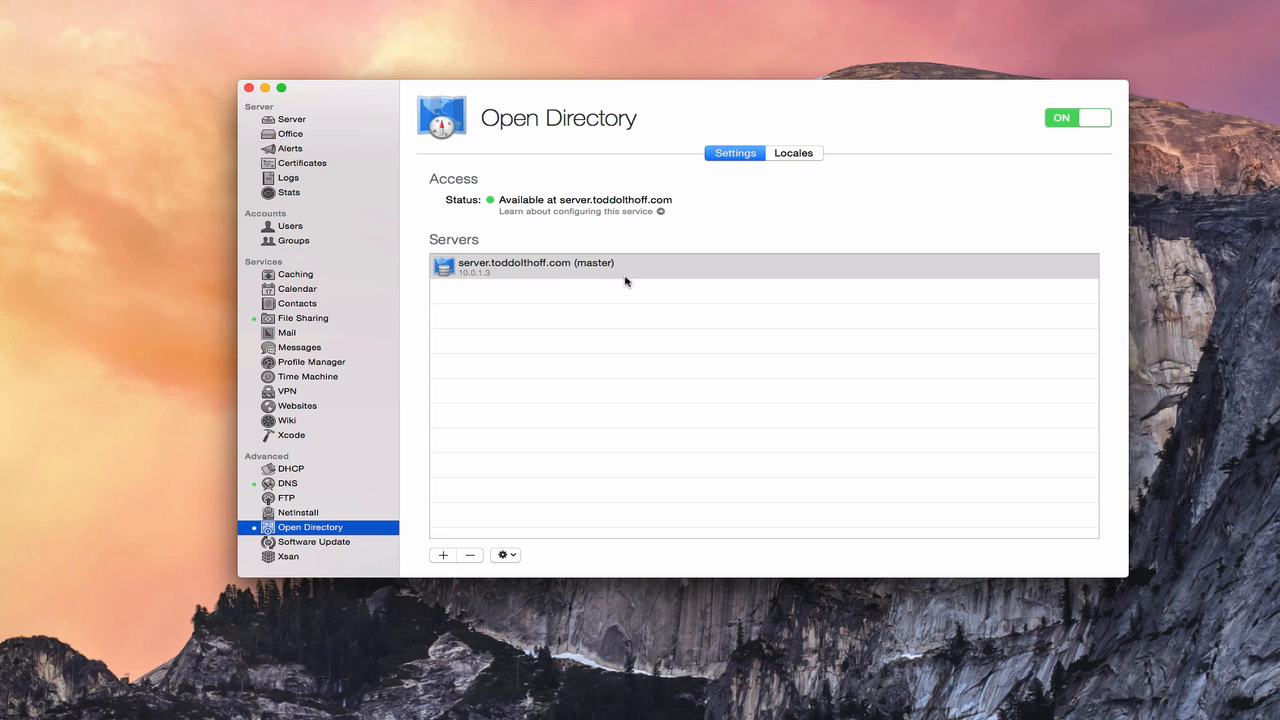
{"action": "mouse_move", "coordinate": [518, 278]}
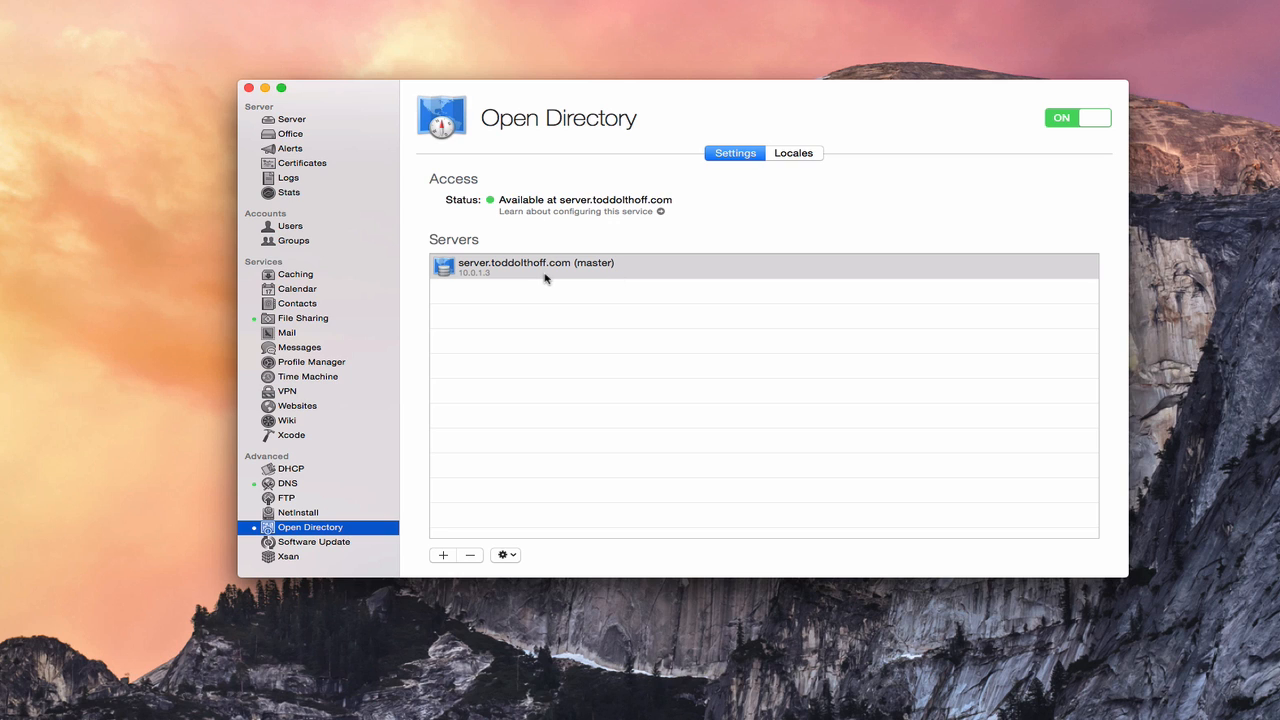
{"action": "mouse_move", "coordinate": [328, 254]}
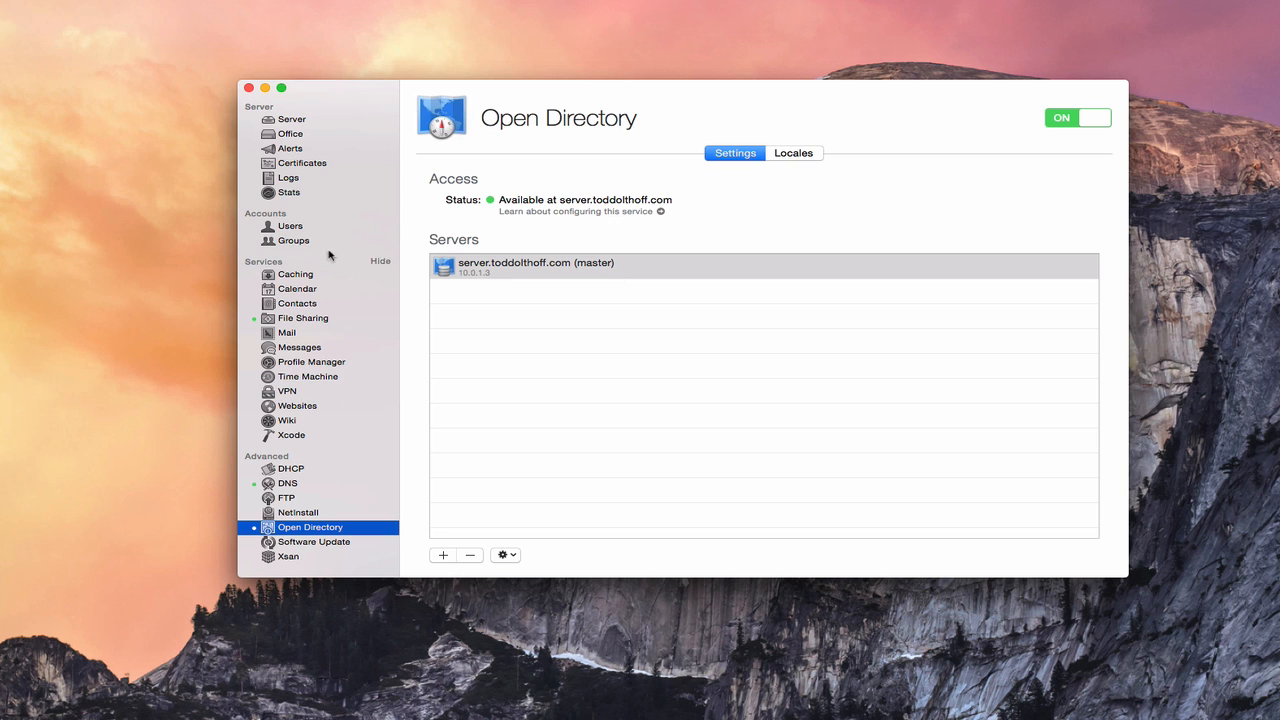
{"action": "mouse_move", "coordinate": [294, 228]}
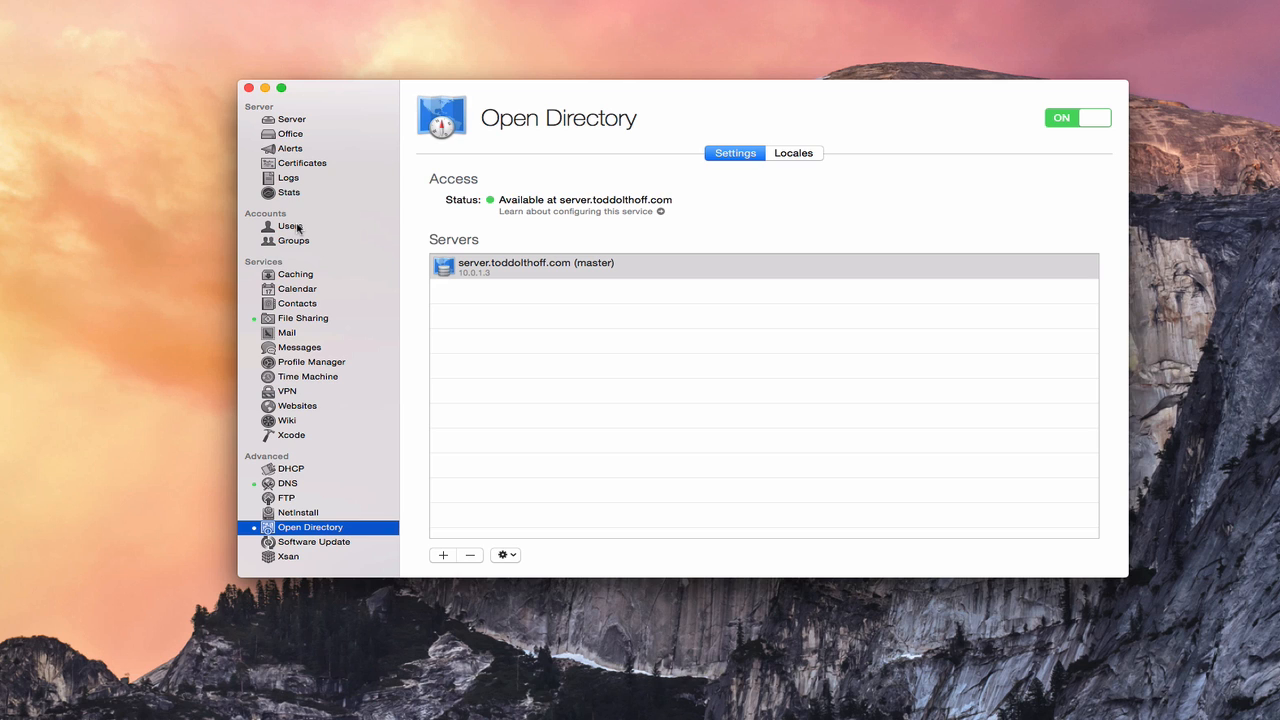
{"action": "mouse_move", "coordinate": [516, 280]}
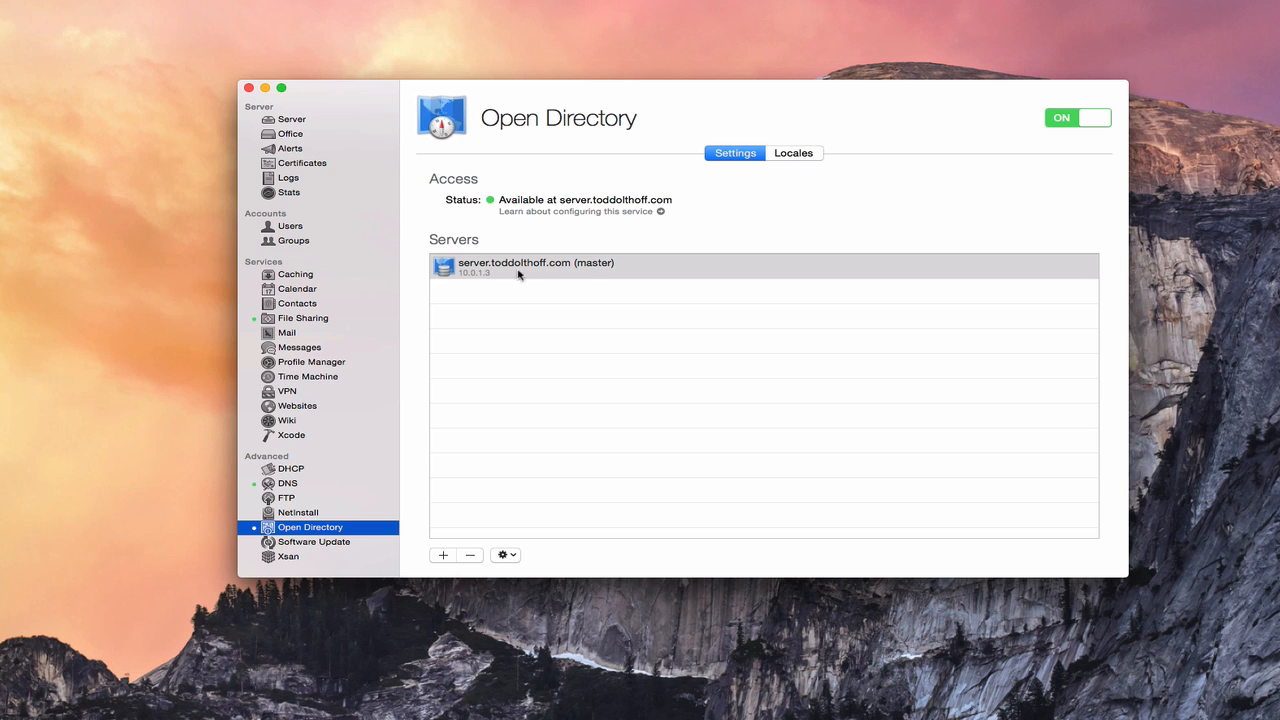
{"action": "mouse_move", "coordinate": [548, 284]}
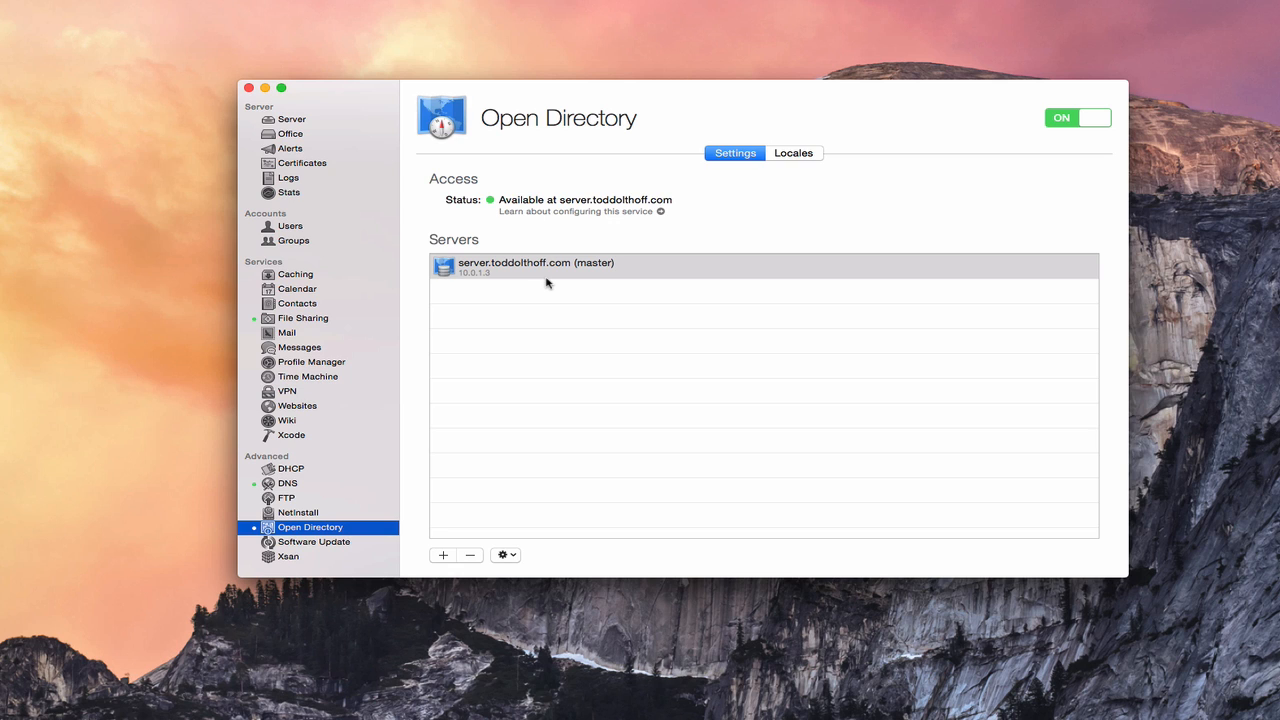
{"action": "mouse_move", "coordinate": [534, 290]}
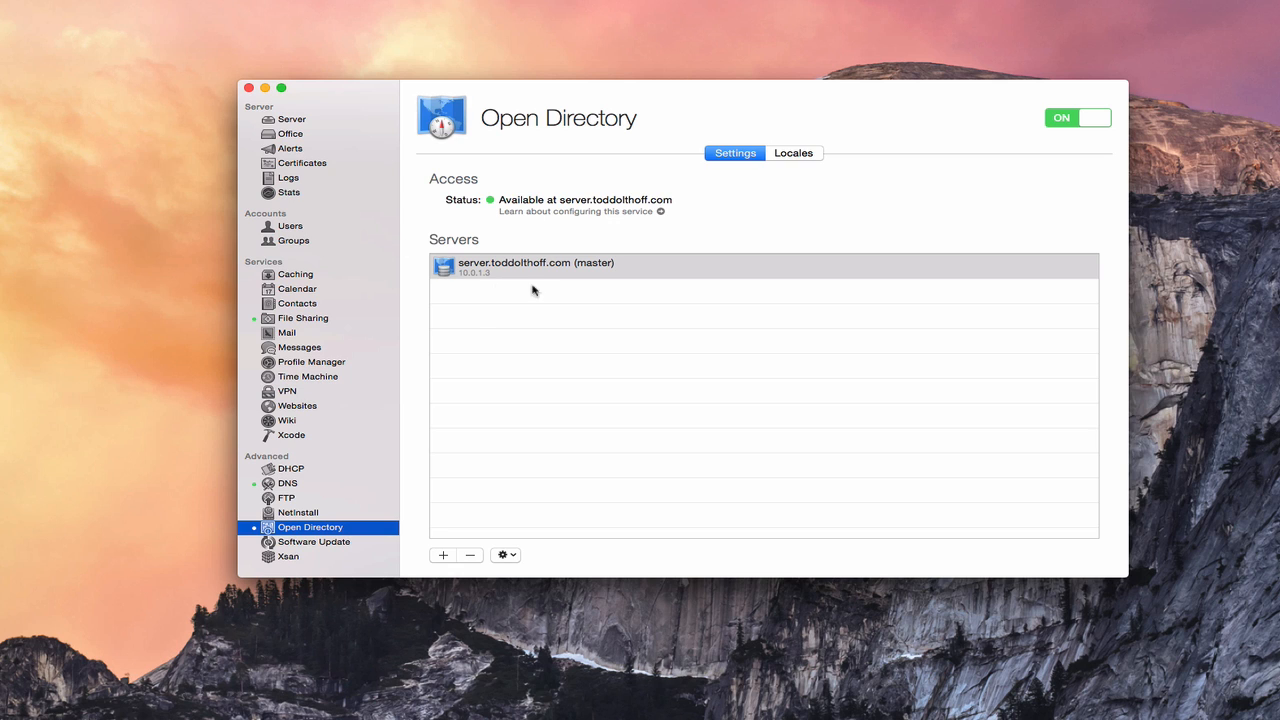
{"action": "mouse_move", "coordinate": [584, 280]}
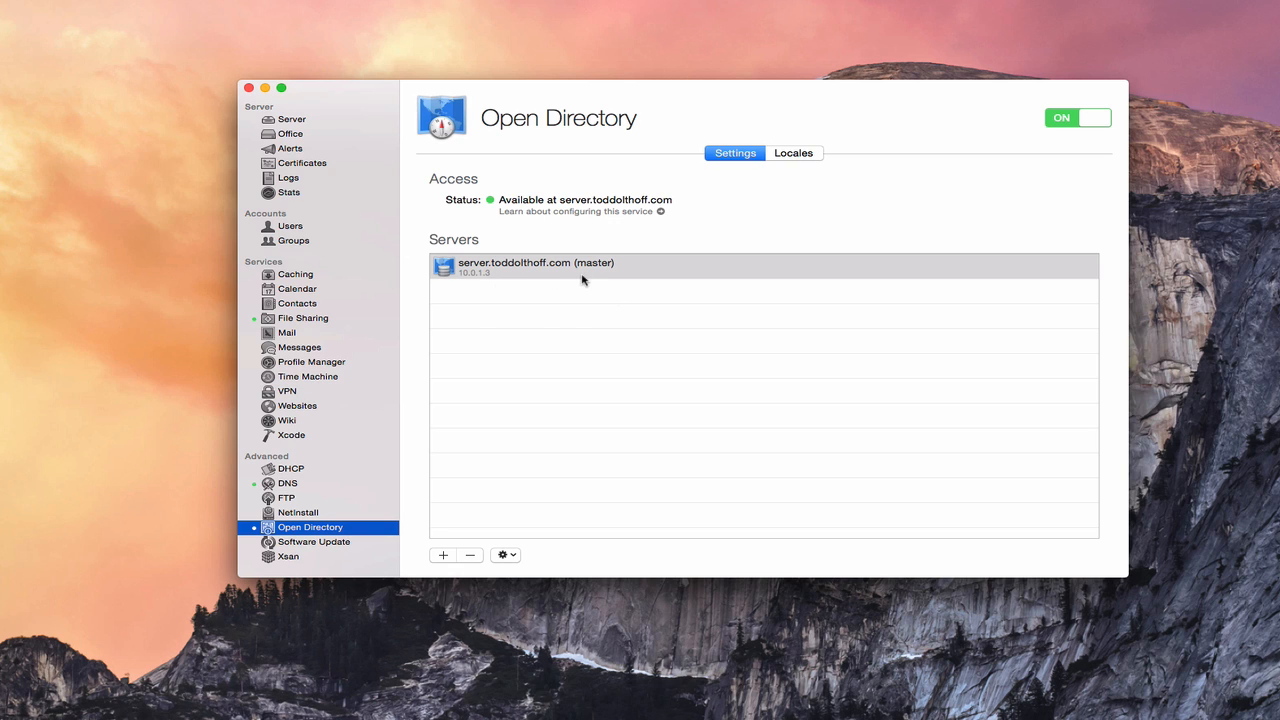
{"action": "mouse_move", "coordinate": [592, 284]}
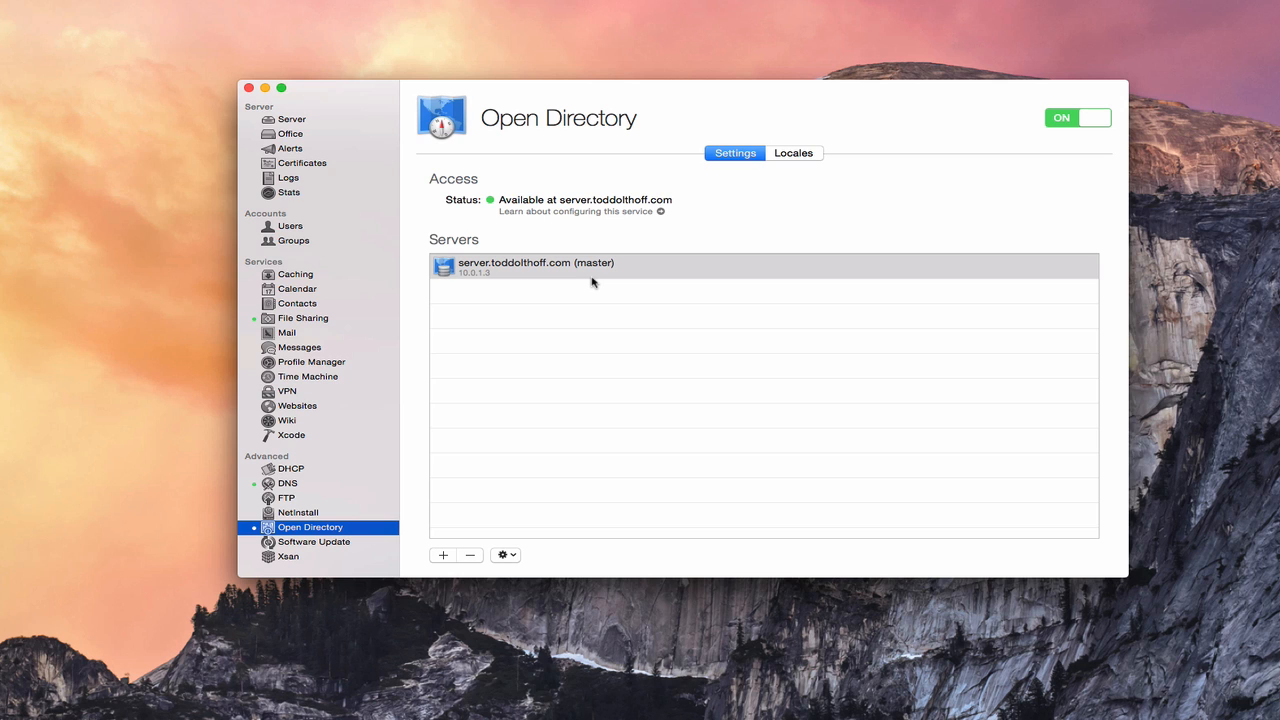
{"action": "mouse_move", "coordinate": [896, 494]}
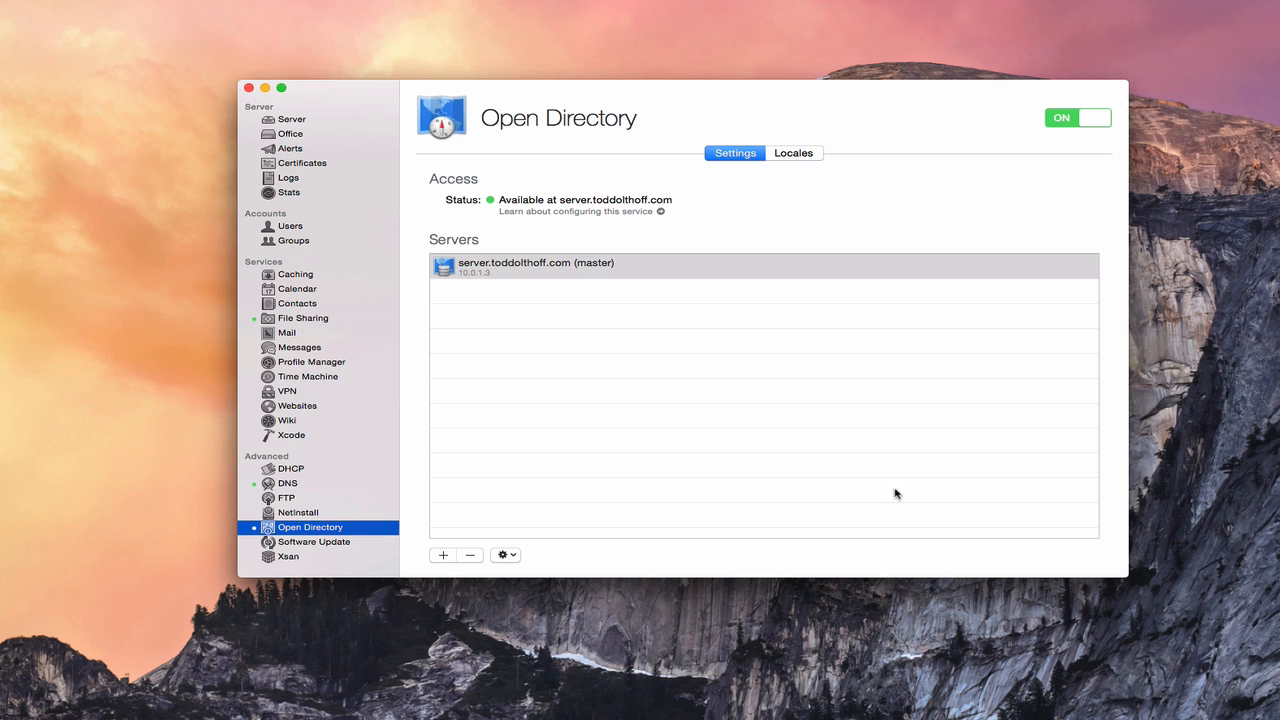
{"action": "mouse_move", "coordinate": [948, 536]}
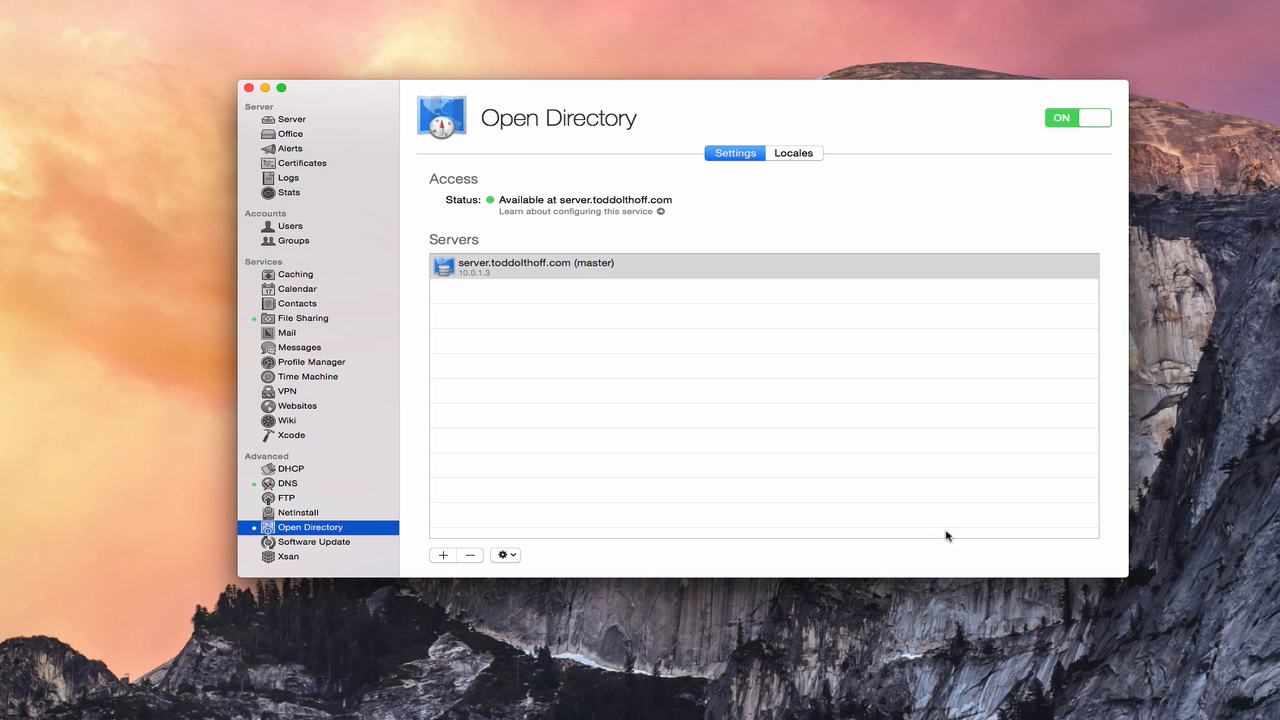
{"action": "mouse_move", "coordinate": [936, 516]}
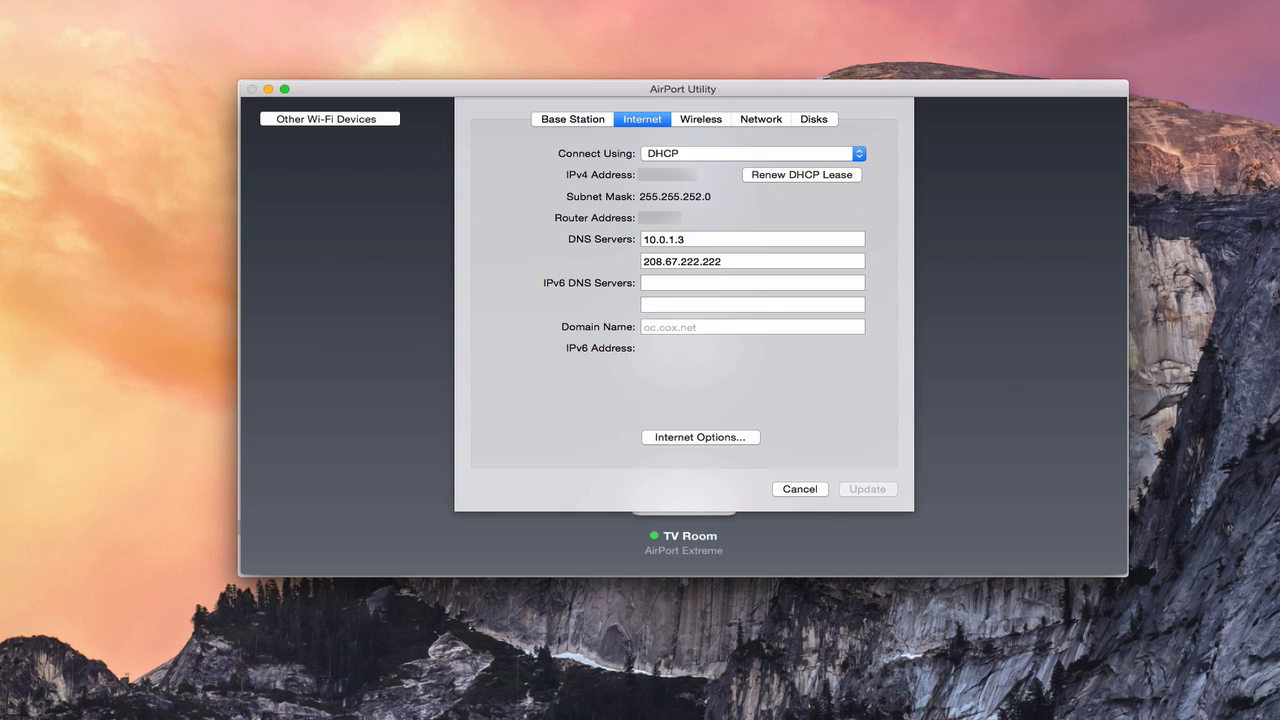
{"action": "mouse_move", "coordinate": [858, 144]}
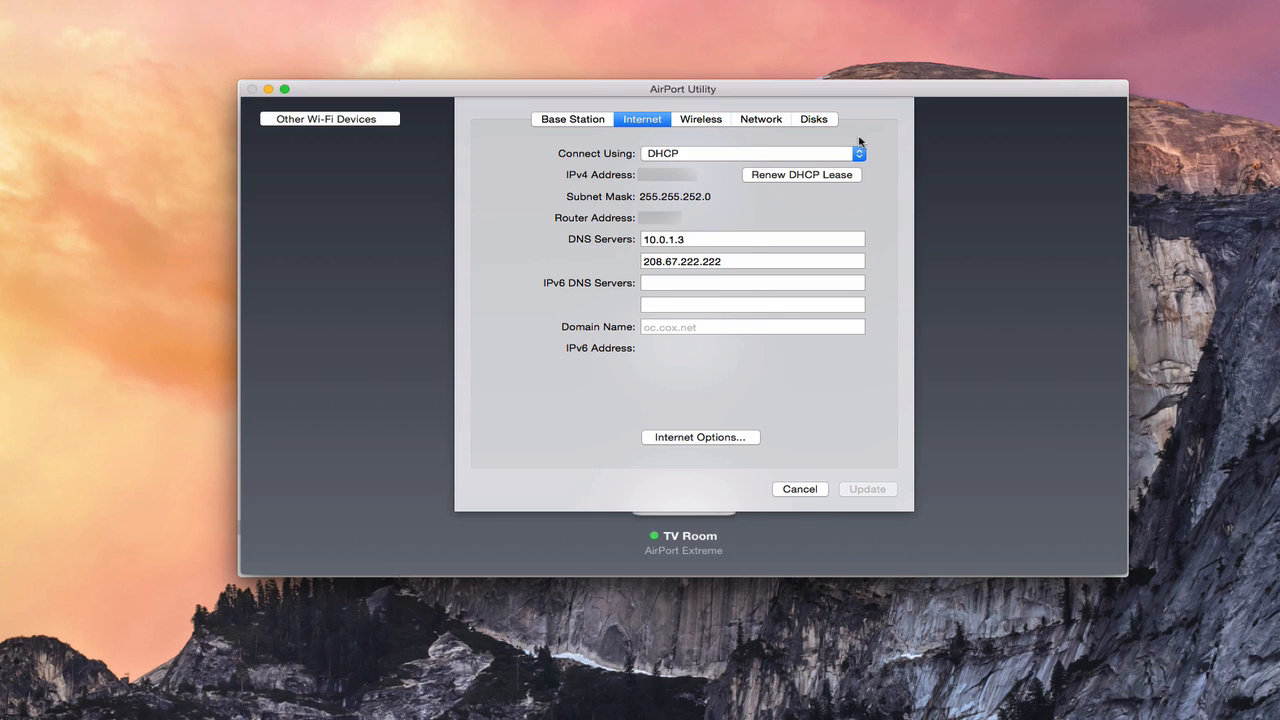
{"action": "mouse_move", "coordinate": [642, 124]}
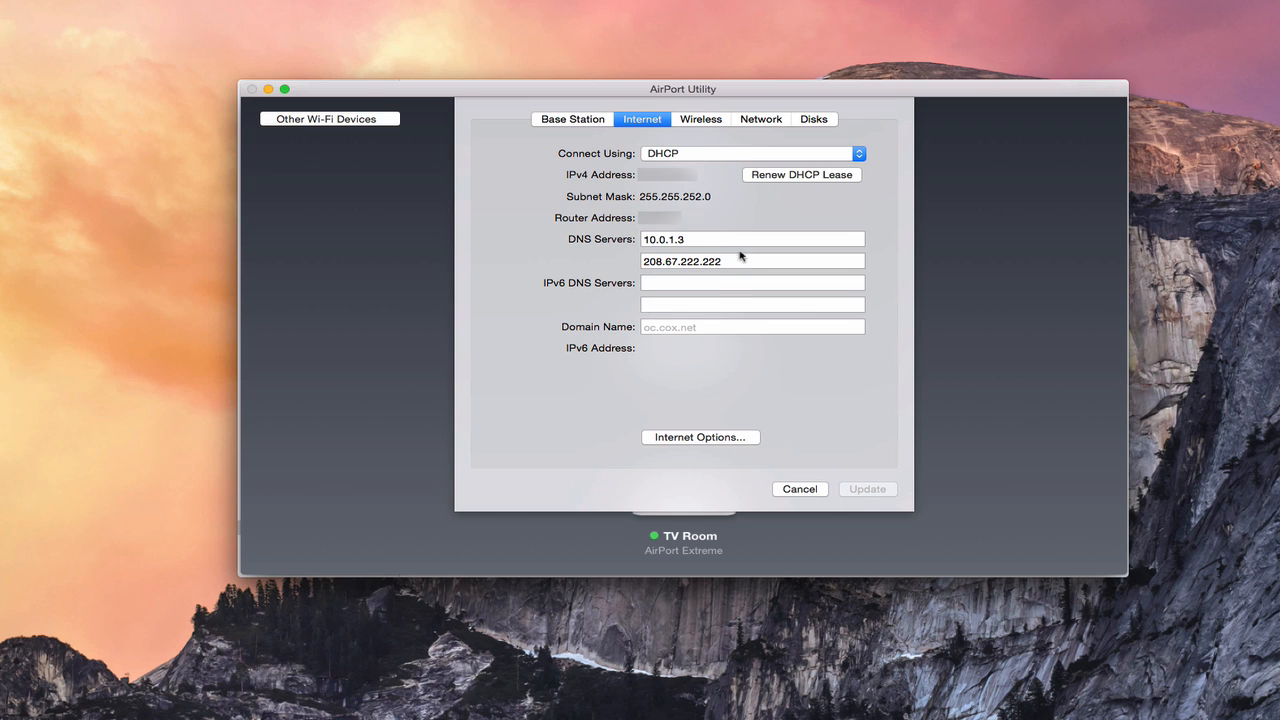
{"action": "mouse_move", "coordinate": [732, 272]}
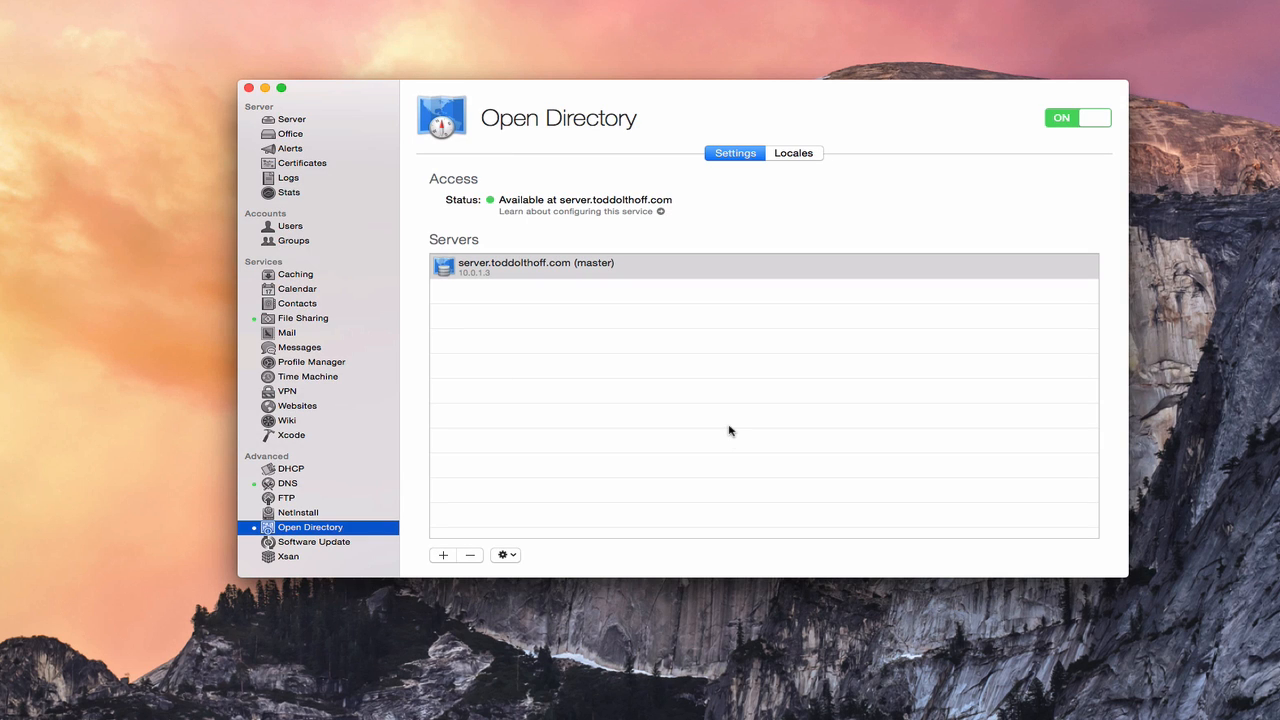
{"action": "mouse_move", "coordinate": [844, 482]}
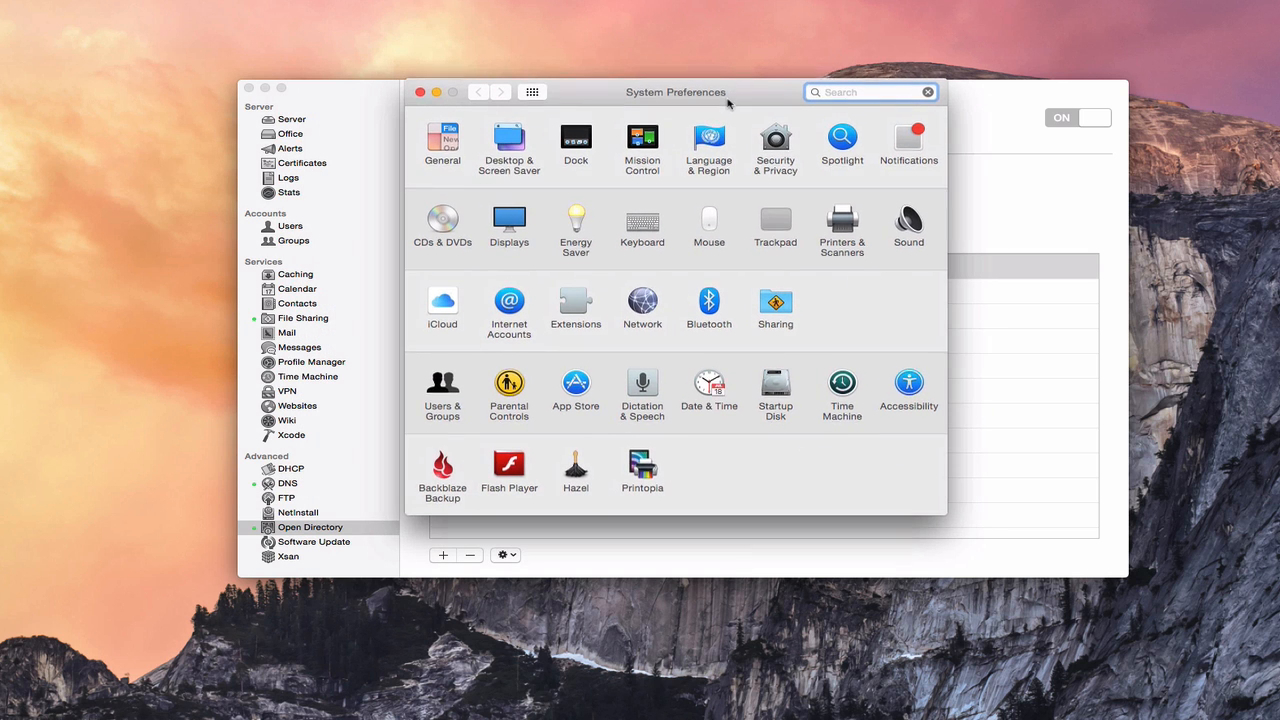
Step: Show the Network pane with Ethernet connected at 10.0.1.3 and its DNS servers
{"action": "left_click", "coordinate": [642, 304]}
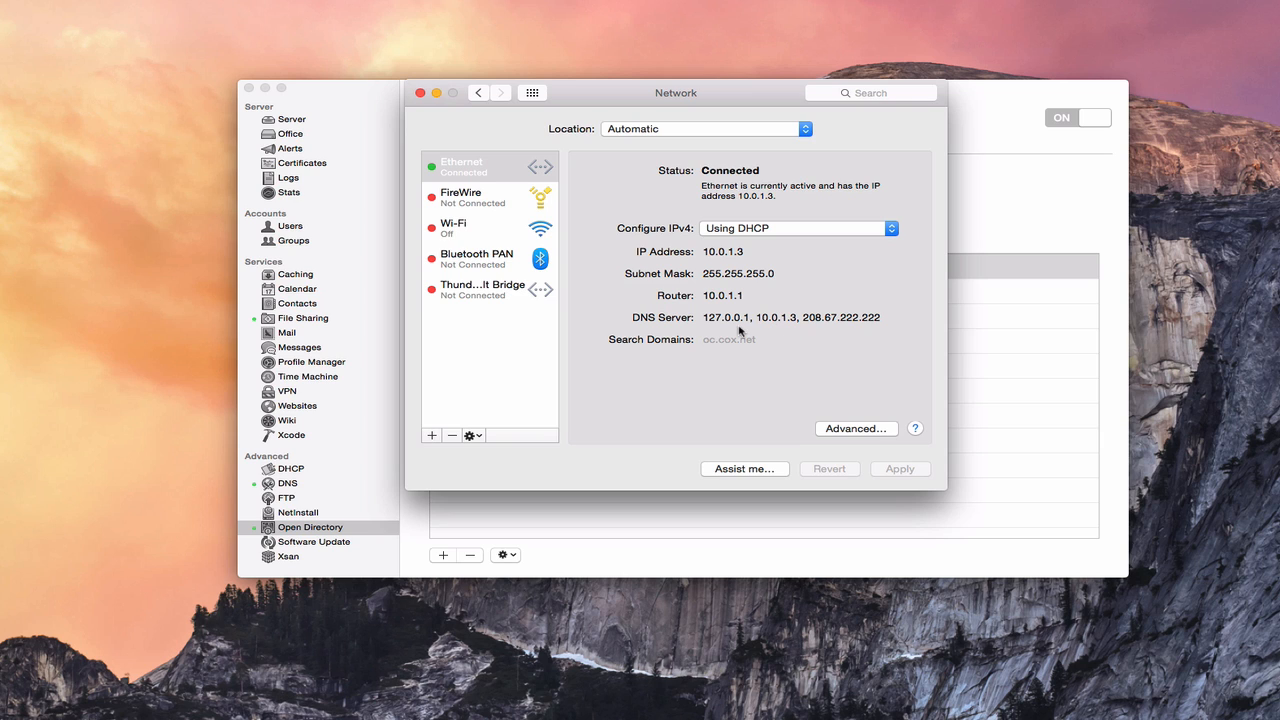
{"action": "mouse_move", "coordinate": [732, 324]}
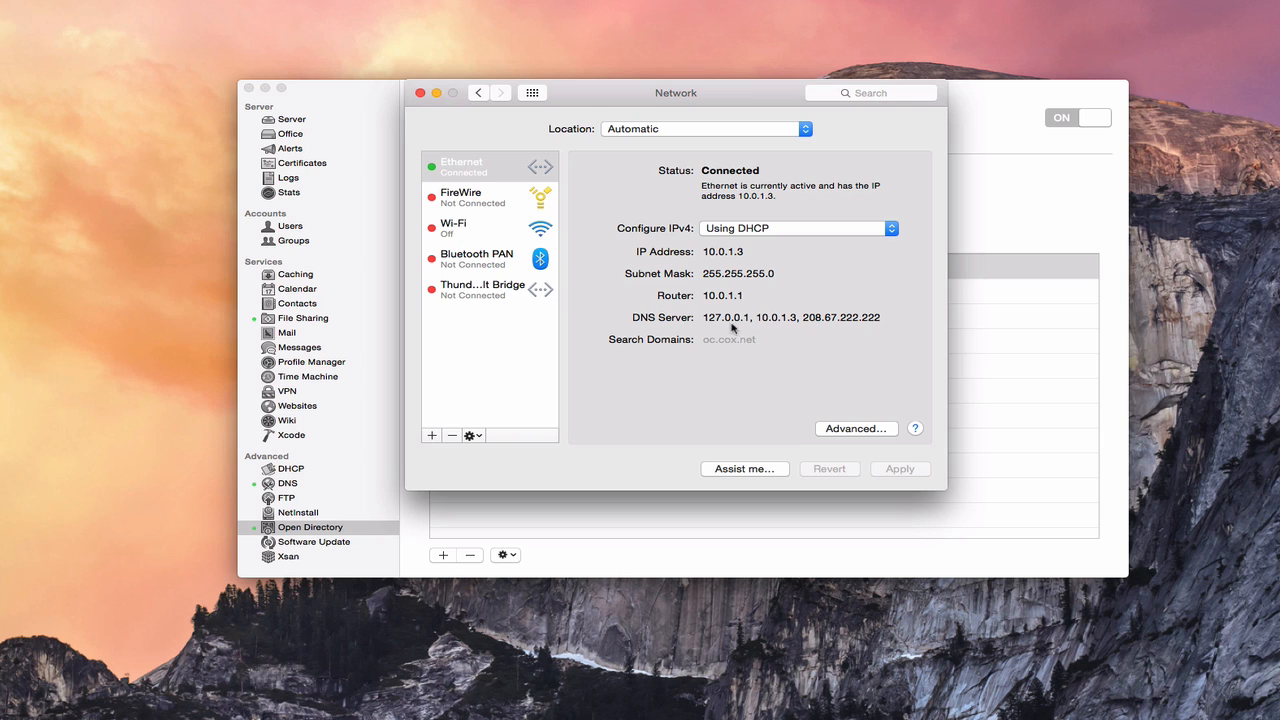
{"action": "mouse_move", "coordinate": [794, 324]}
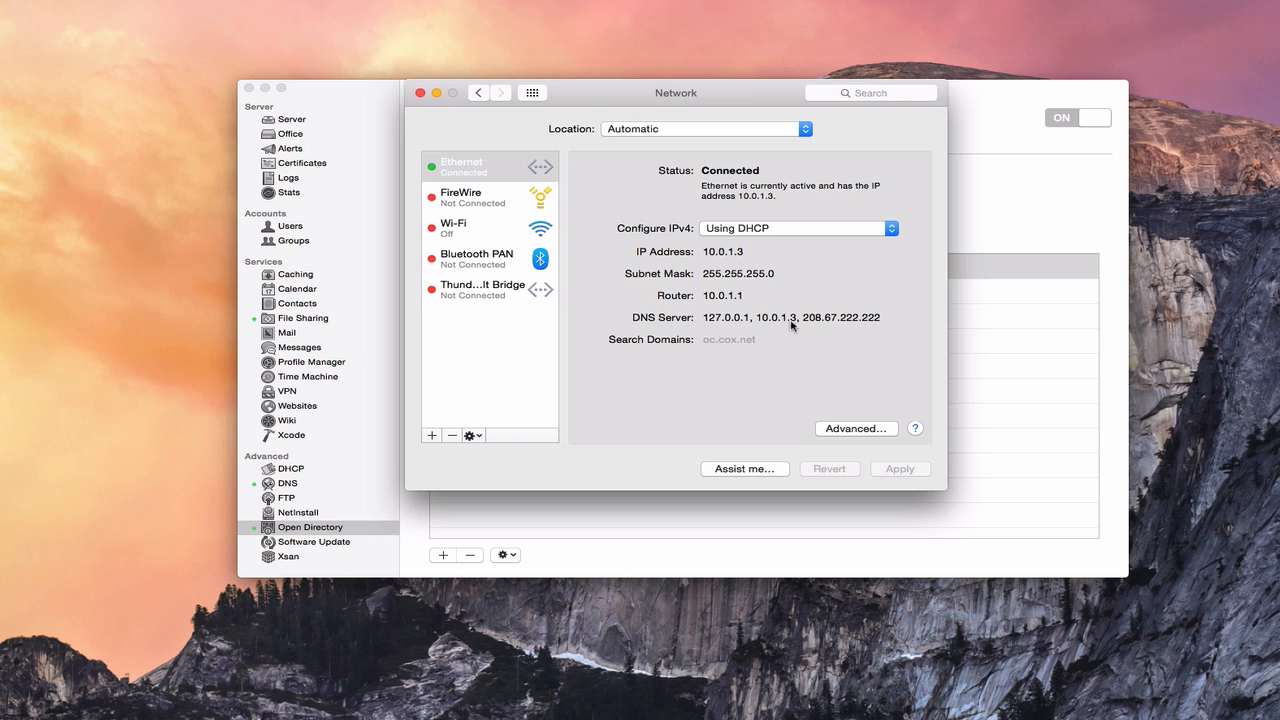
{"action": "mouse_move", "coordinate": [796, 326]}
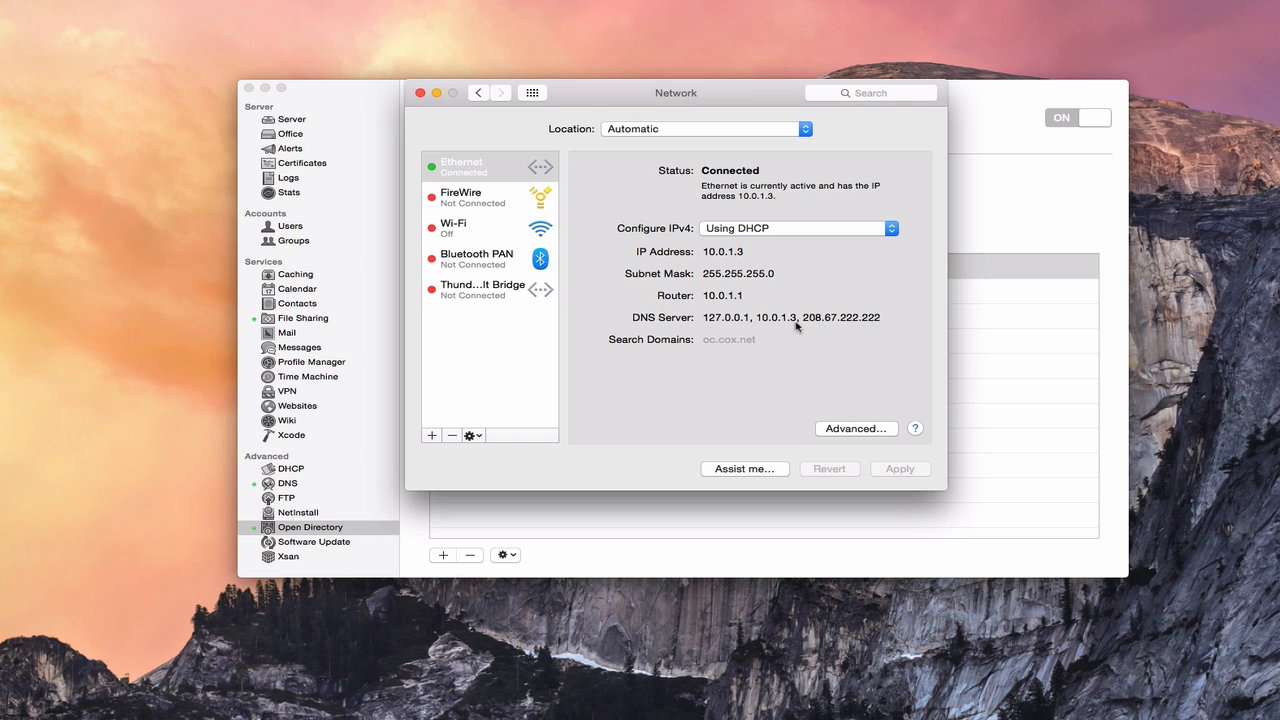
{"action": "mouse_move", "coordinate": [736, 326]}
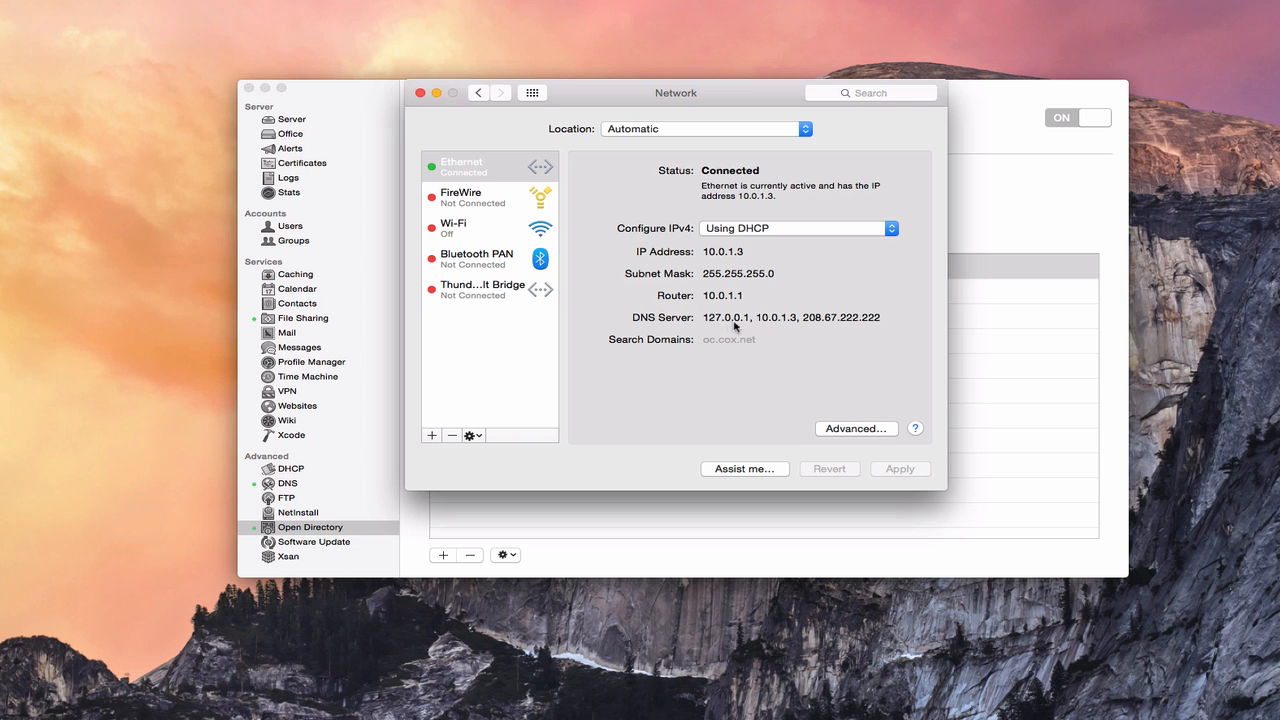
{"action": "mouse_move", "coordinate": [734, 326]}
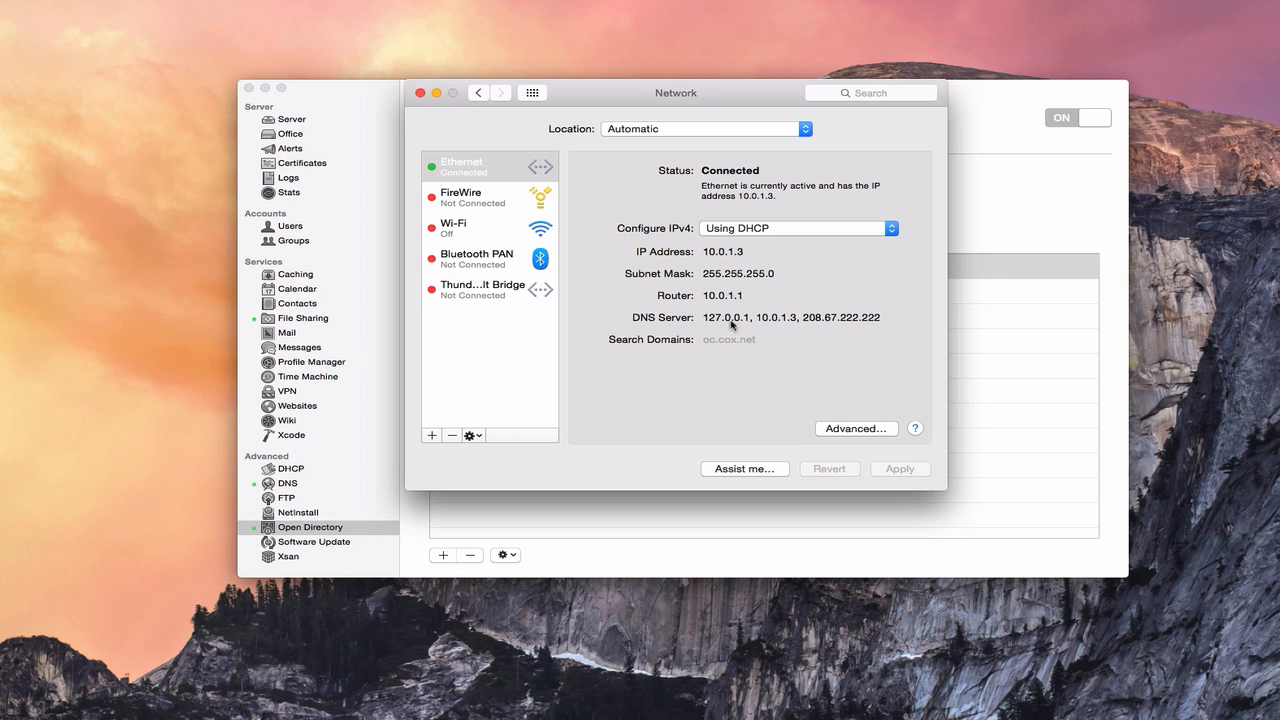
{"action": "mouse_move", "coordinate": [792, 326]}
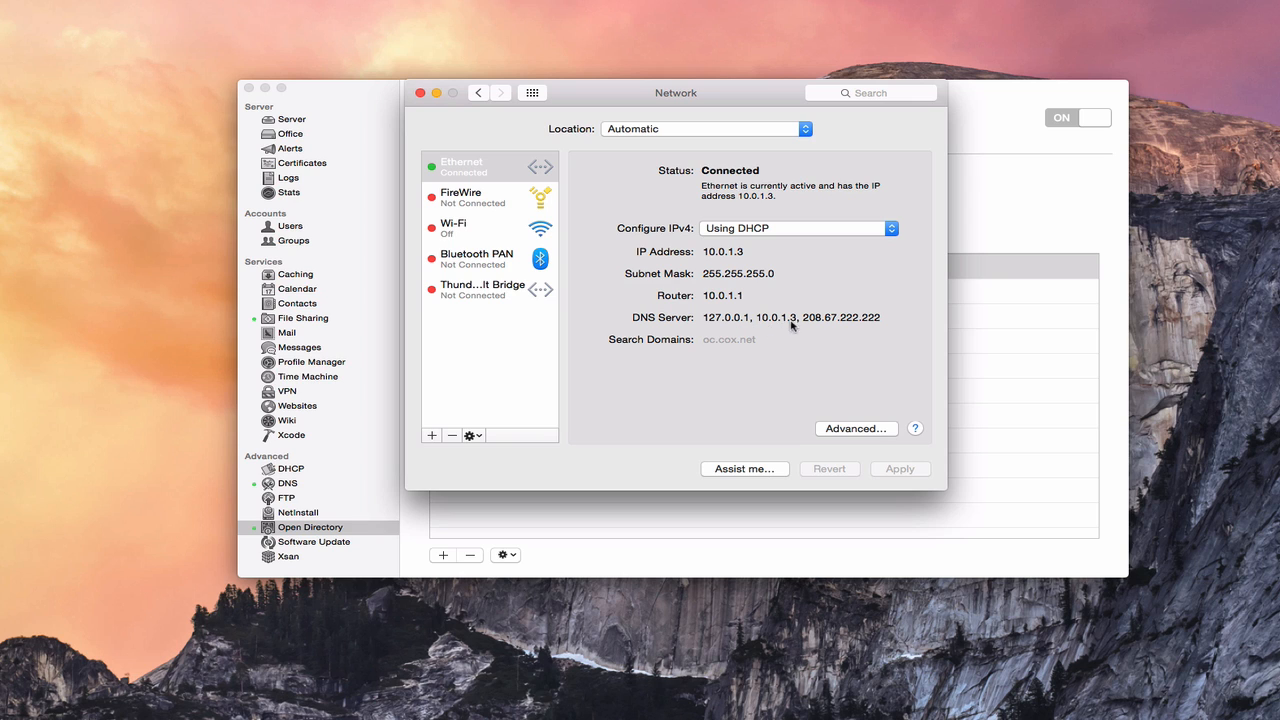
{"action": "mouse_move", "coordinate": [780, 324]}
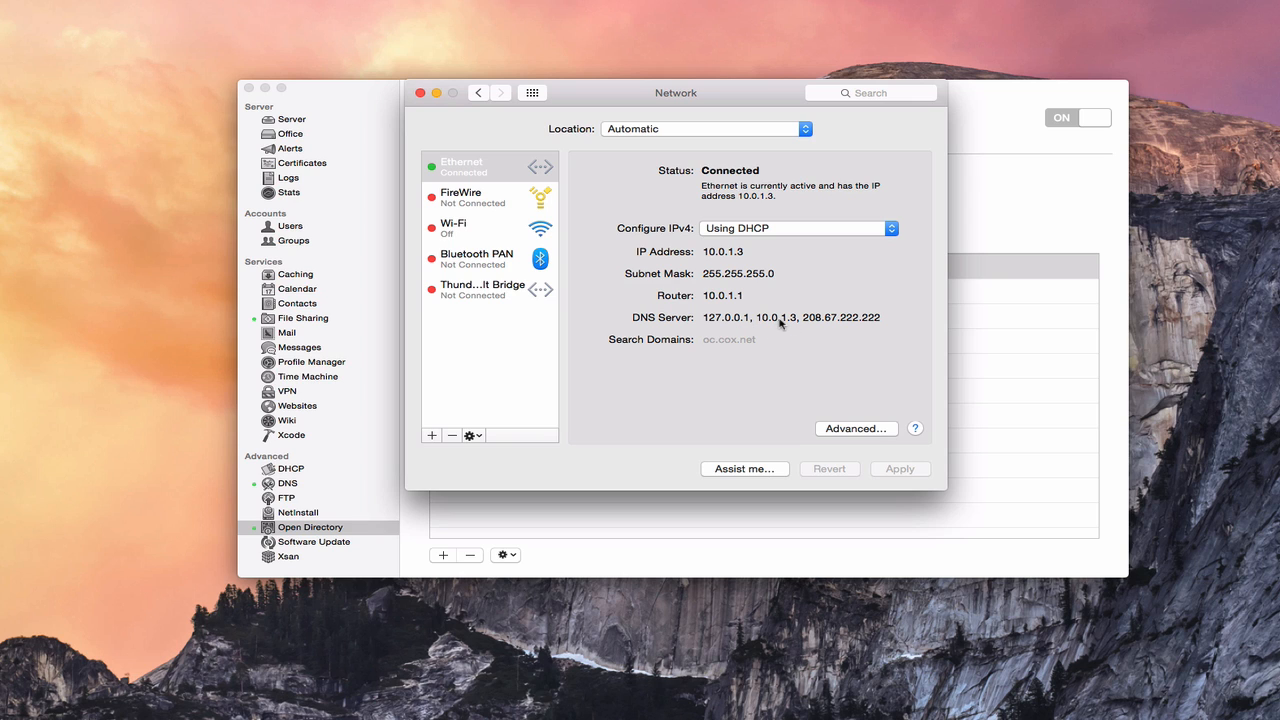
{"action": "mouse_move", "coordinate": [772, 324]}
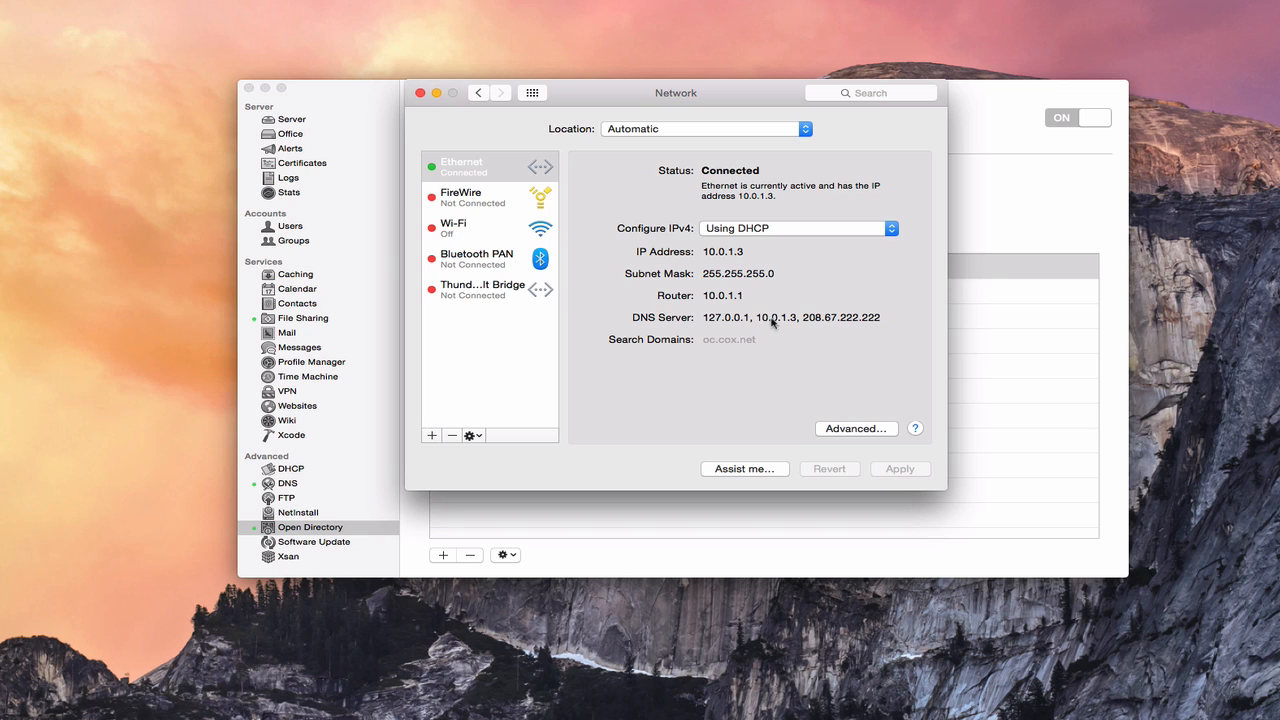
{"action": "mouse_move", "coordinate": [852, 384]}
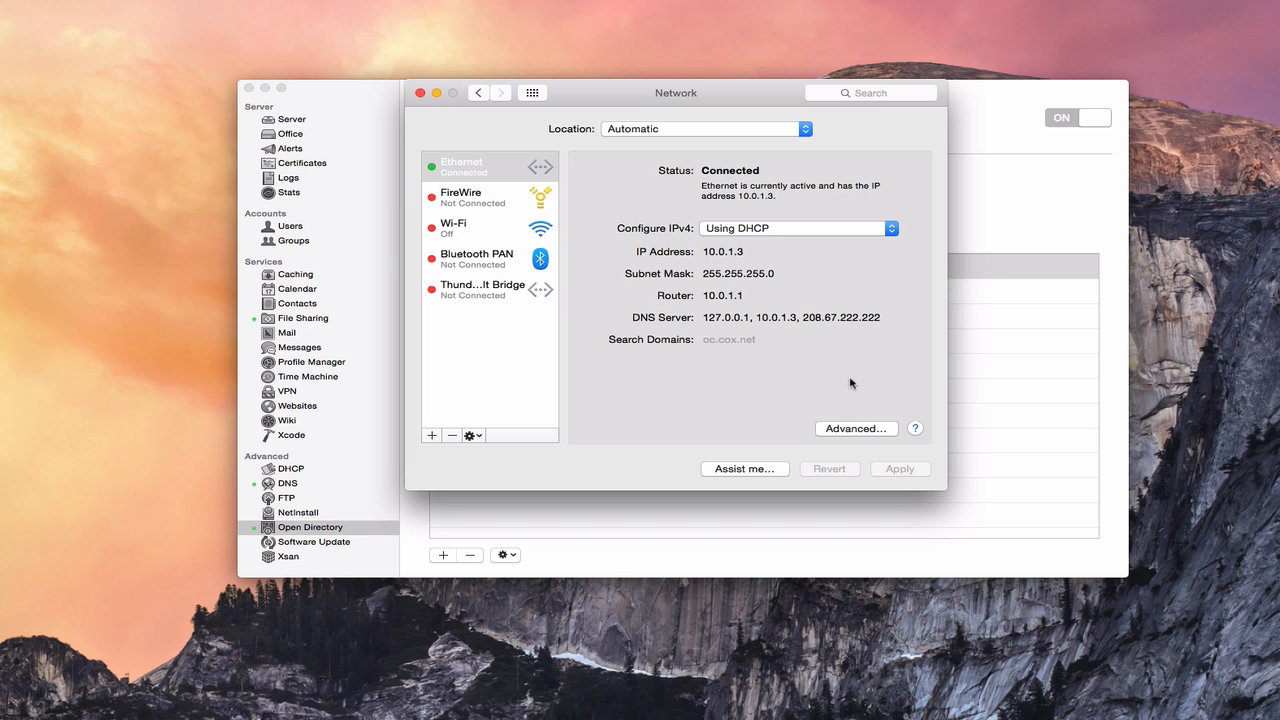
{"action": "left_click", "coordinate": [856, 428]}
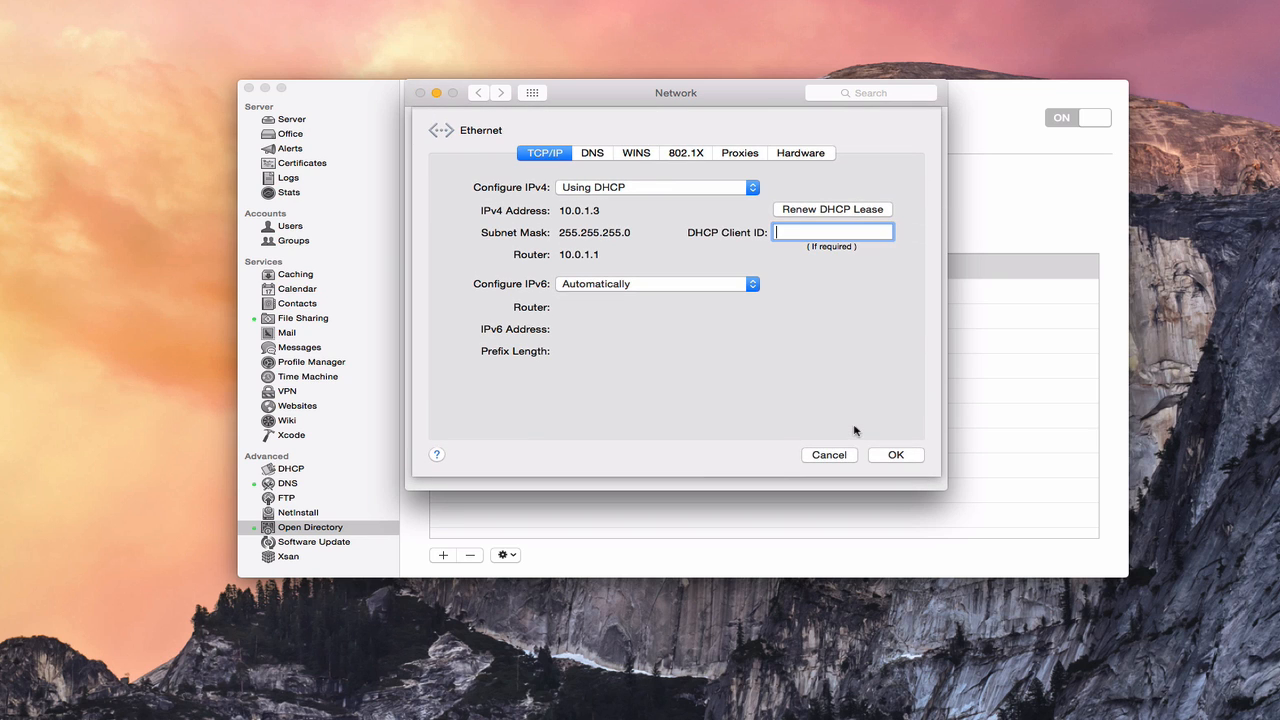
{"action": "left_click", "coordinate": [592, 152]}
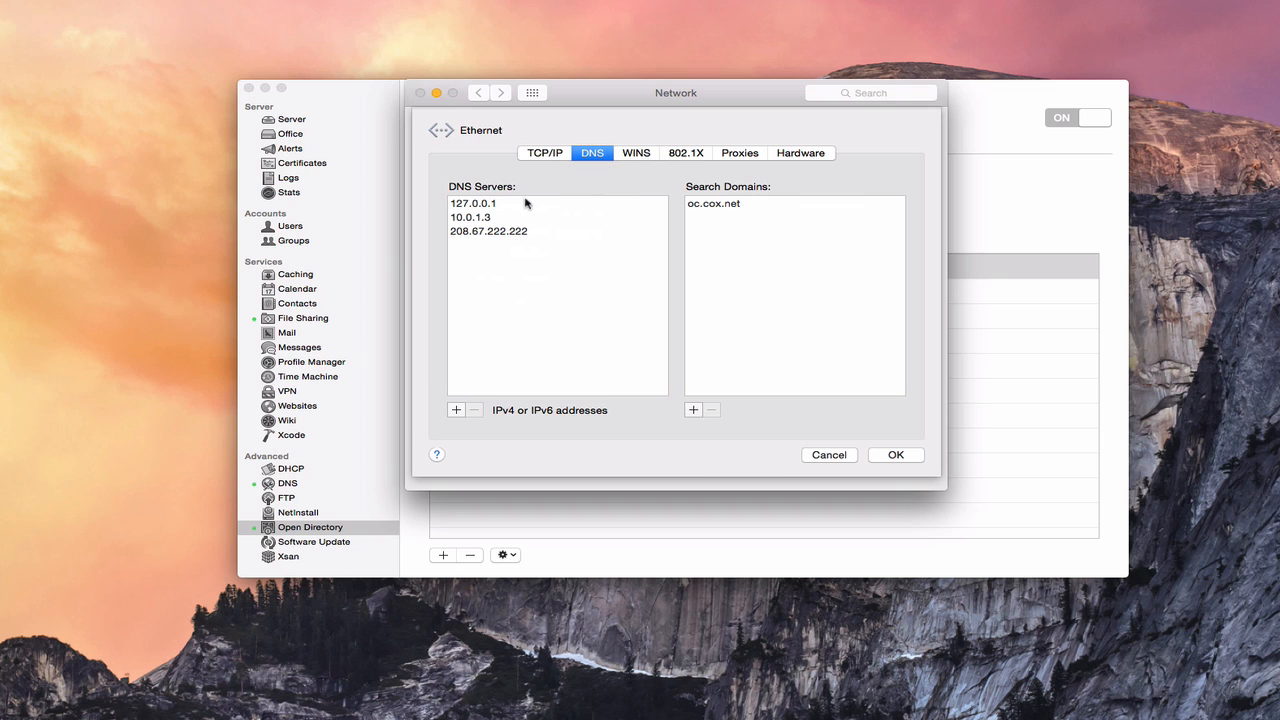
{"action": "mouse_move", "coordinate": [496, 240]}
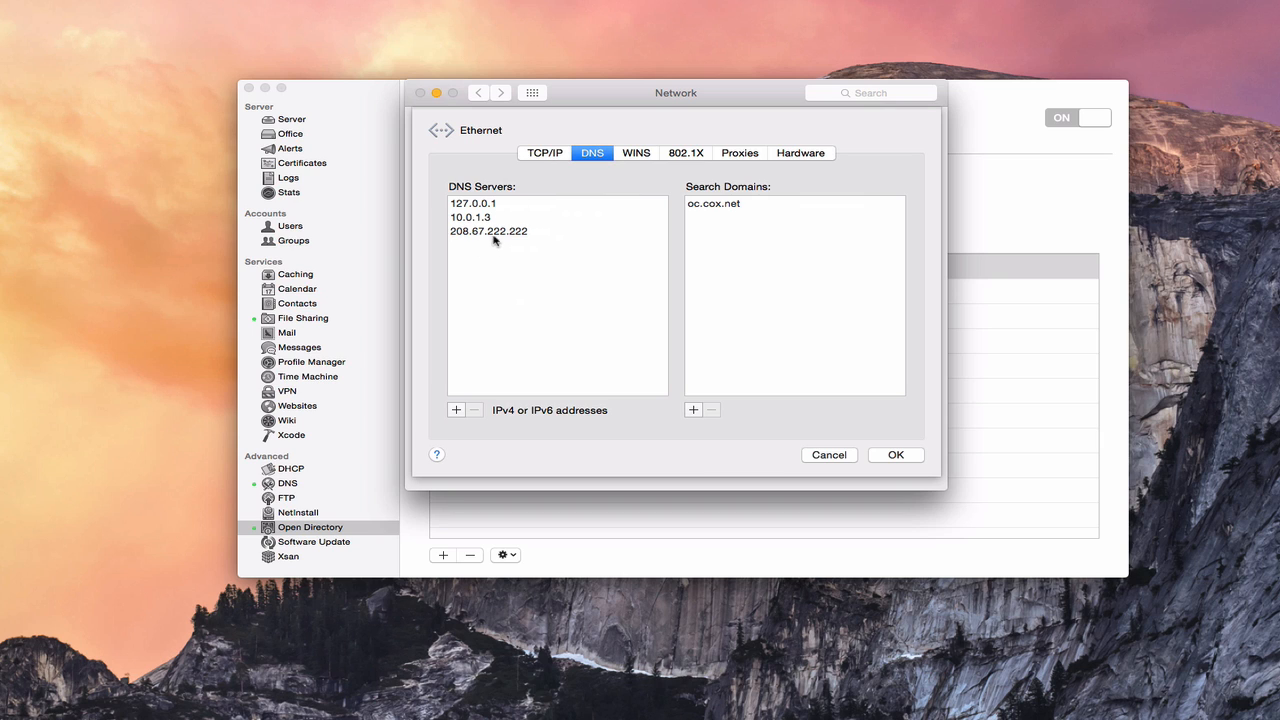
{"action": "mouse_move", "coordinate": [500, 216]}
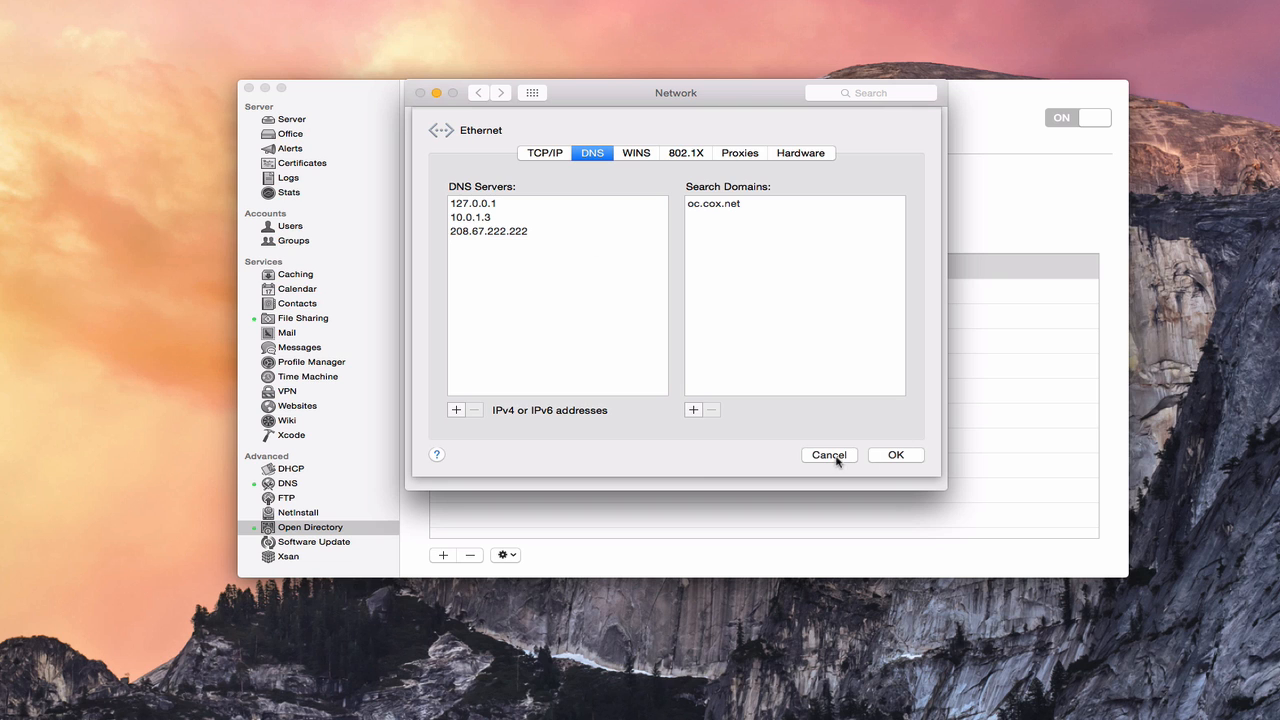
{"action": "left_click", "coordinate": [828, 456]}
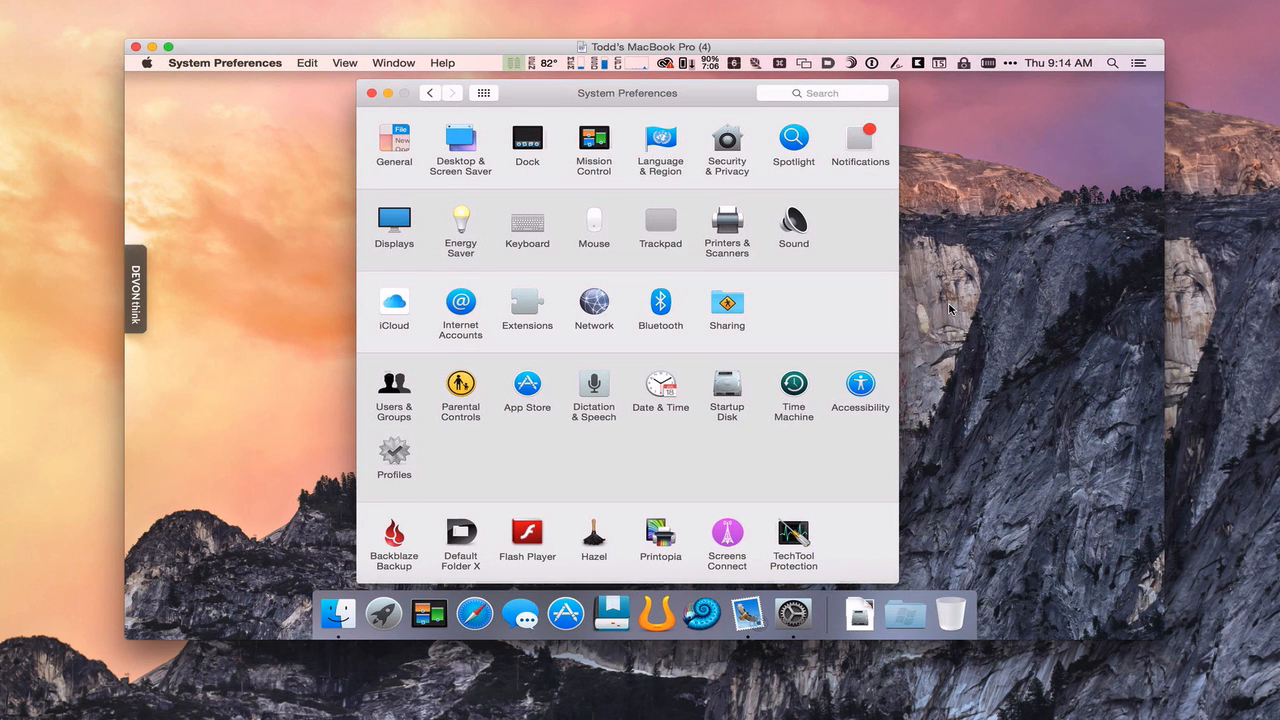
{"action": "mouse_move", "coordinate": [784, 304]}
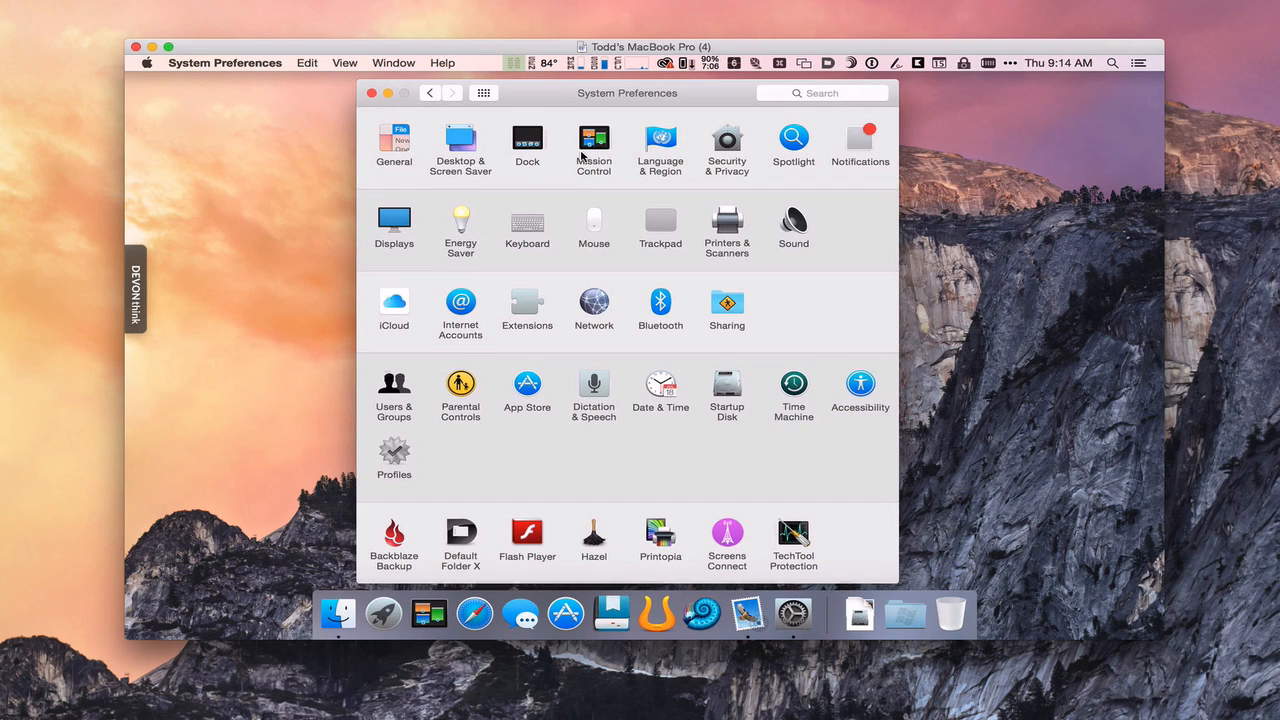
{"action": "mouse_move", "coordinate": [560, 104]}
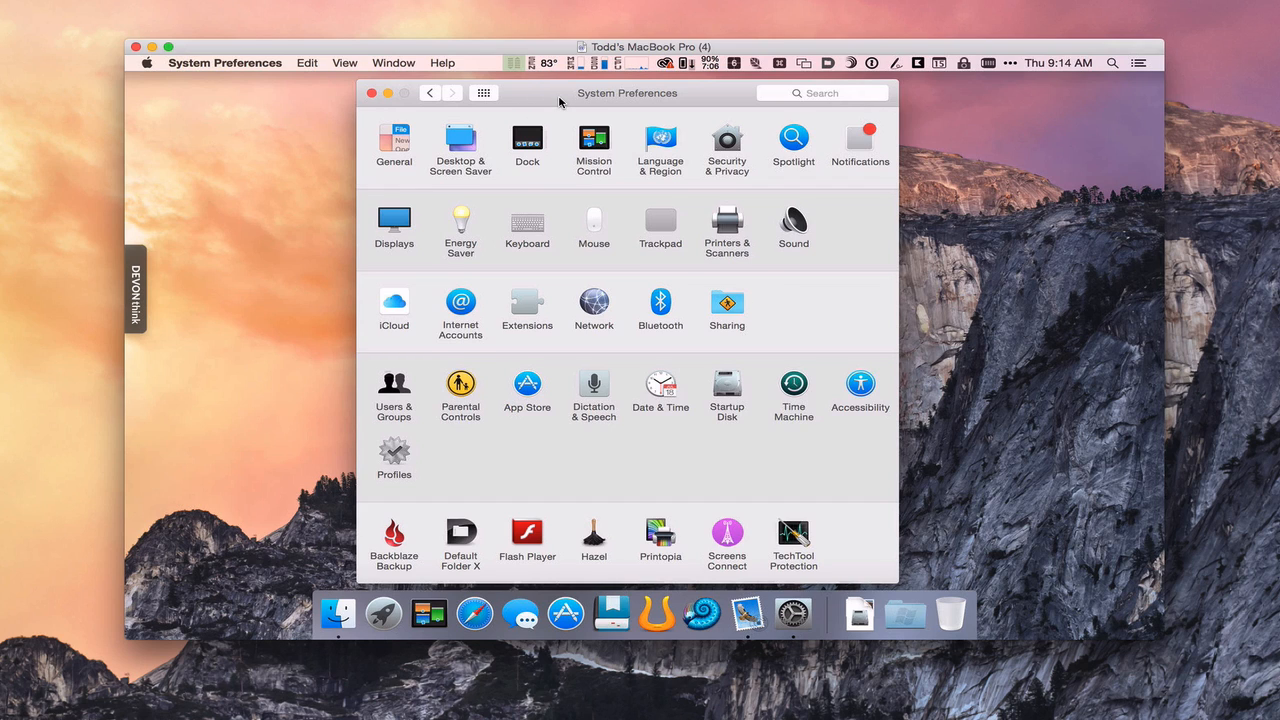
{"action": "mouse_move", "coordinate": [496, 272]}
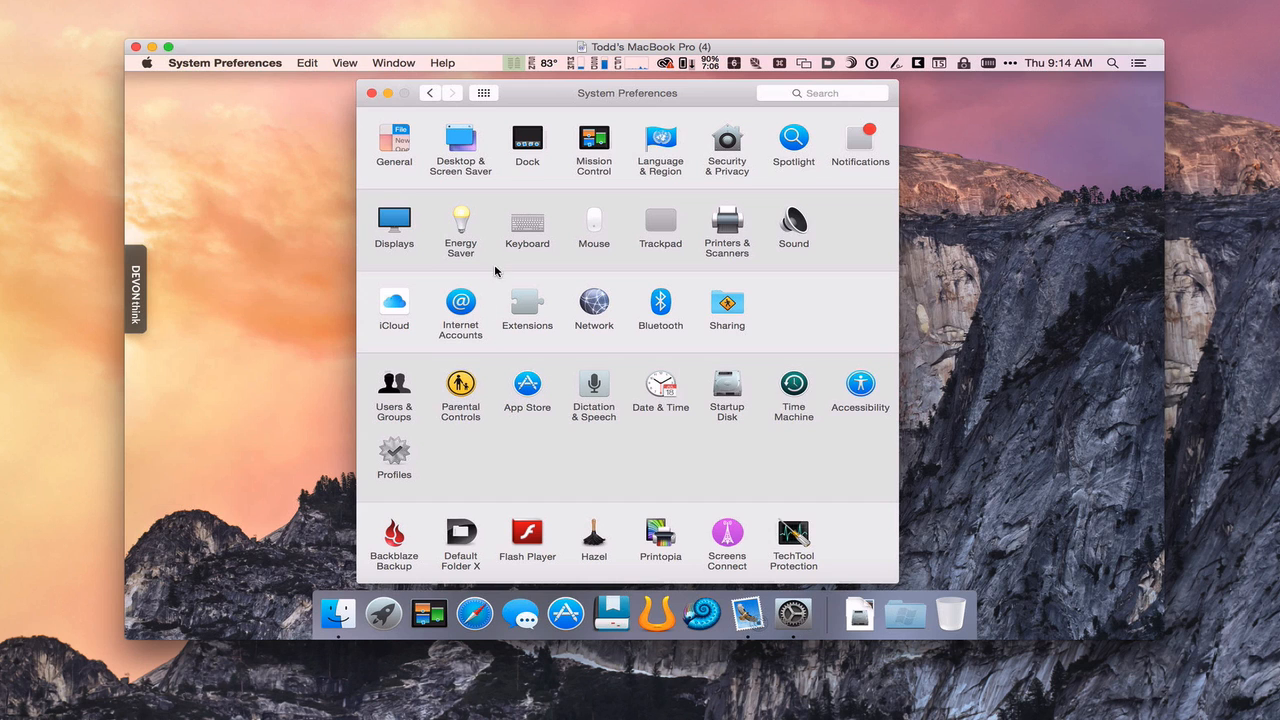
Step: Show the remote MacBook's Users & Groups login options listing its network account server
{"action": "left_click", "coordinate": [394, 388]}
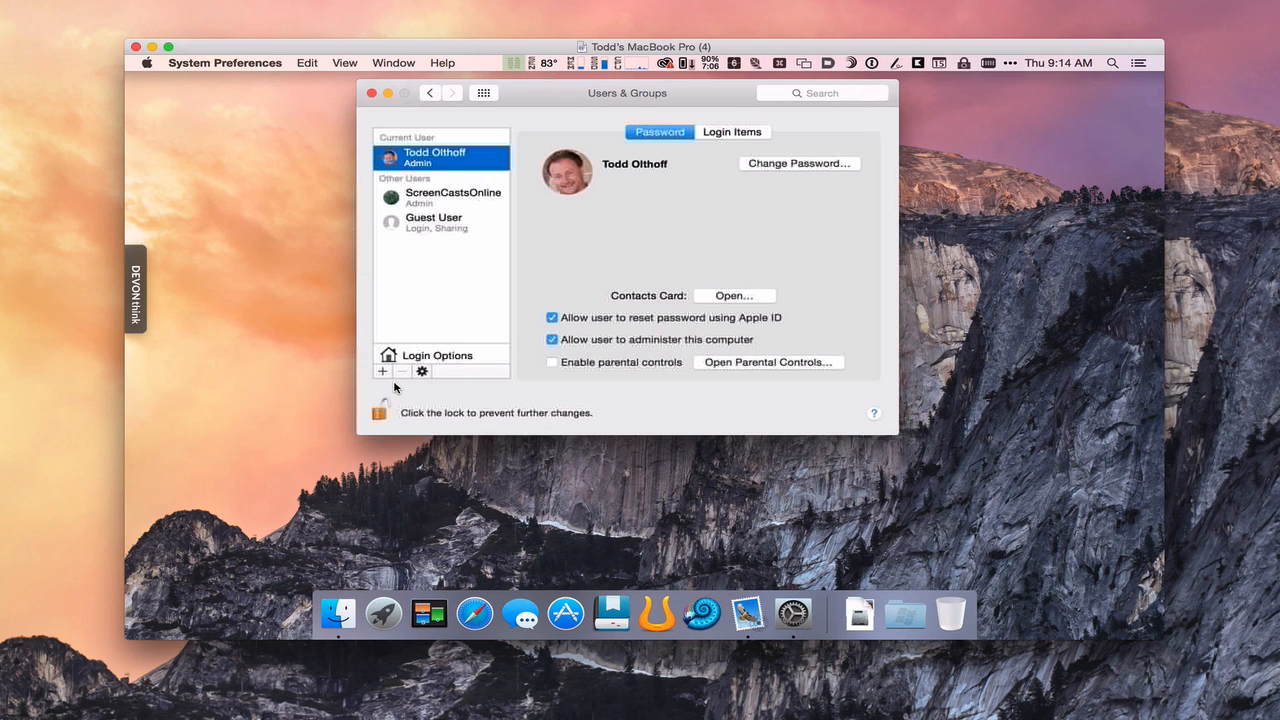
{"action": "mouse_move", "coordinate": [380, 418]}
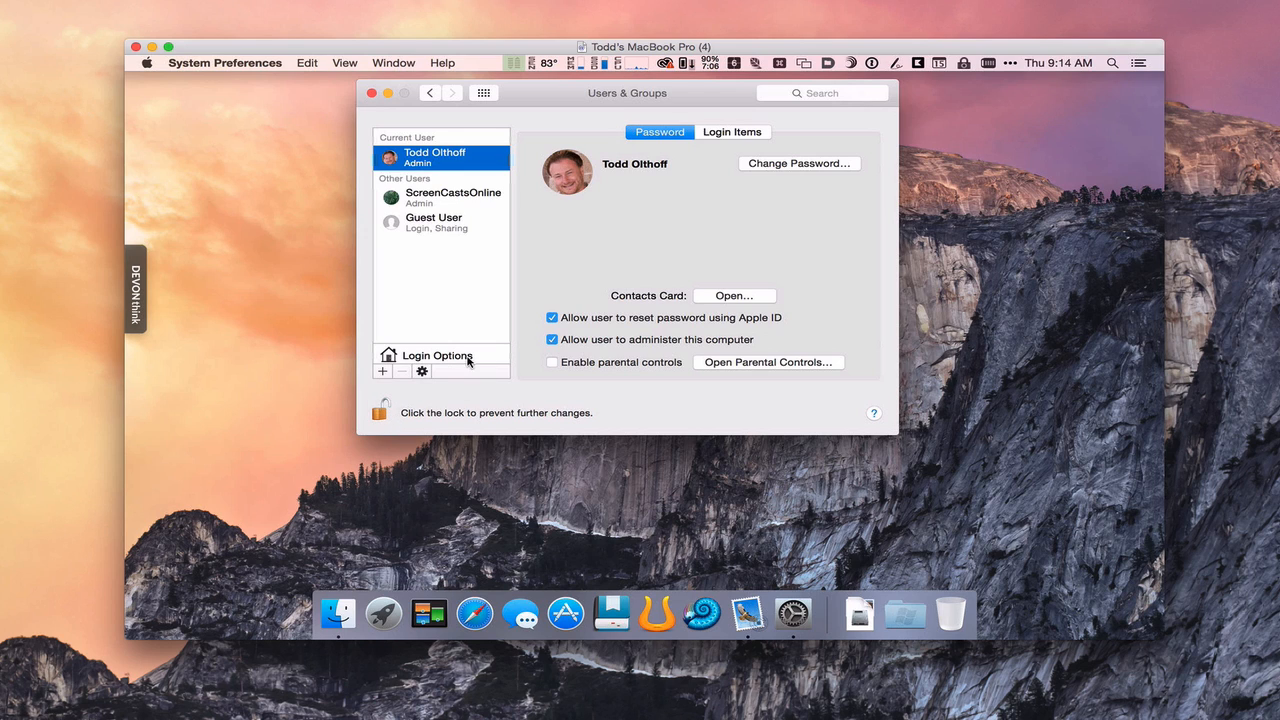
{"action": "left_click", "coordinate": [436, 356]}
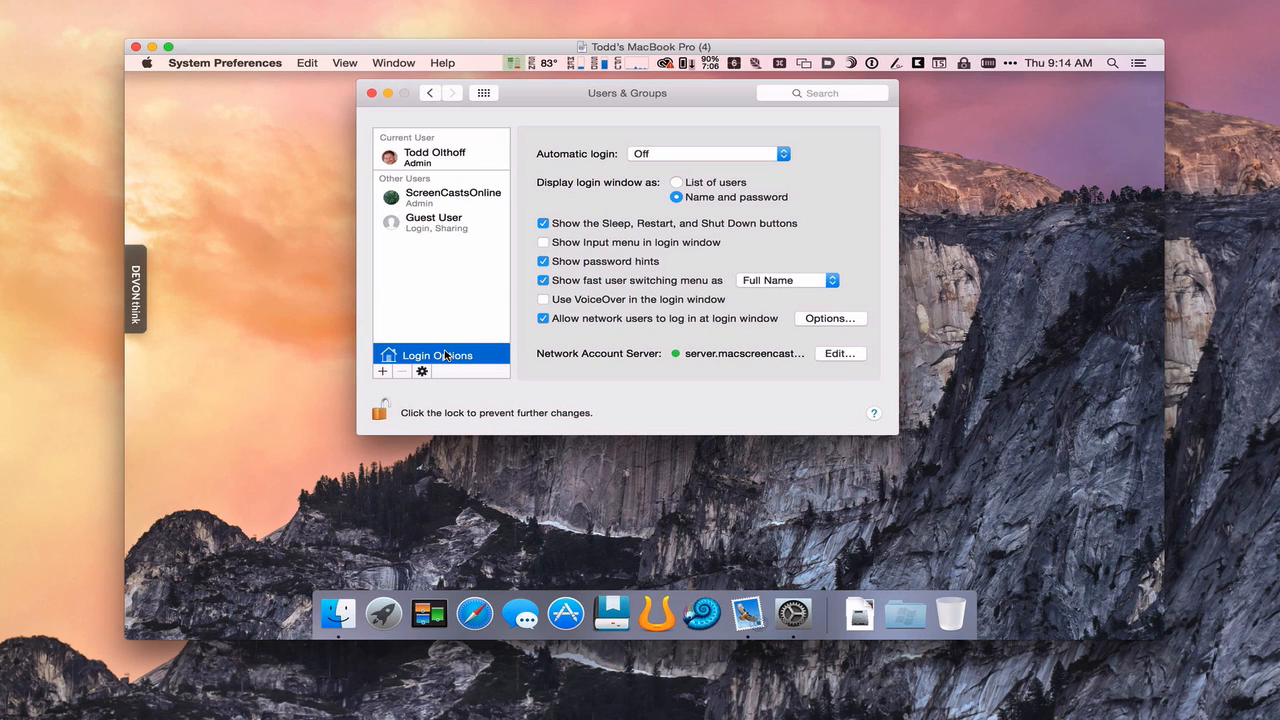
{"action": "mouse_move", "coordinate": [618, 364]}
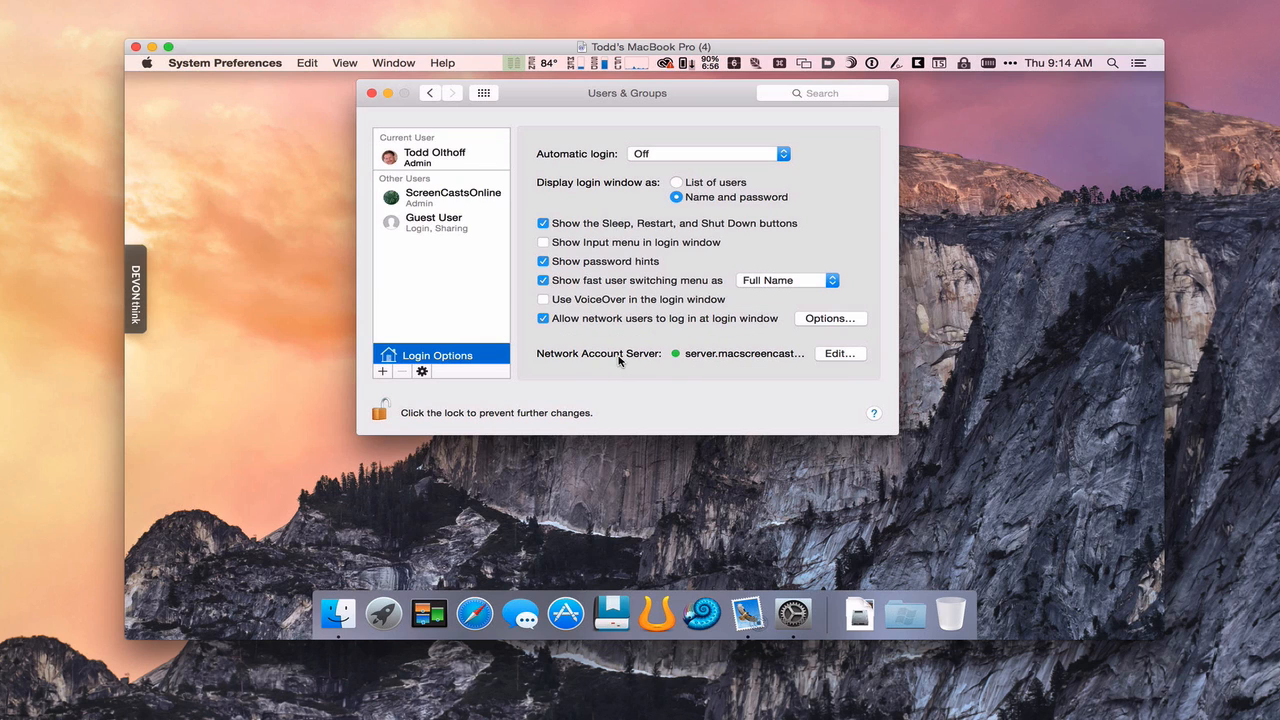
{"action": "mouse_move", "coordinate": [684, 360]}
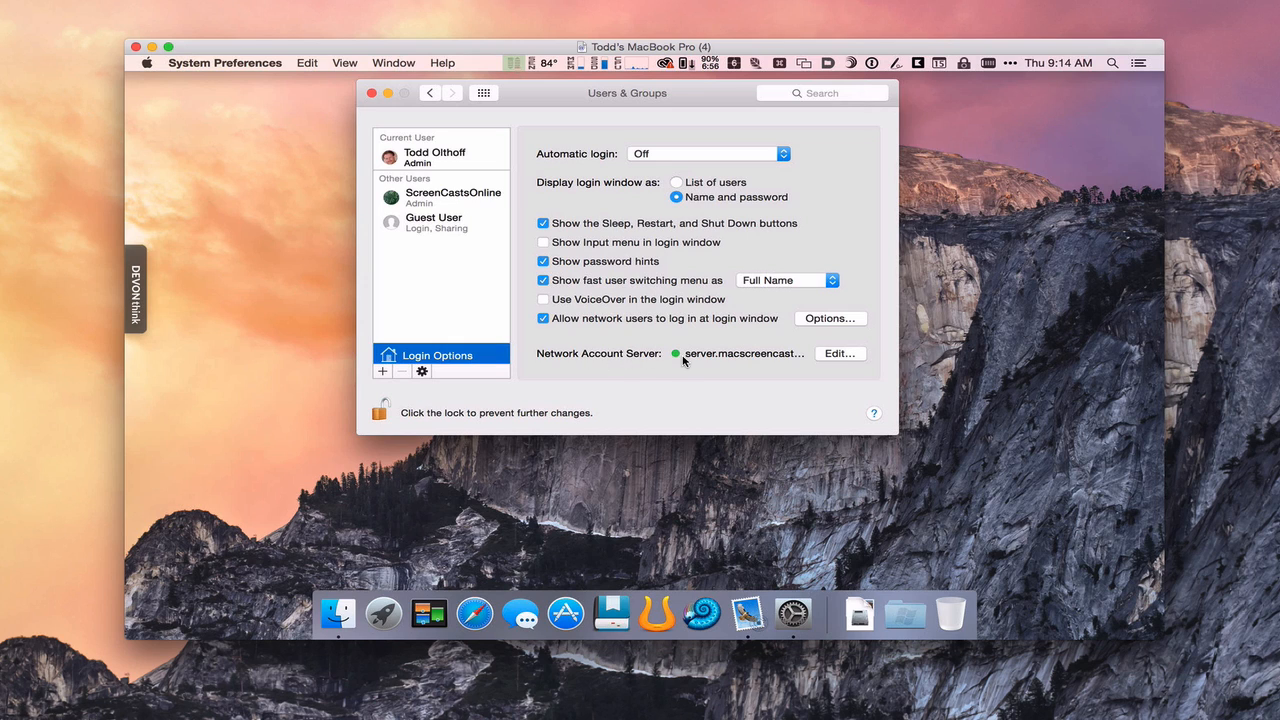
{"action": "mouse_move", "coordinate": [670, 364]}
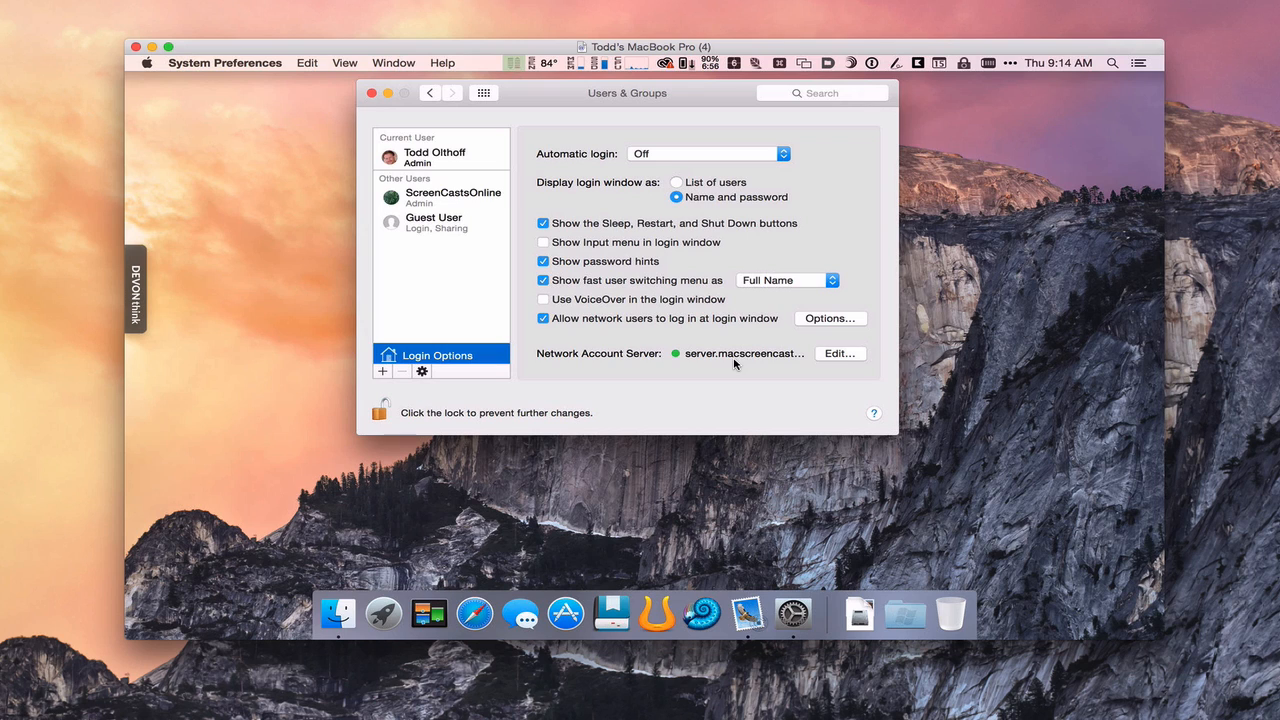
{"action": "mouse_move", "coordinate": [740, 368]}
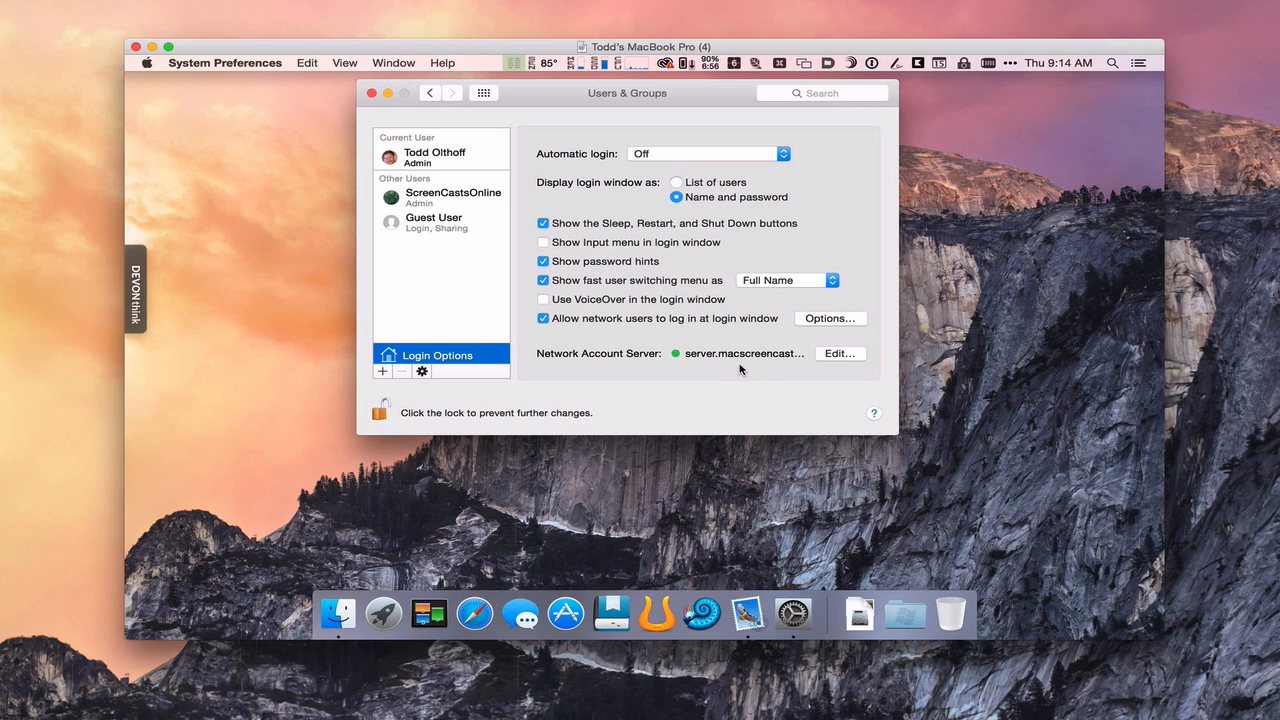
{"action": "mouse_move", "coordinate": [726, 358]}
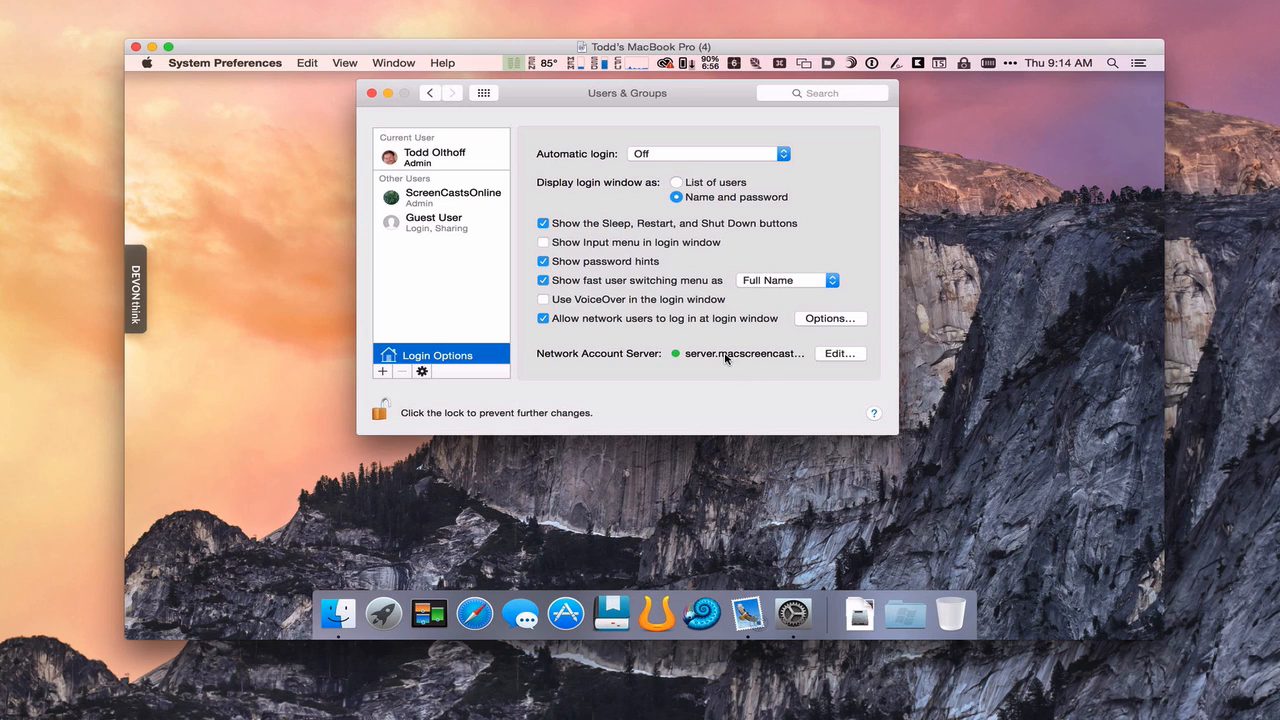
{"action": "left_click", "coordinate": [840, 352]}
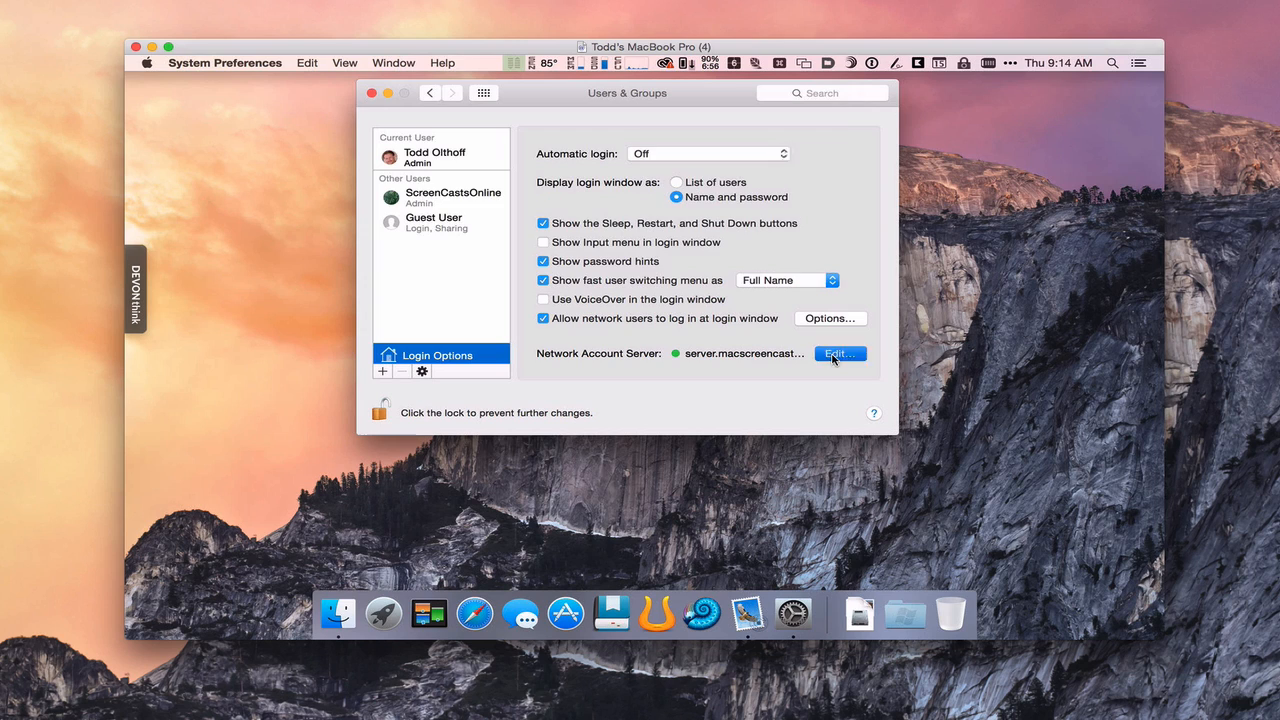
Step: Start a new directory server entry beside server.macscreencaster.com in the bound-servers list
{"action": "left_click", "coordinate": [840, 354]}
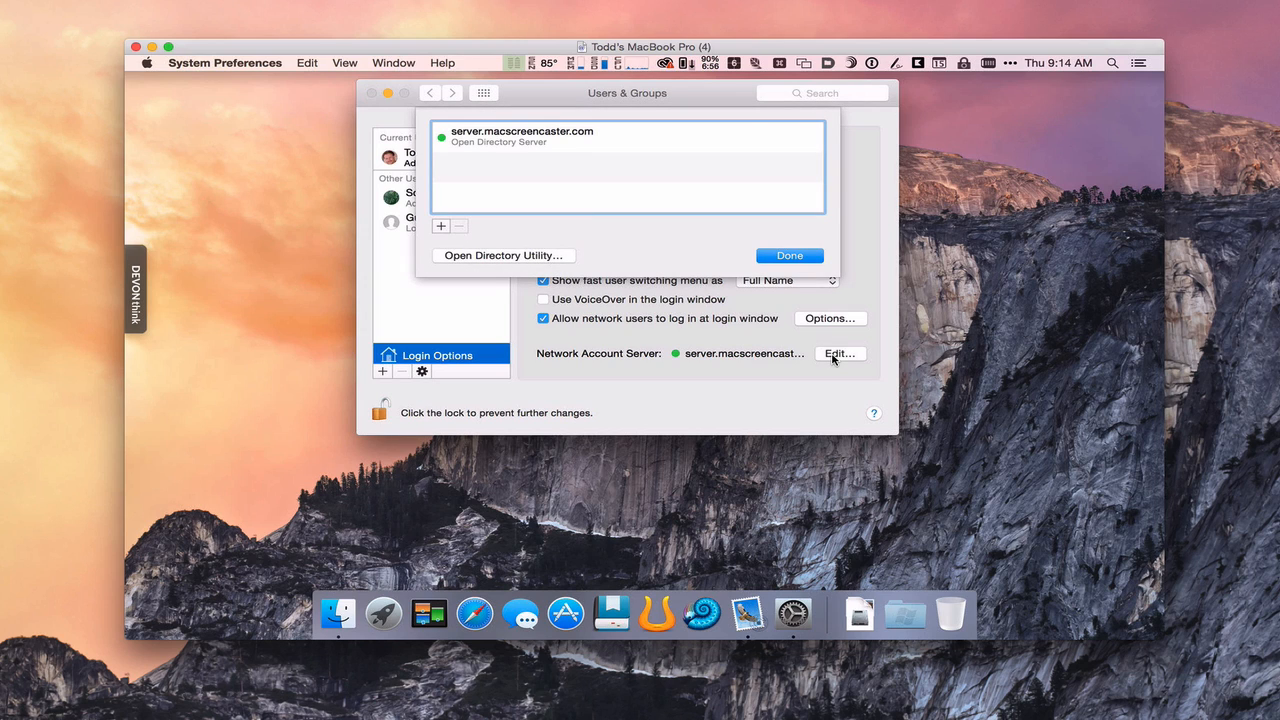
{"action": "mouse_move", "coordinate": [444, 136]}
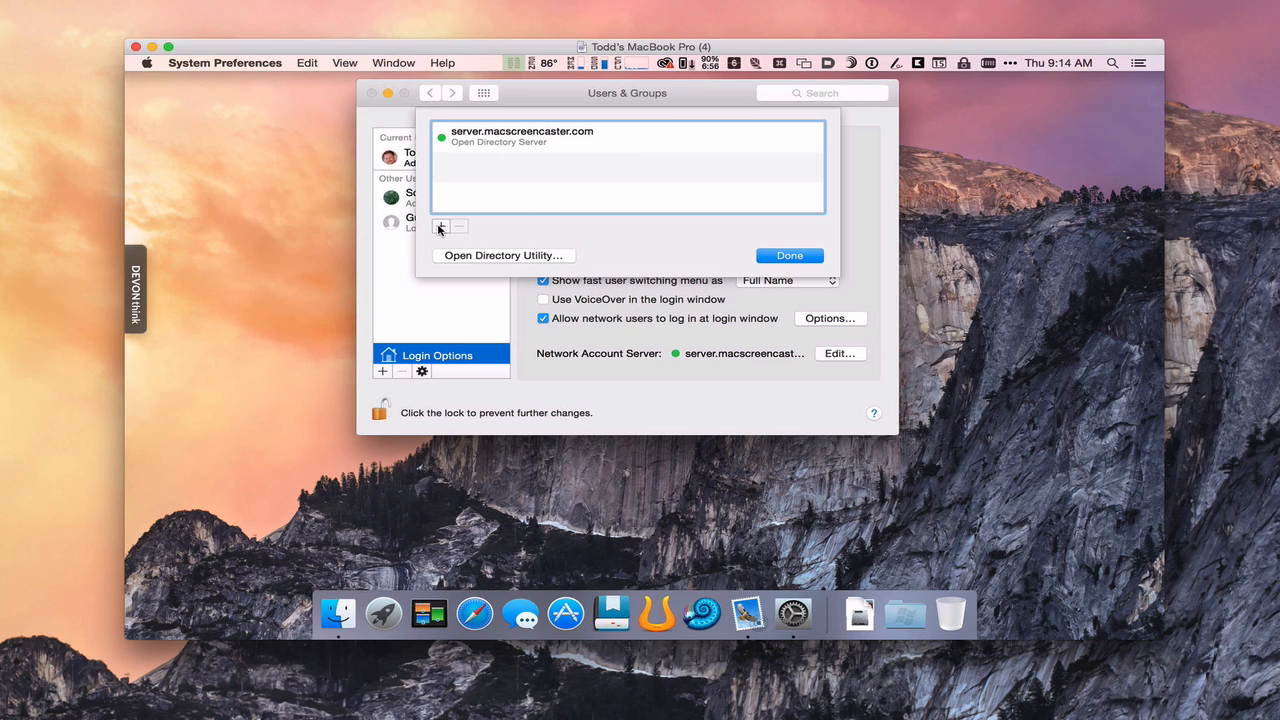
{"action": "left_click", "coordinate": [440, 226]}
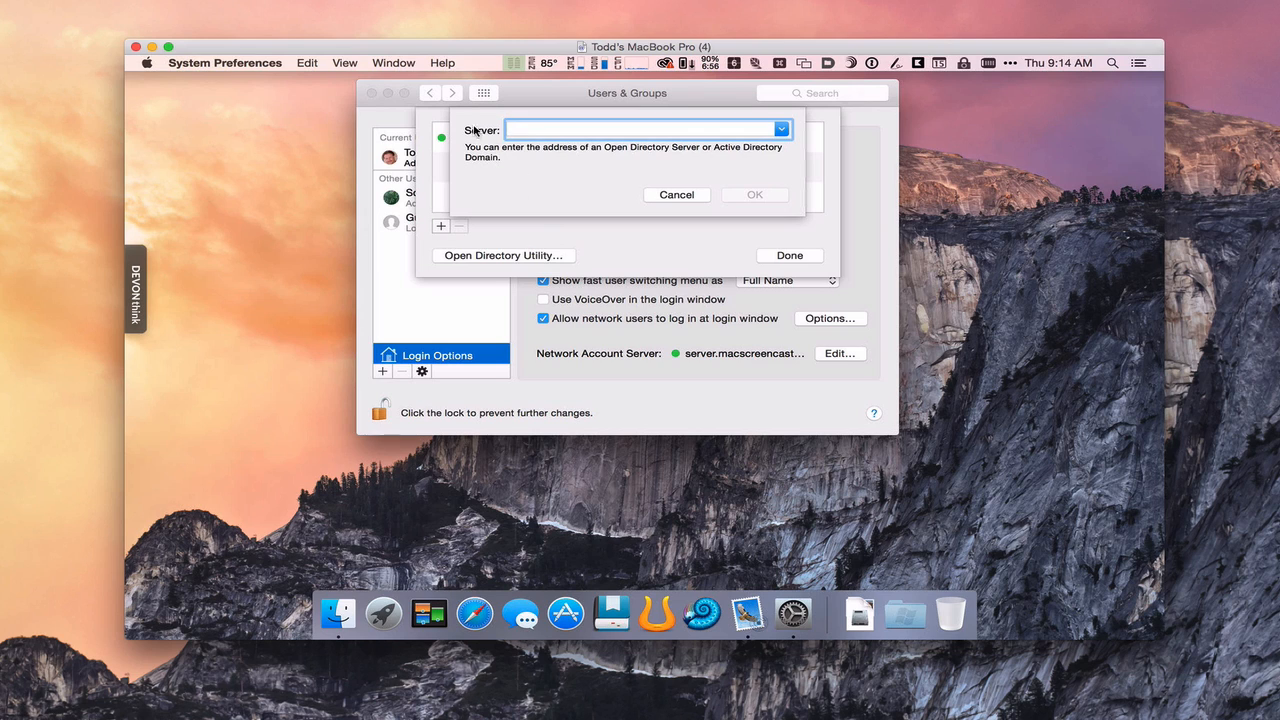
{"action": "mouse_move", "coordinate": [588, 128]}
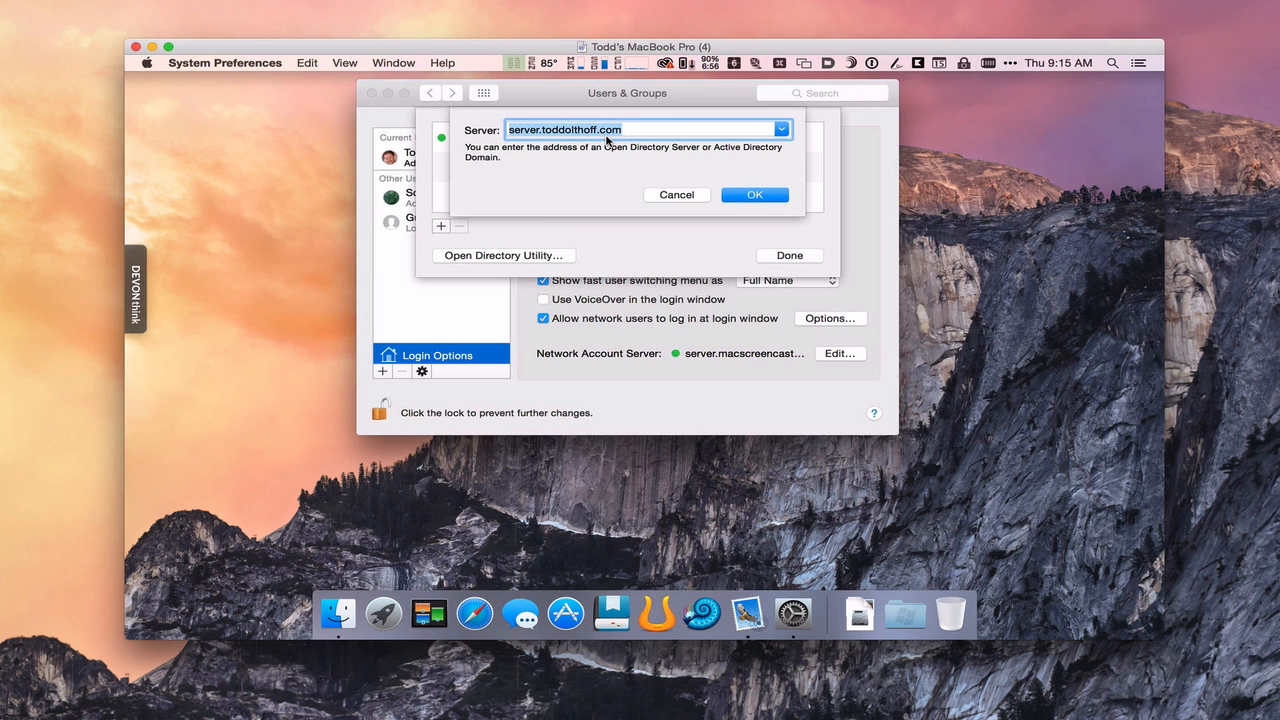
{"action": "mouse_move", "coordinate": [632, 160]}
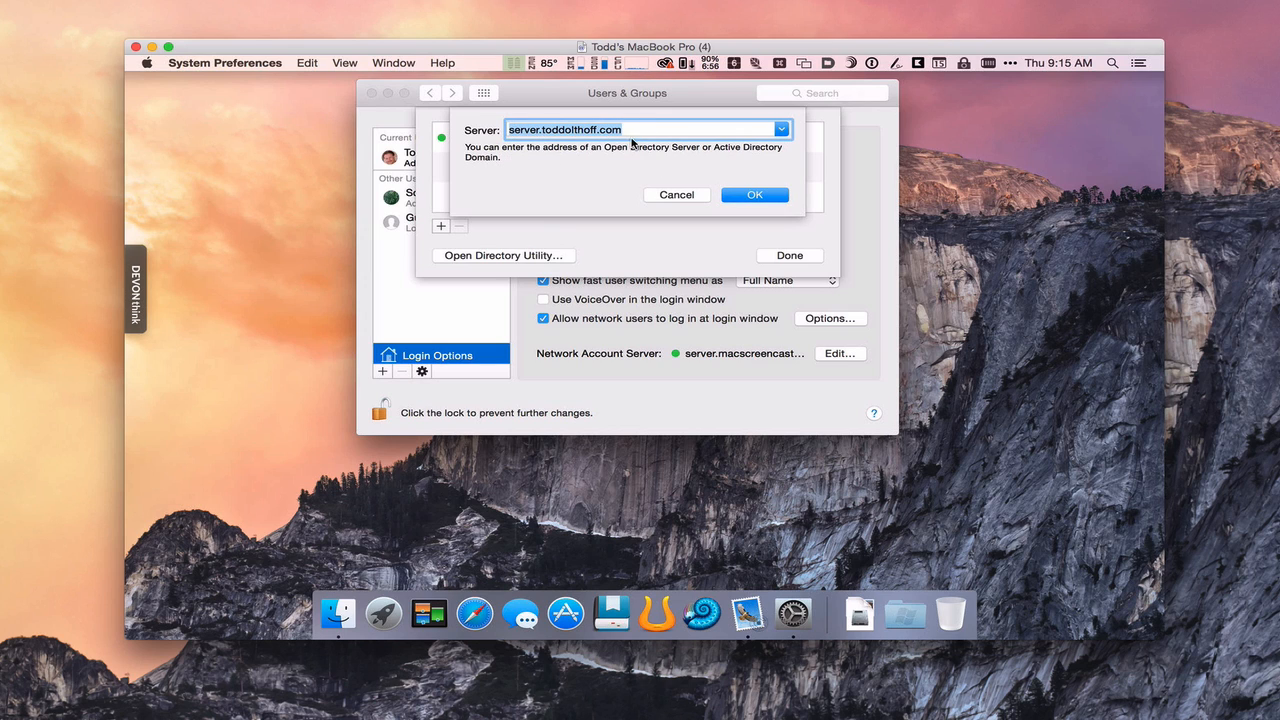
{"action": "mouse_move", "coordinate": [638, 156]}
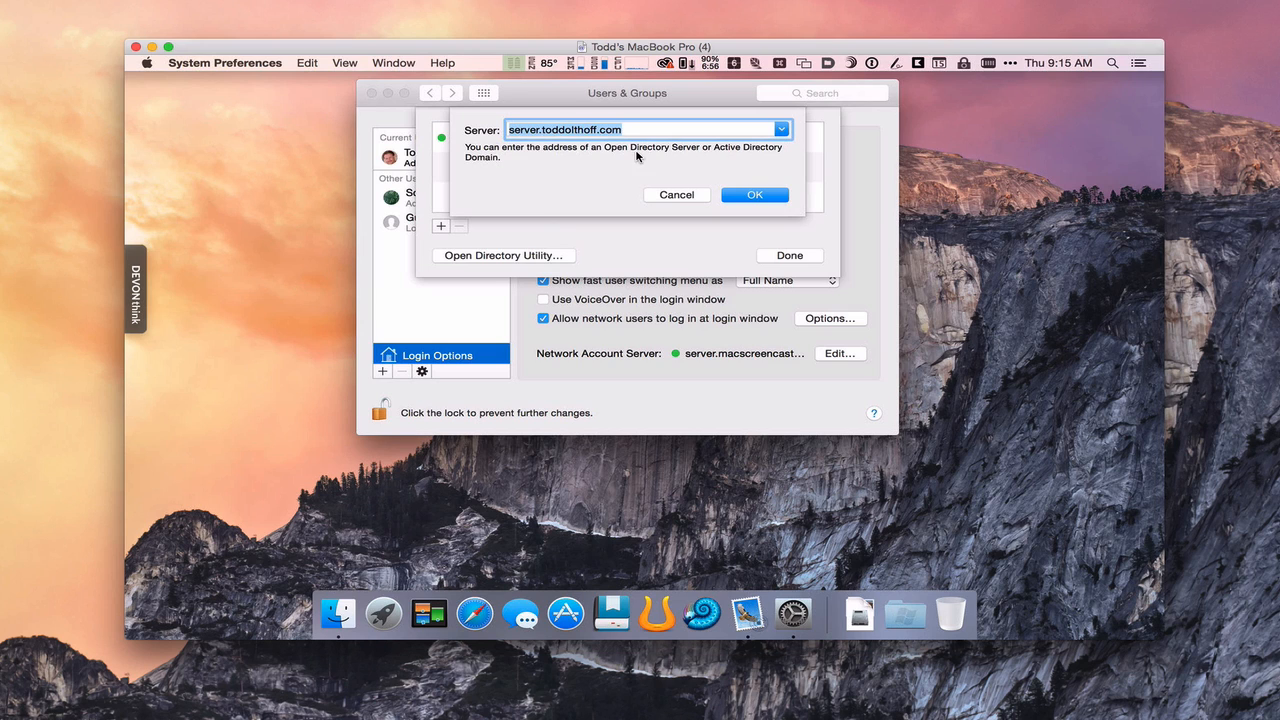
{"action": "mouse_move", "coordinate": [756, 194]}
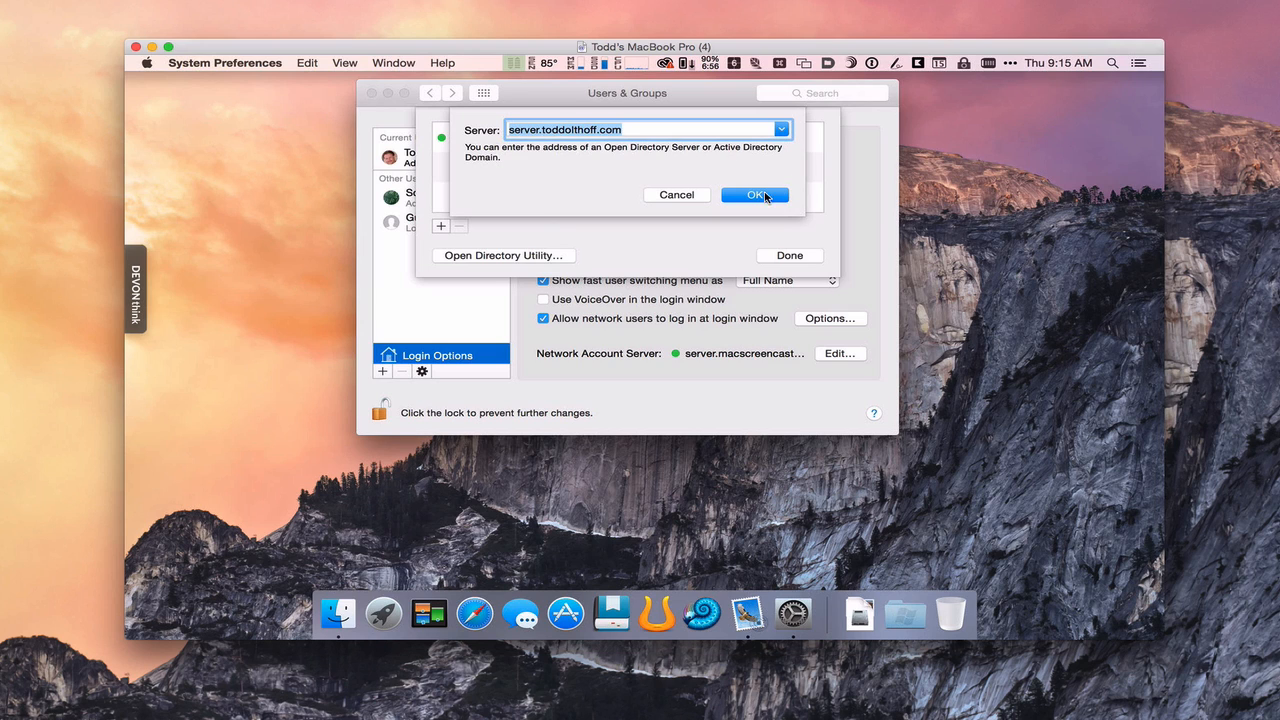
Step: Submit server.toddolthoff.com as the new network account server address
{"action": "left_click", "coordinate": [756, 194]}
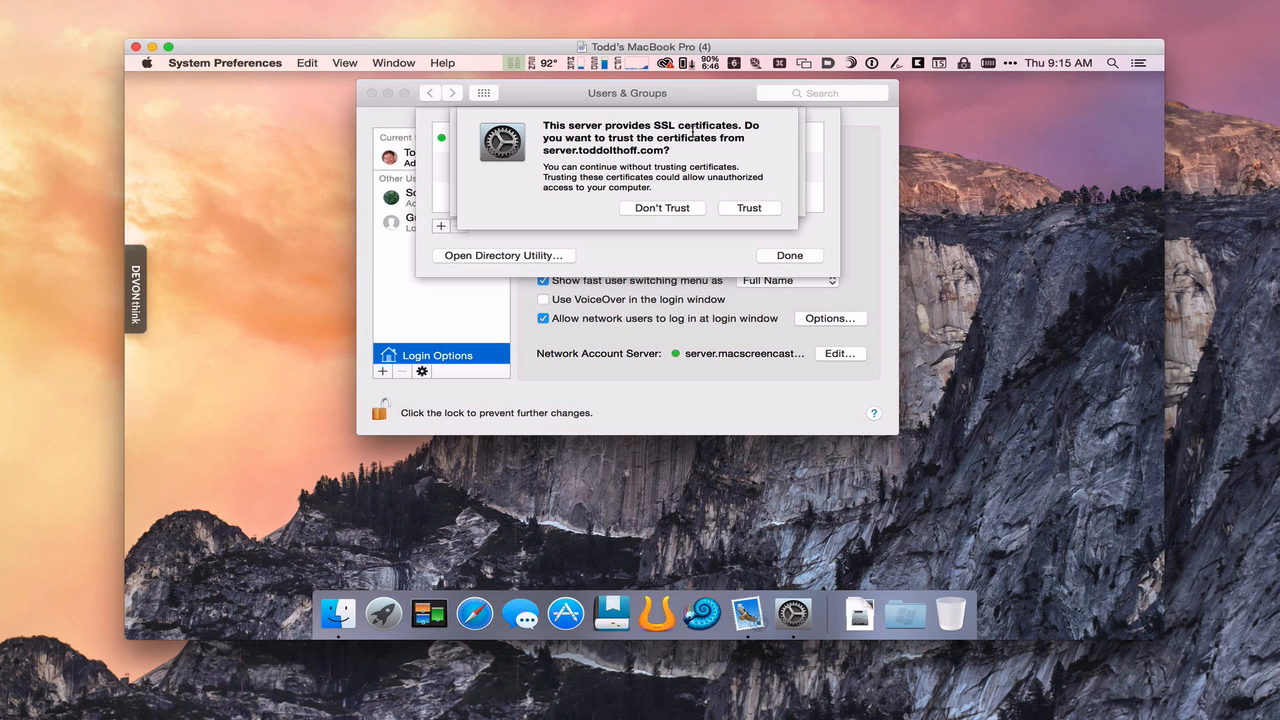
{"action": "mouse_move", "coordinate": [668, 160]}
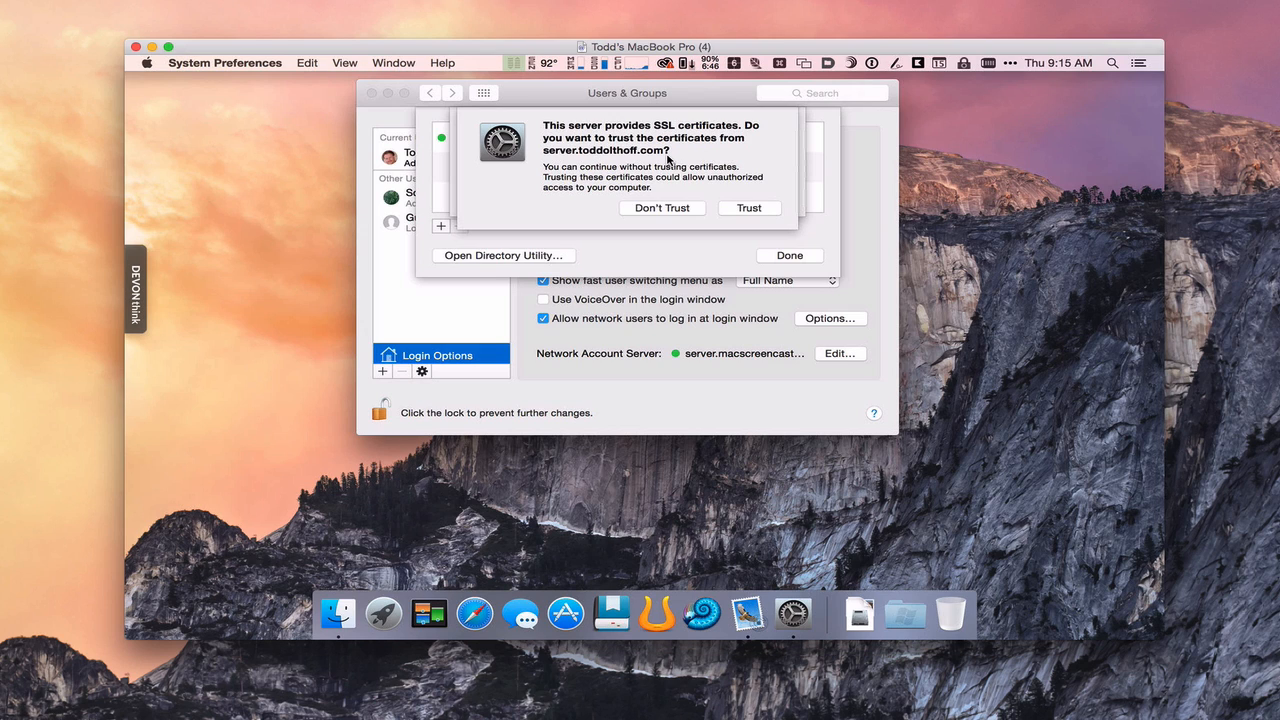
{"action": "mouse_move", "coordinate": [748, 208]}
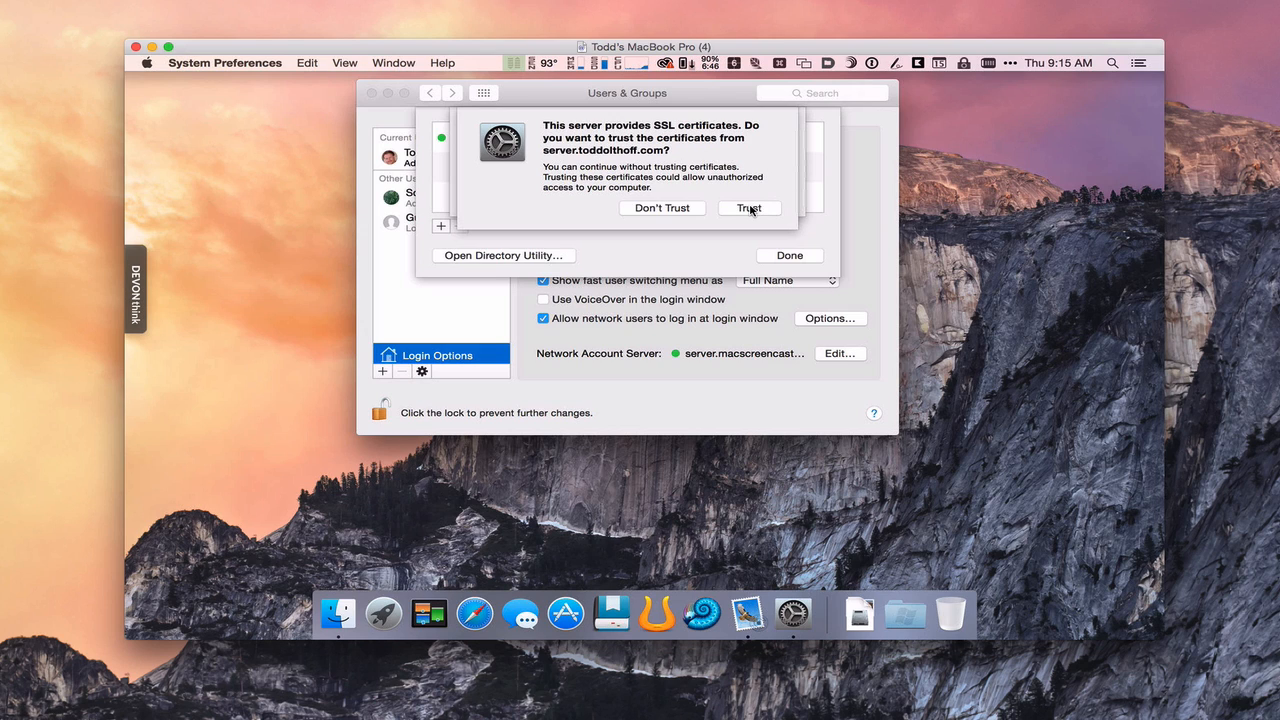
Step: Trust the SSL certificates offered by server.toddolthoff.com
{"action": "left_click", "coordinate": [748, 208]}
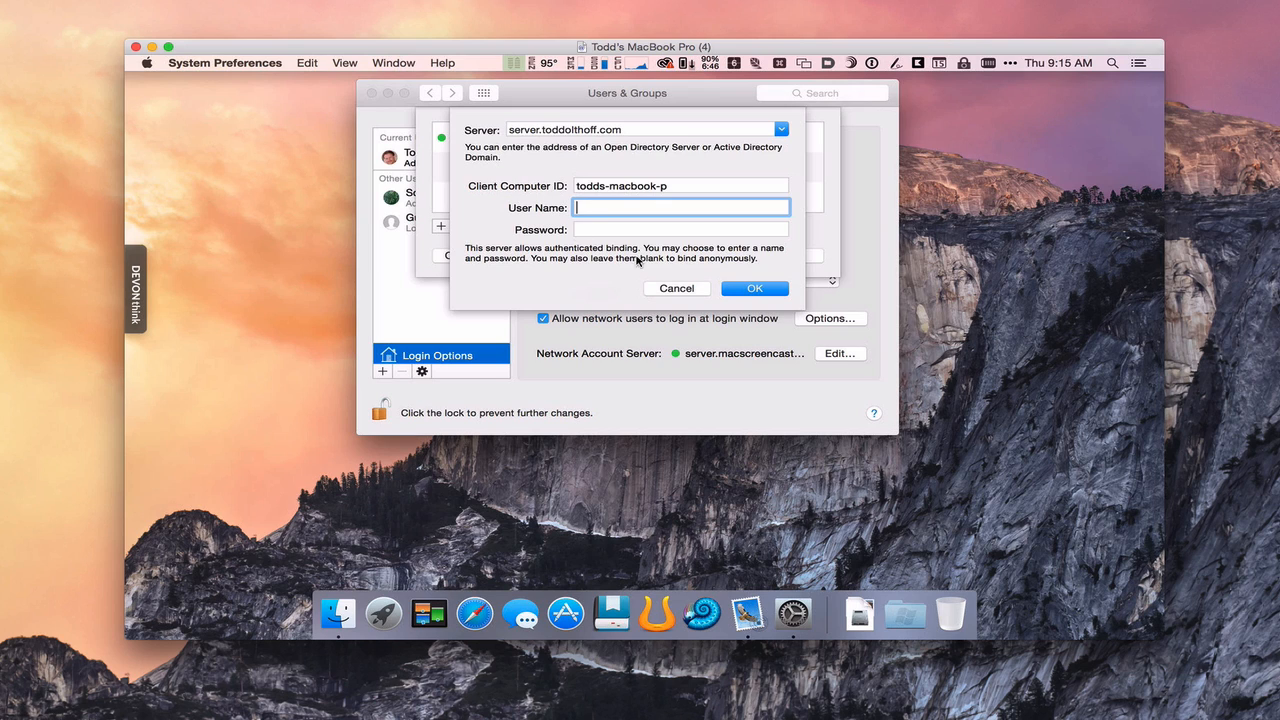
{"action": "mouse_move", "coordinate": [616, 270]}
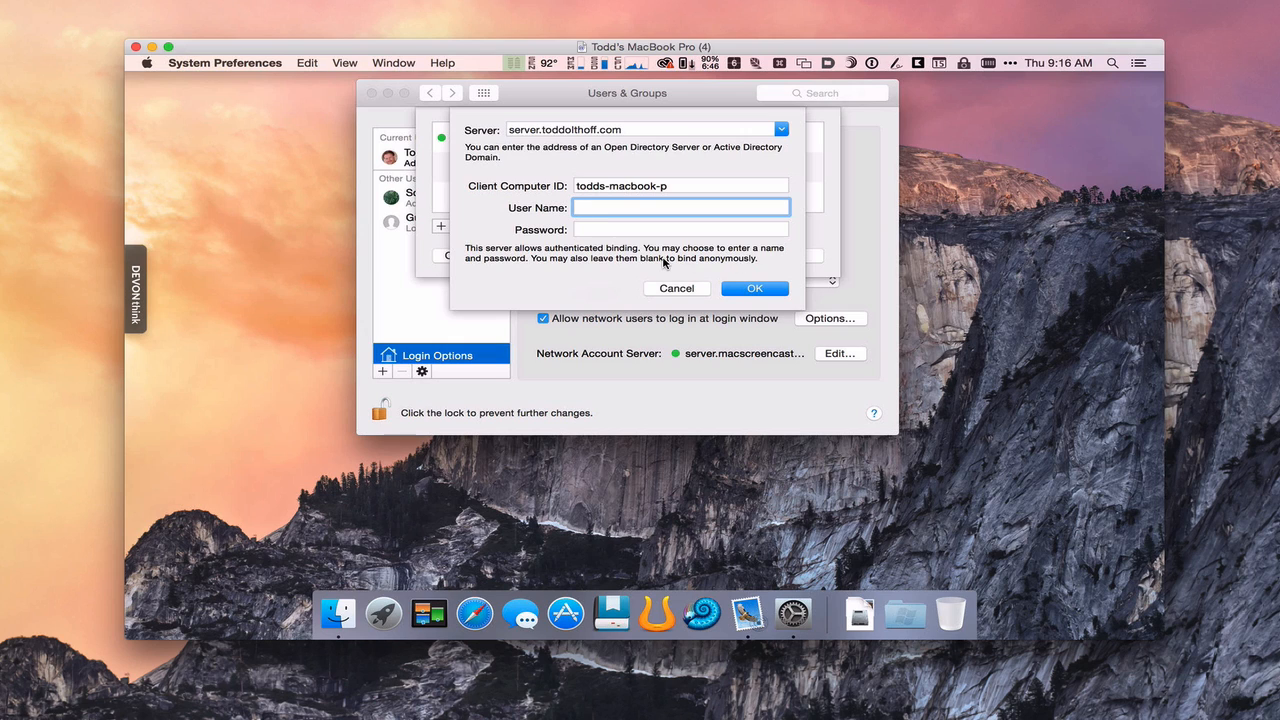
{"action": "mouse_move", "coordinate": [512, 200]}
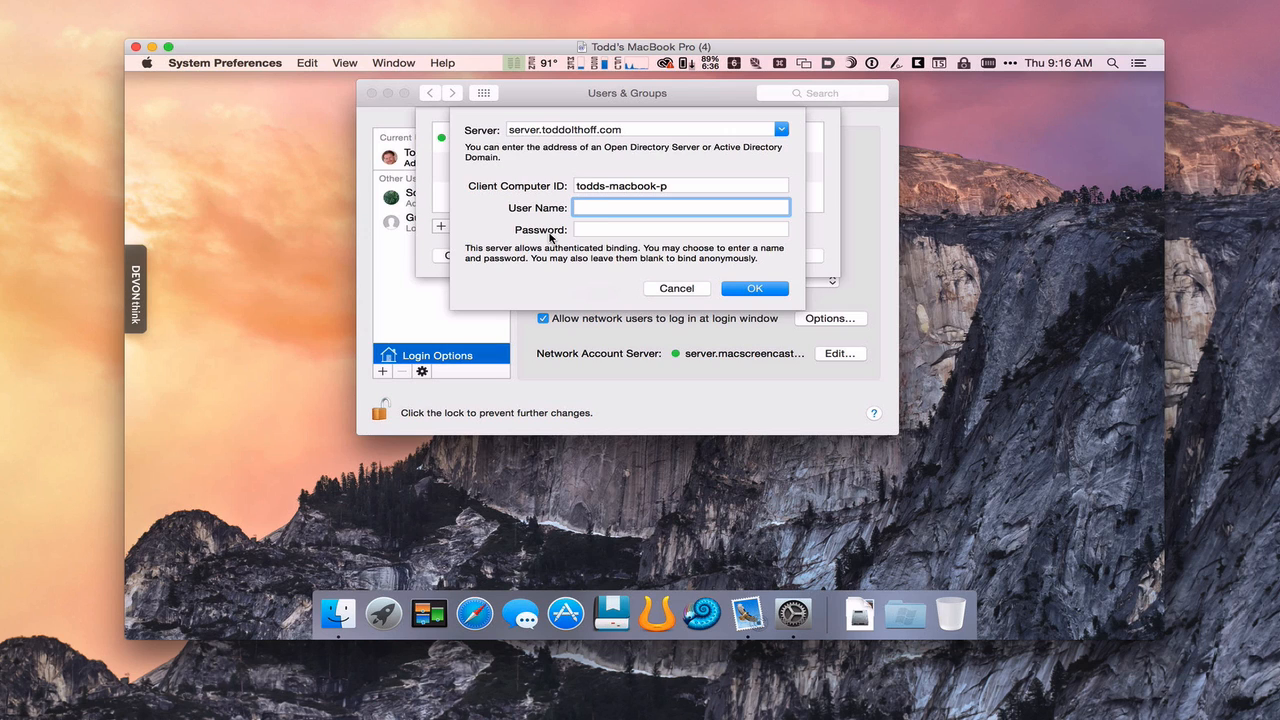
Step: Enter diradmin as the user name for authenticated binding to server.toddolthoff.com
{"action": "left_click", "coordinate": [680, 206]}
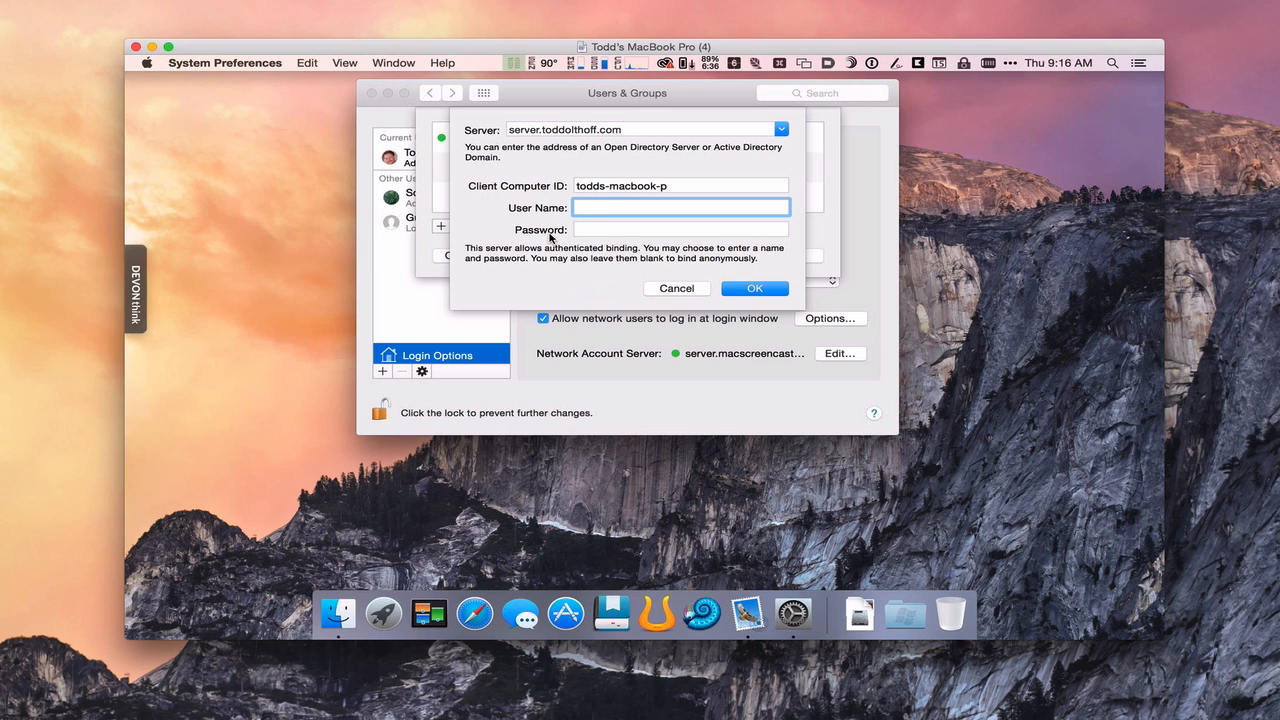
{"action": "type", "text": "diradmin"}
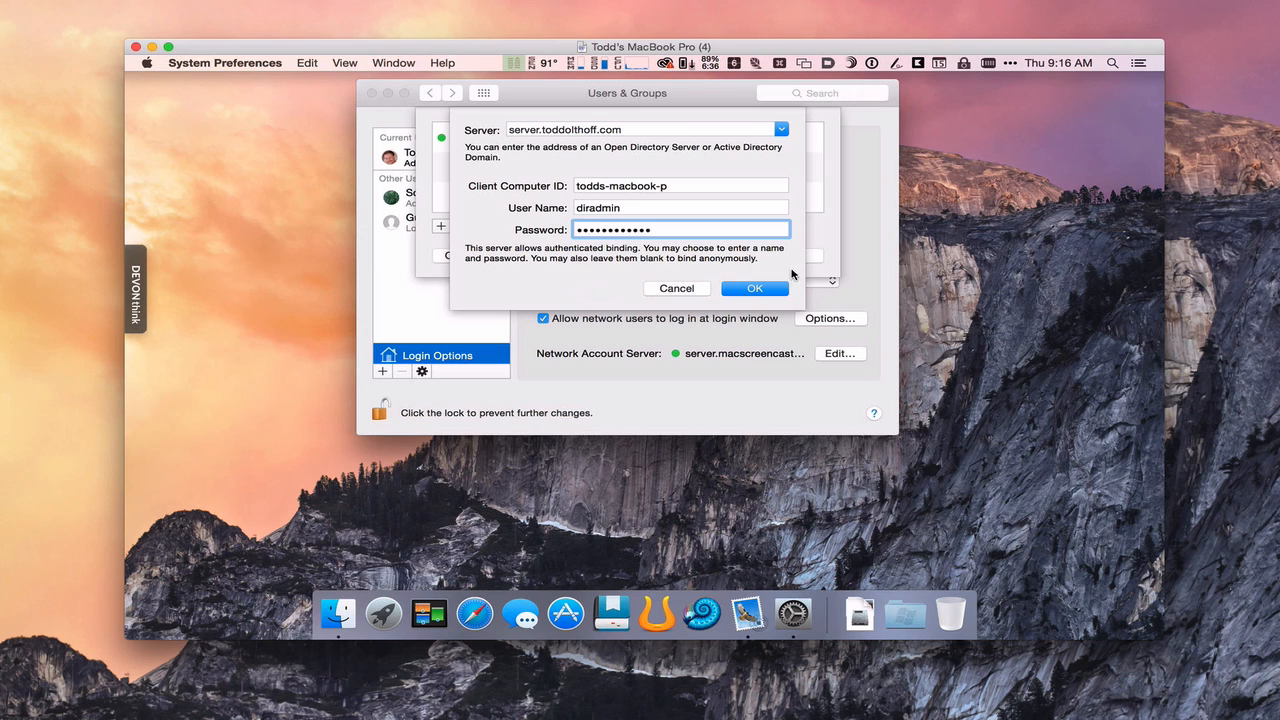
Step: Bind with the diradmin credentials so server.toddolthoff.com joins the server list
{"action": "left_click", "coordinate": [754, 288]}
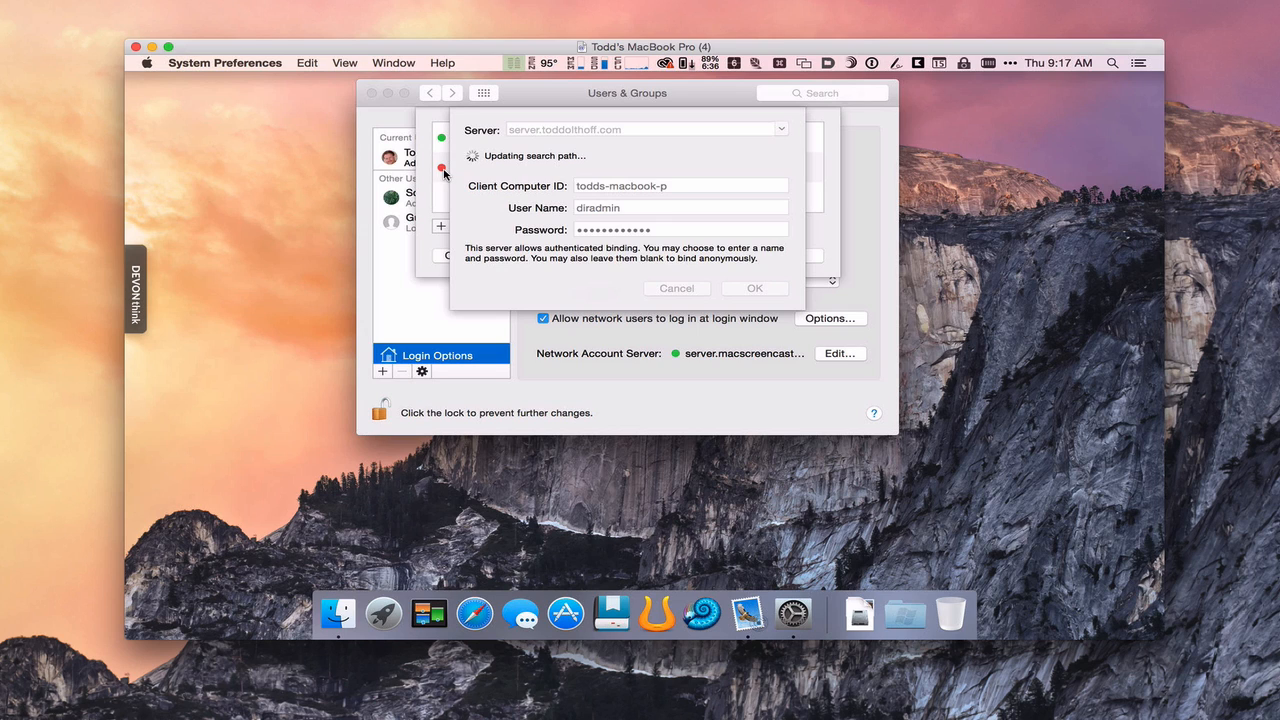
{"action": "mouse_move", "coordinate": [562, 162]}
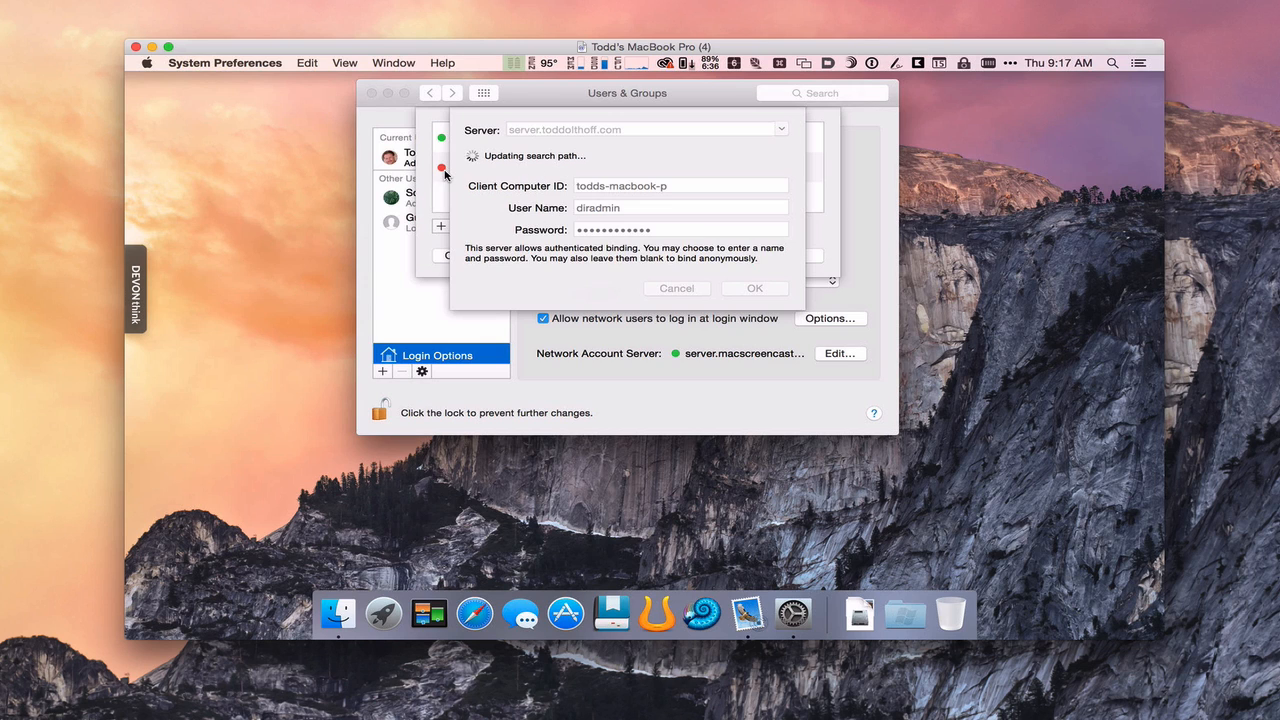
{"action": "left_click", "coordinate": [754, 288]}
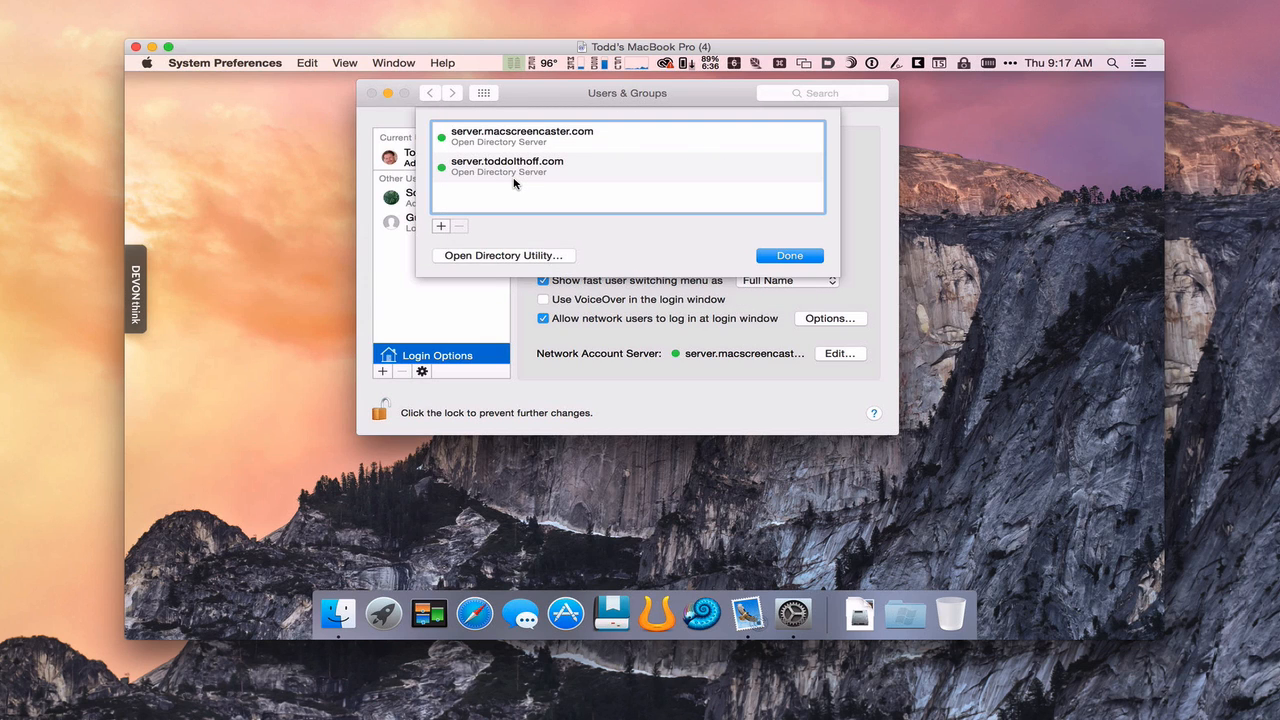
{"action": "mouse_move", "coordinate": [574, 180]}
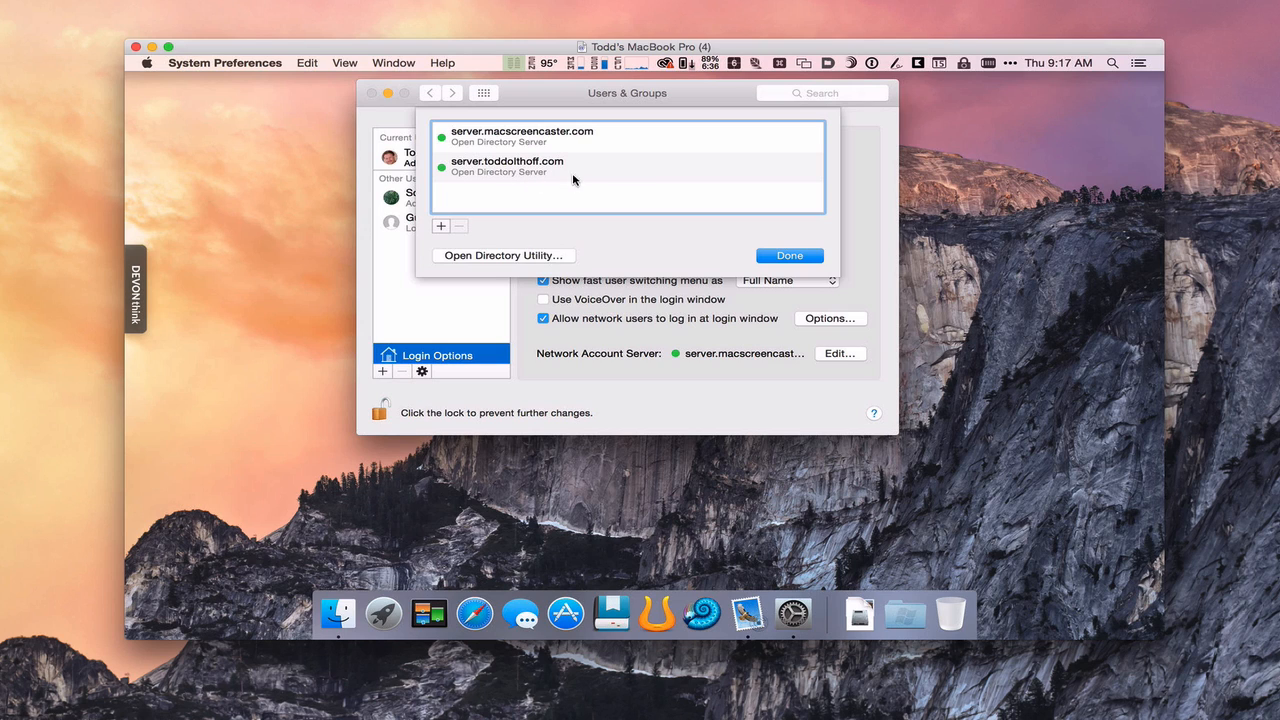
{"action": "mouse_move", "coordinate": [528, 172]}
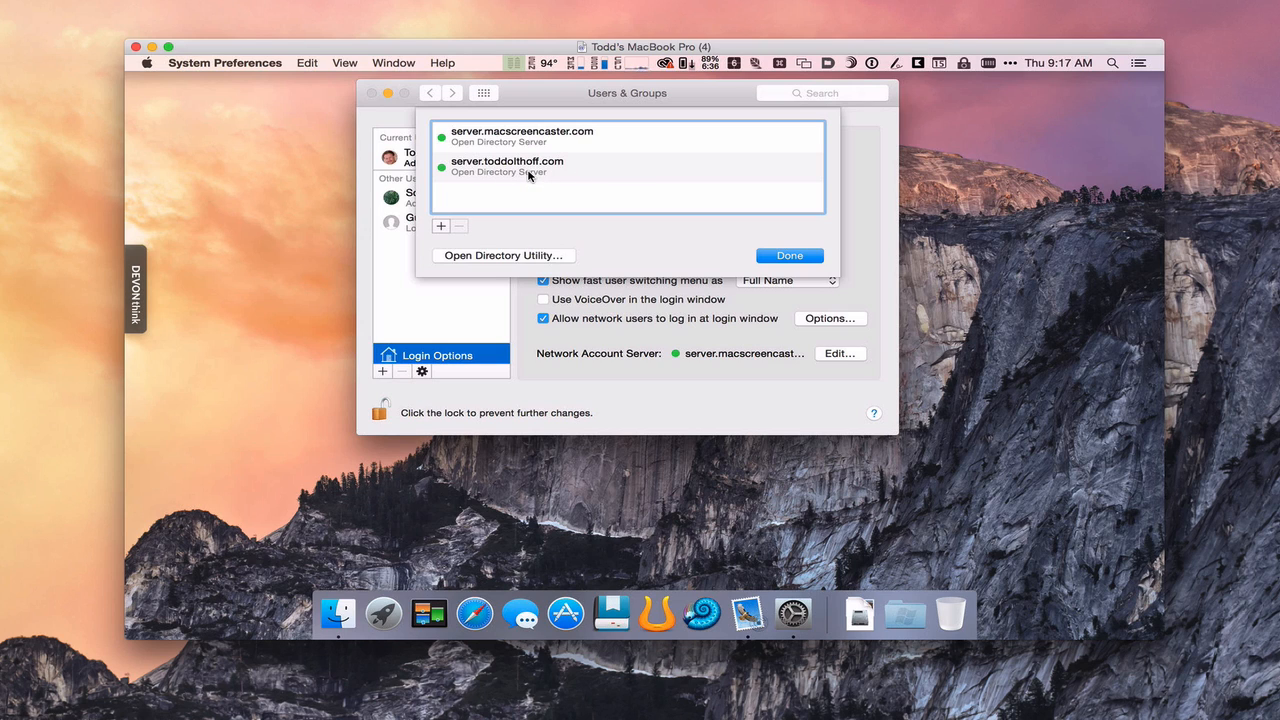
{"action": "mouse_move", "coordinate": [440, 176]}
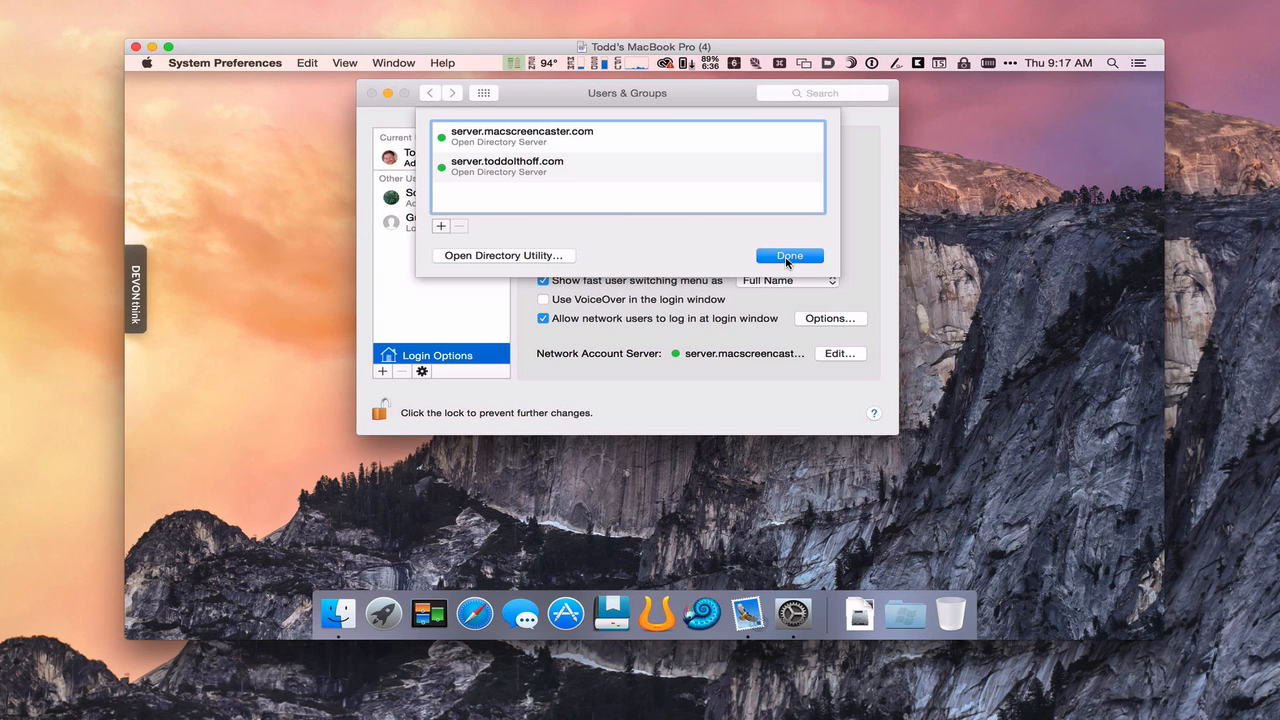
Step: Finish the server list, leaving Network Account Server shown as Multiple
{"action": "left_click", "coordinate": [788, 256]}
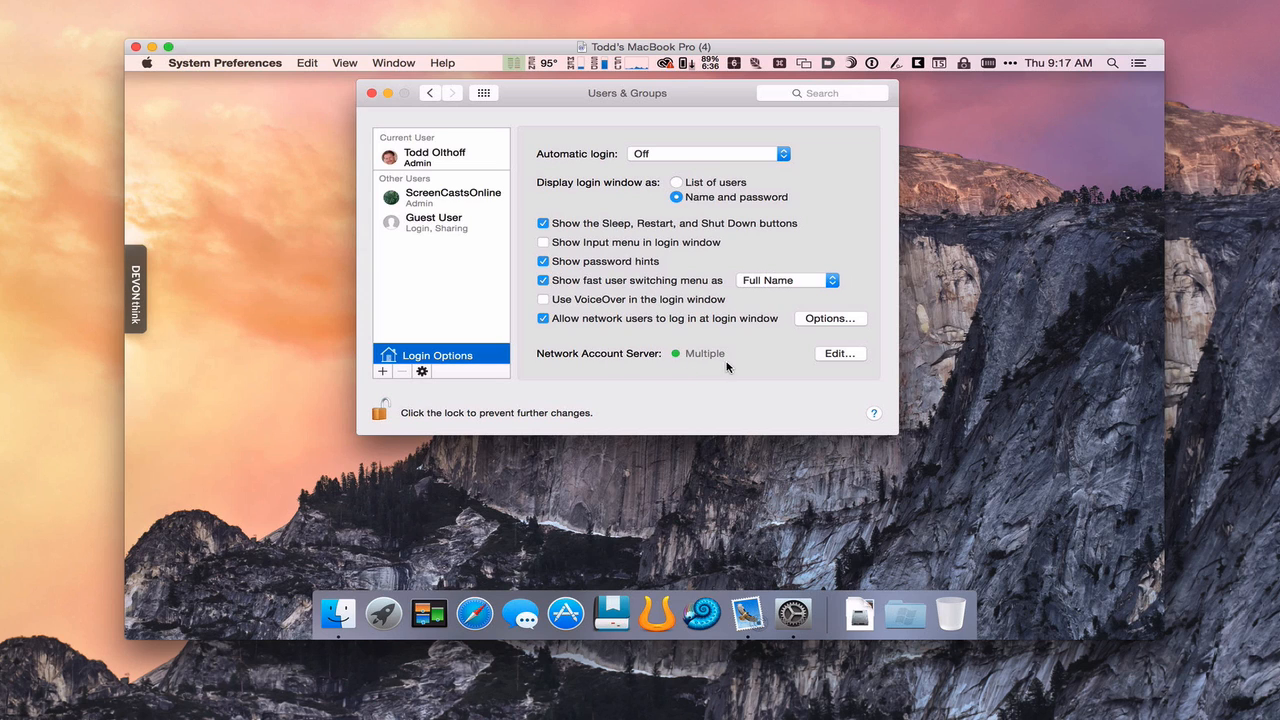
{"action": "mouse_move", "coordinate": [720, 364]}
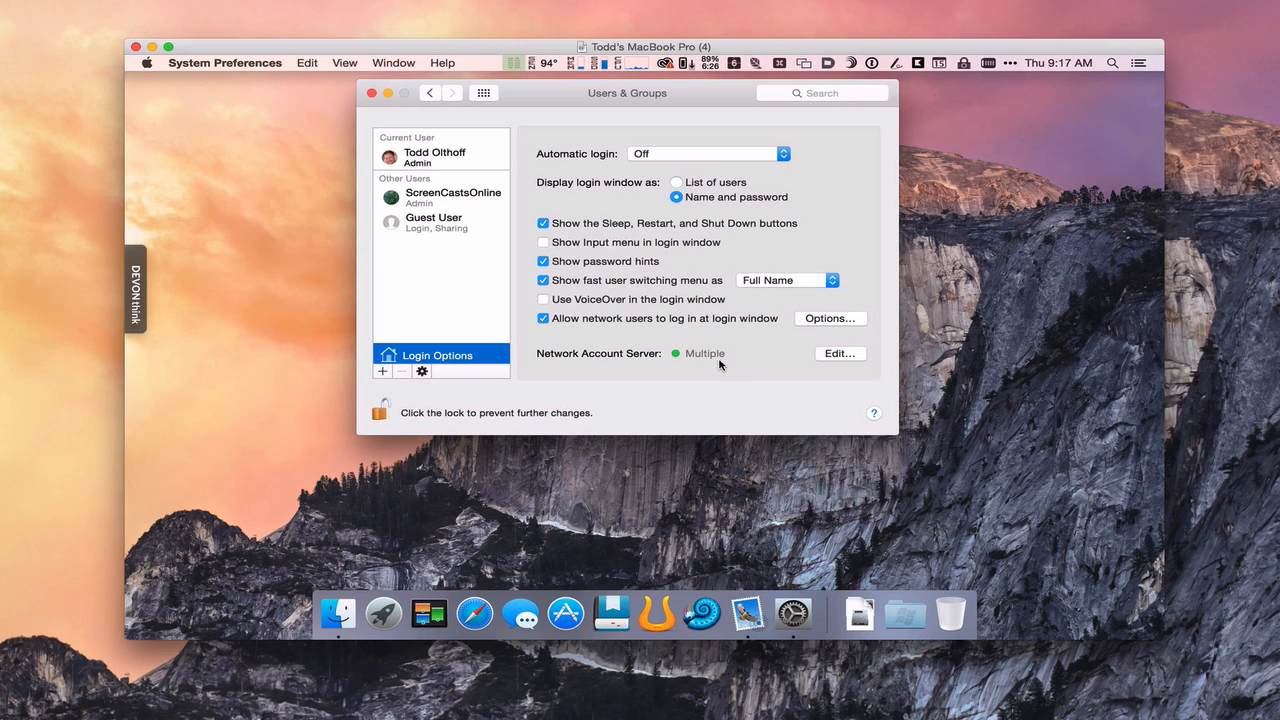
{"action": "mouse_move", "coordinate": [696, 360]}
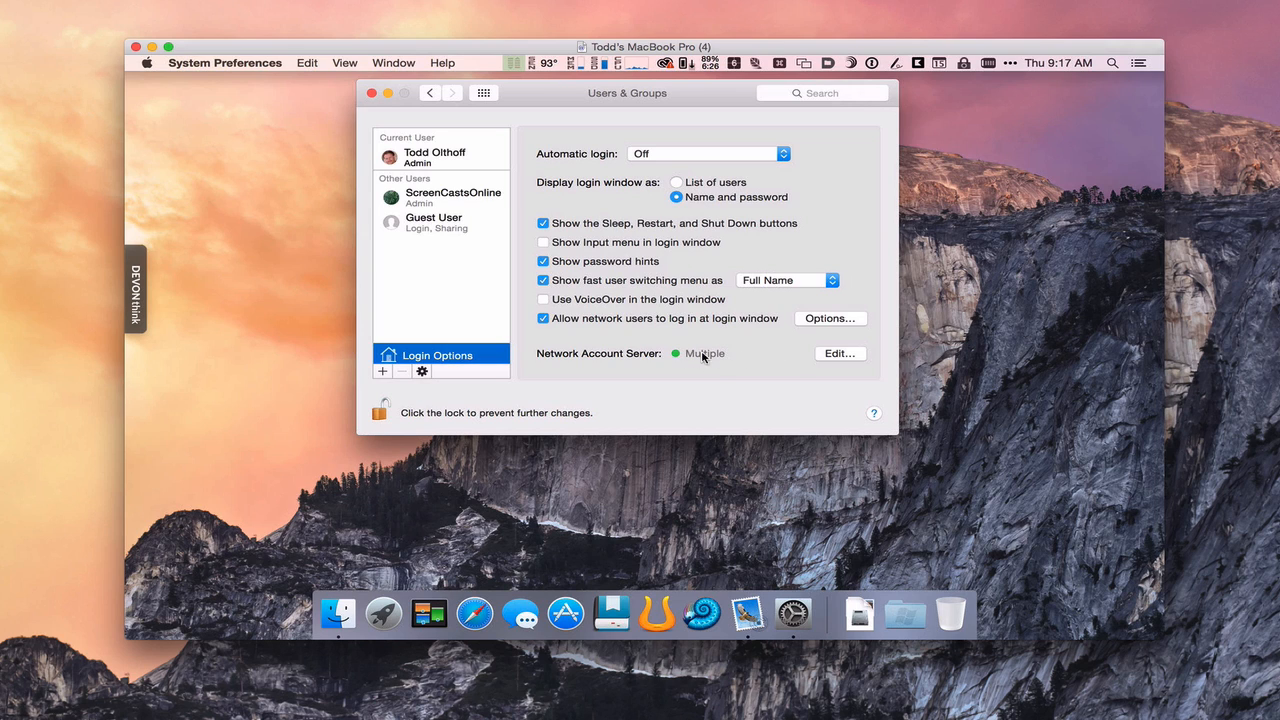
{"action": "mouse_move", "coordinate": [692, 368]}
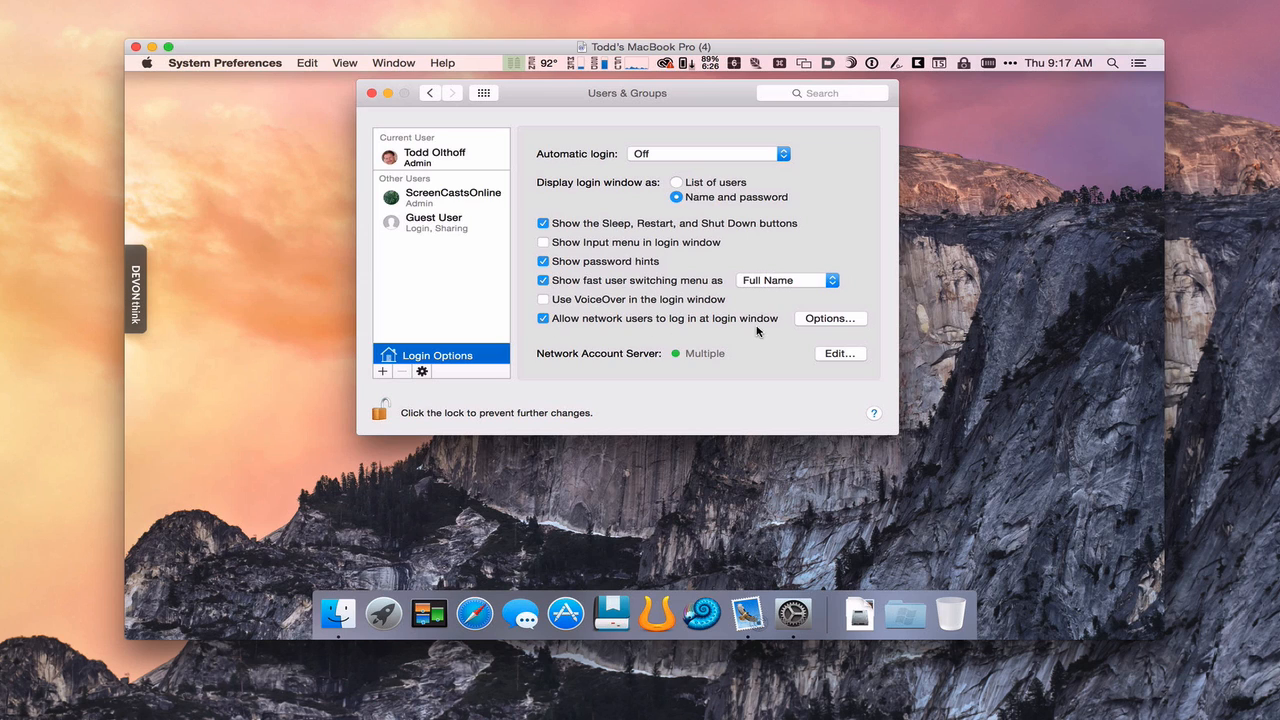
{"action": "mouse_move", "coordinate": [772, 328]}
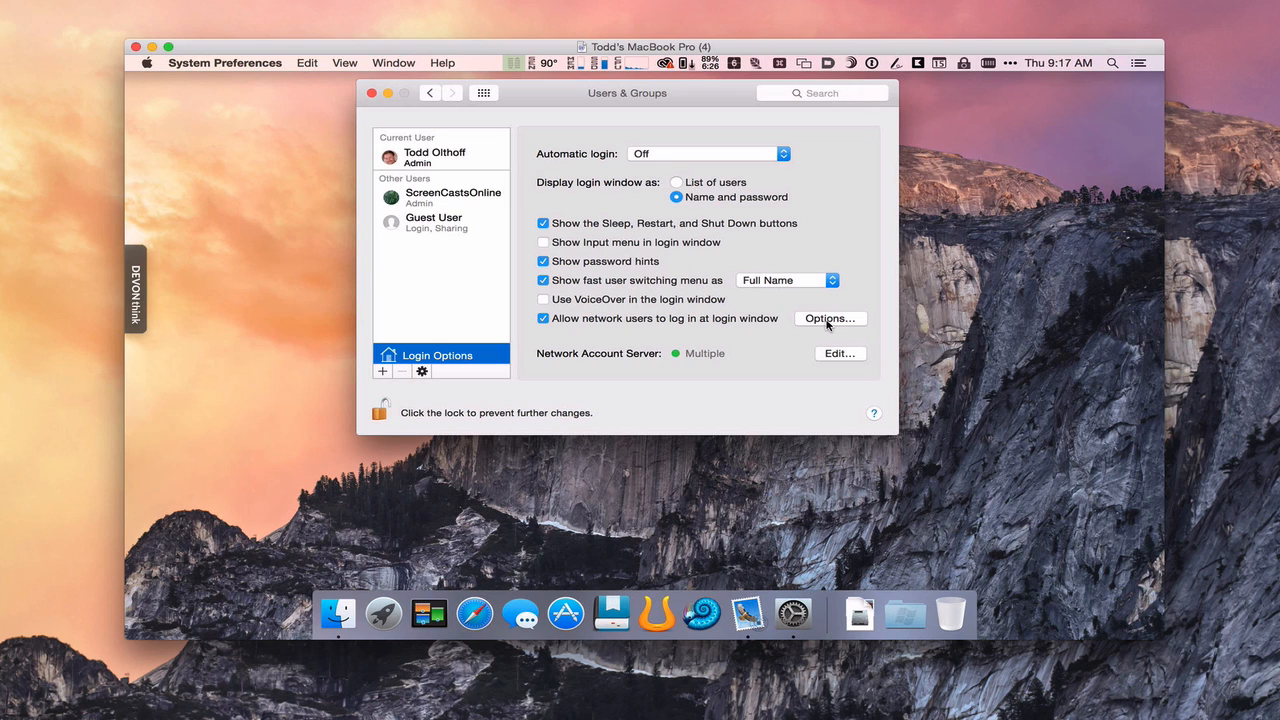
Step: Keep 'All network users' allowed to log in at the login window and confirm
{"action": "left_click", "coordinate": [830, 318]}
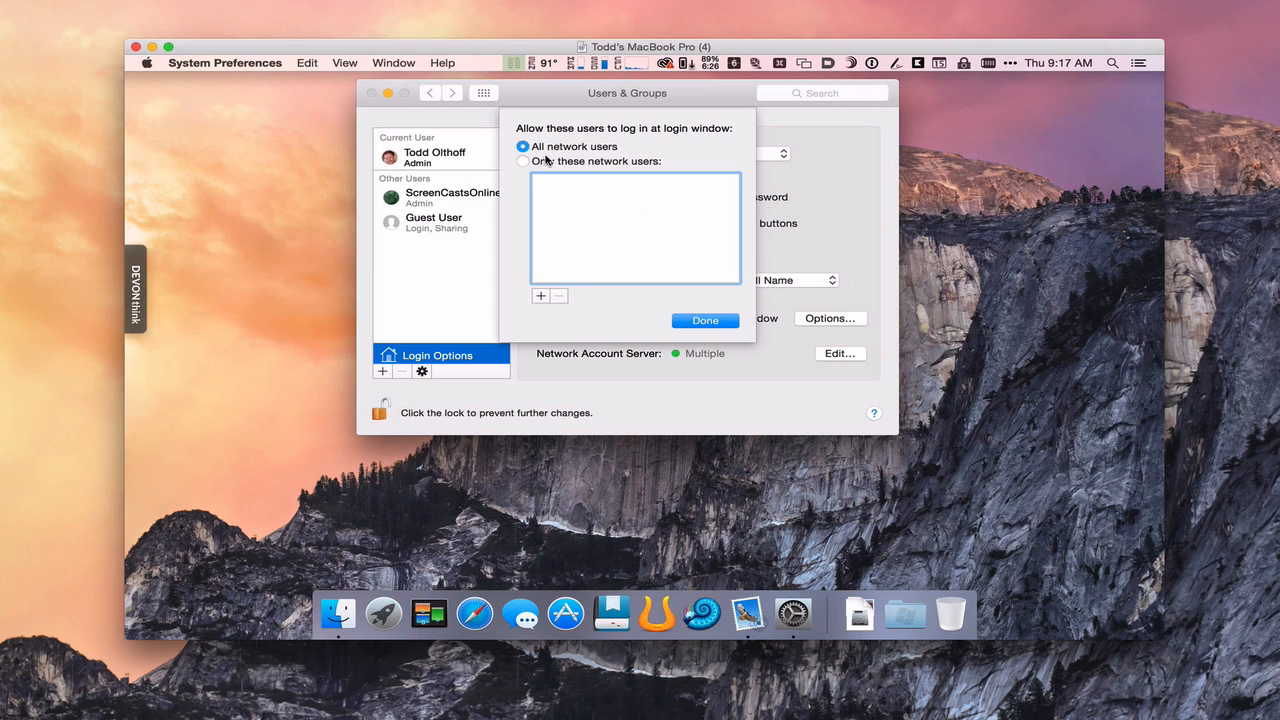
{"action": "mouse_move", "coordinate": [614, 168]}
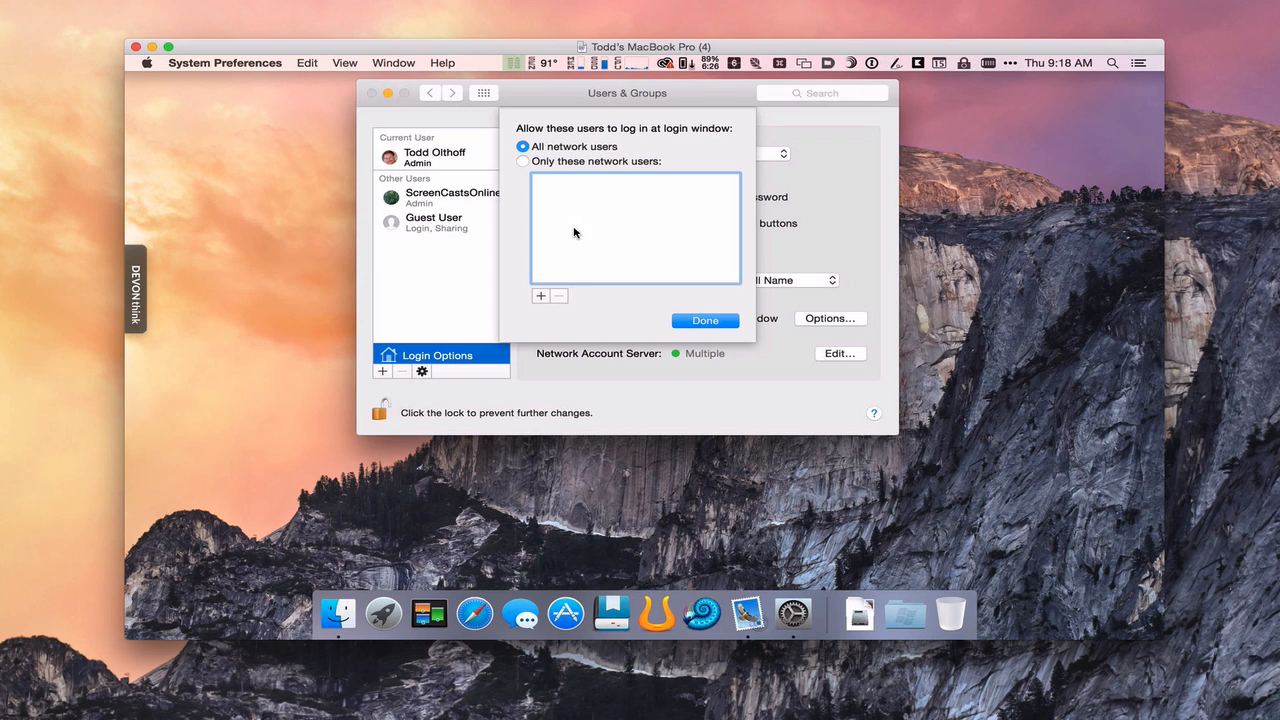
{"action": "mouse_move", "coordinate": [572, 190]}
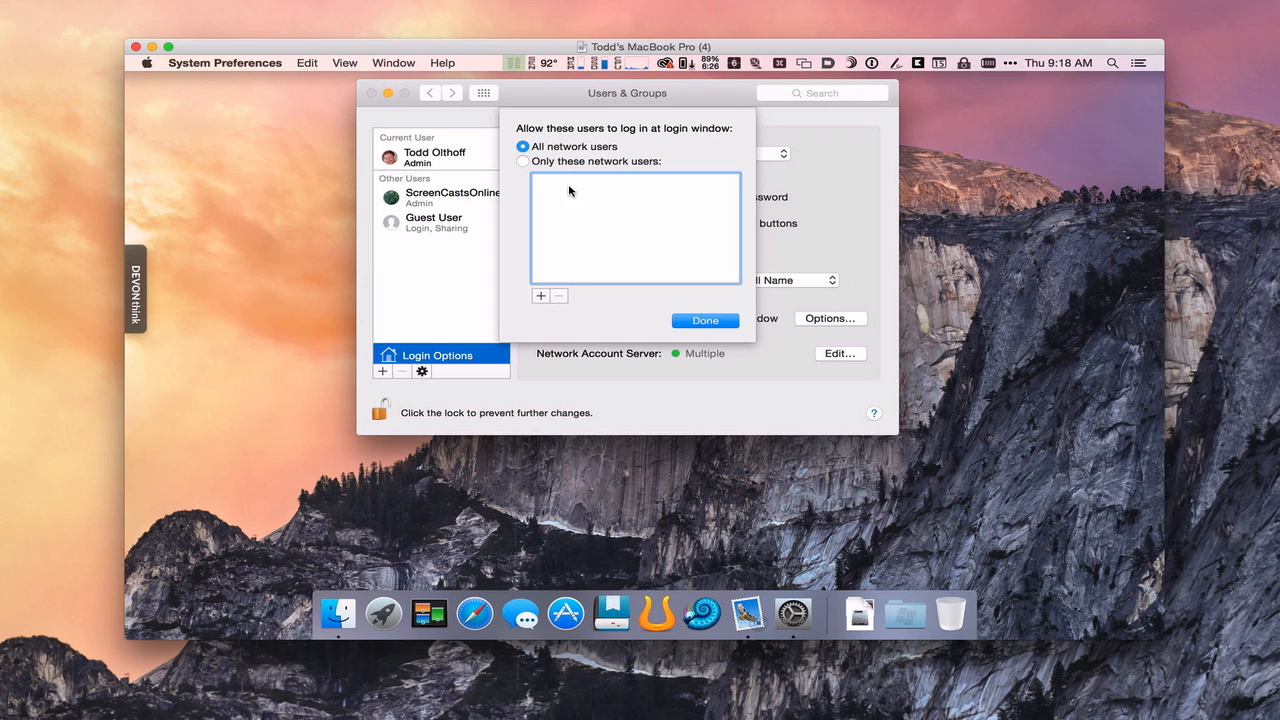
{"action": "mouse_move", "coordinate": [616, 152]}
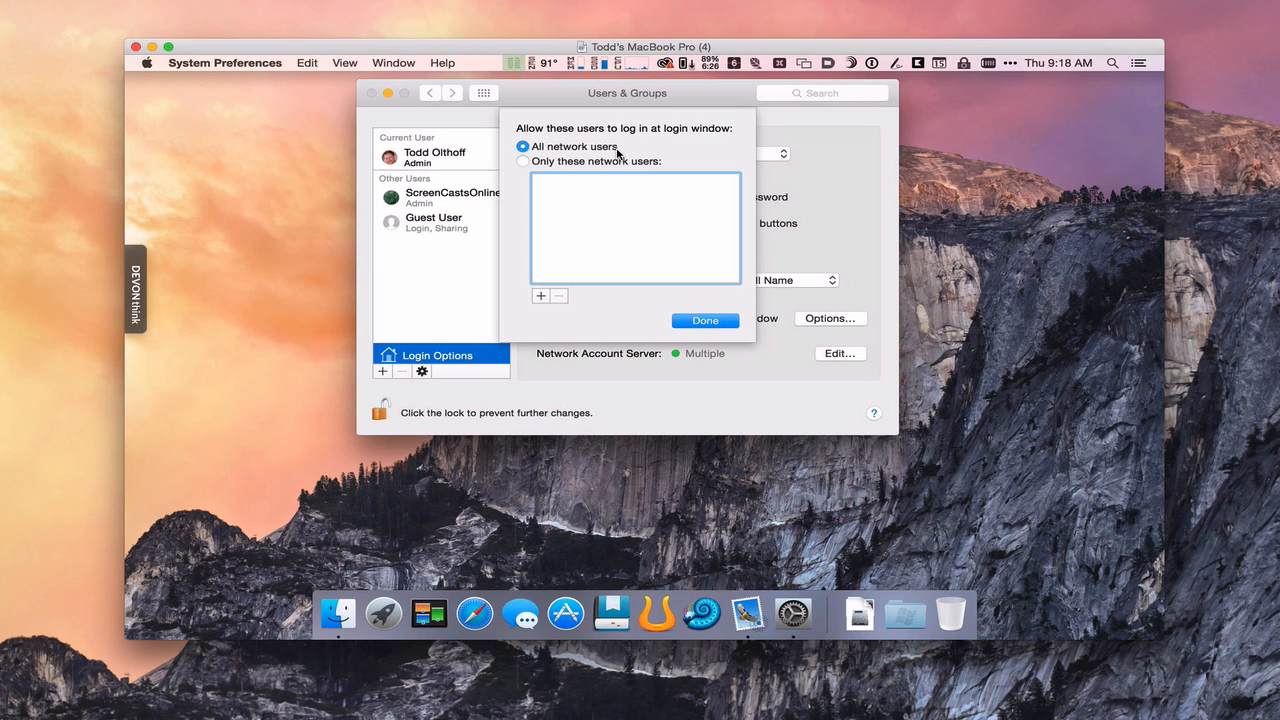
{"action": "mouse_move", "coordinate": [548, 198]}
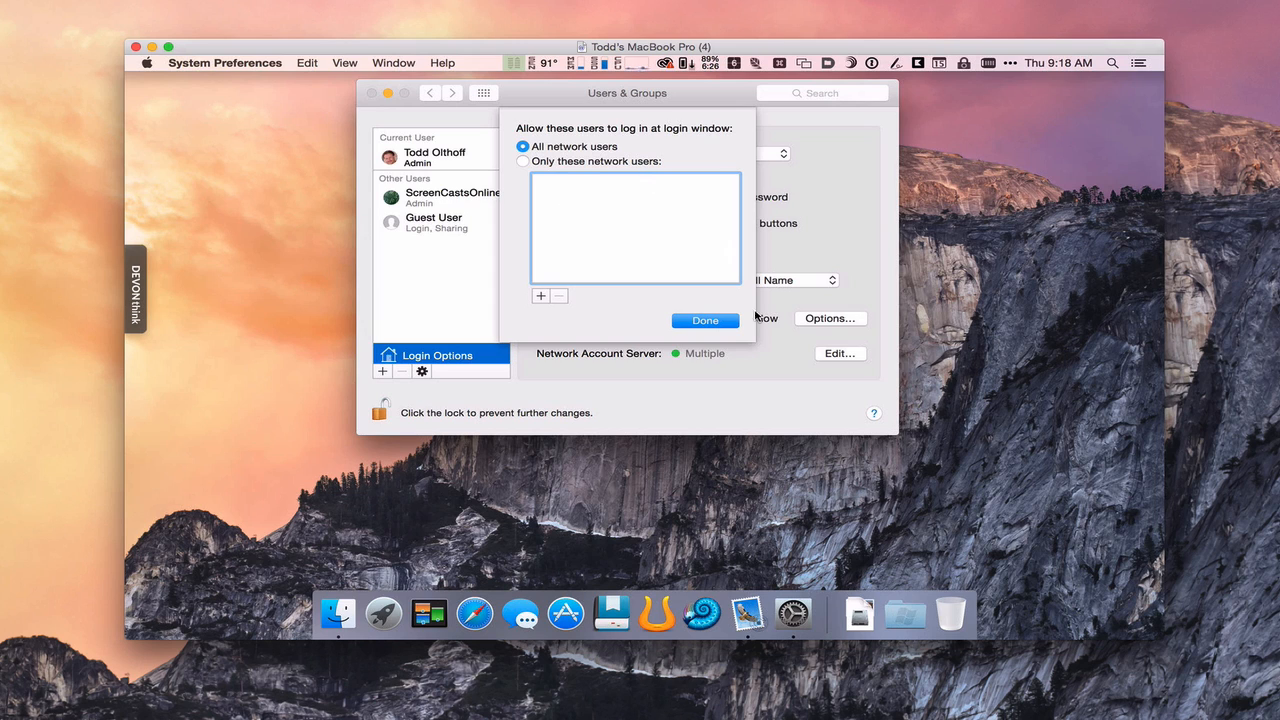
{"action": "left_click", "coordinate": [704, 320]}
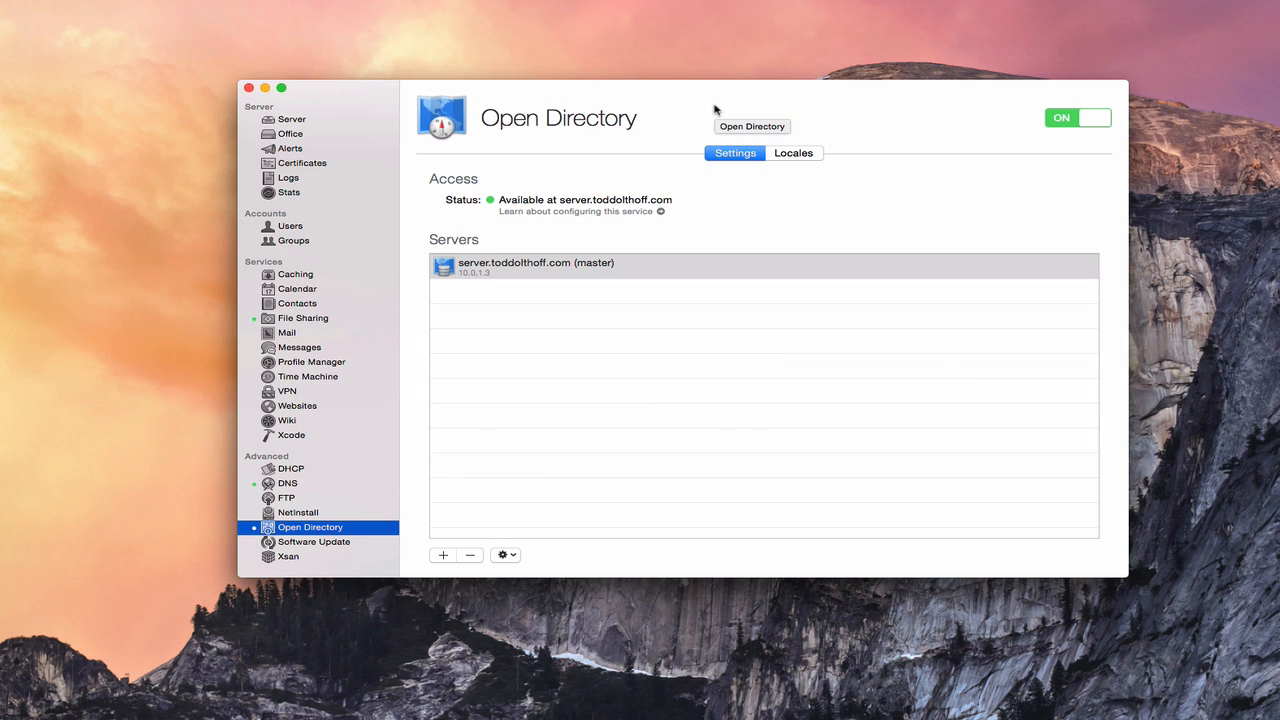
{"action": "mouse_move", "coordinate": [896, 308]}
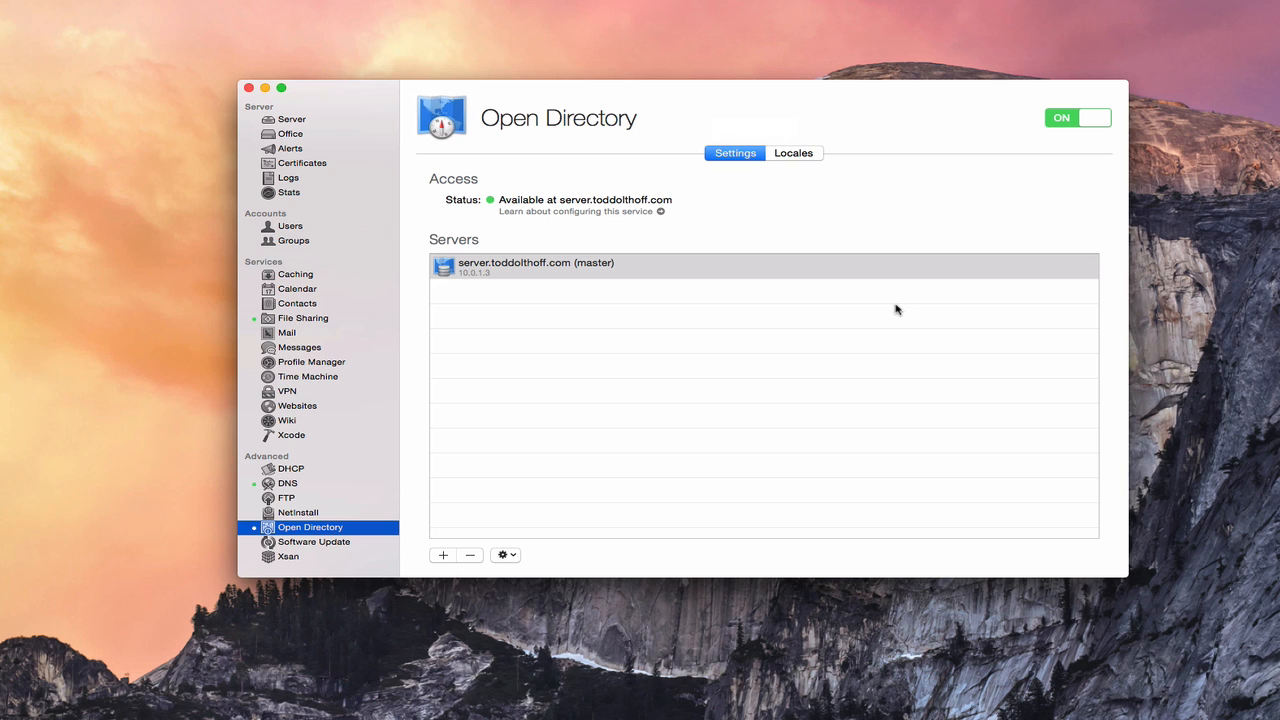